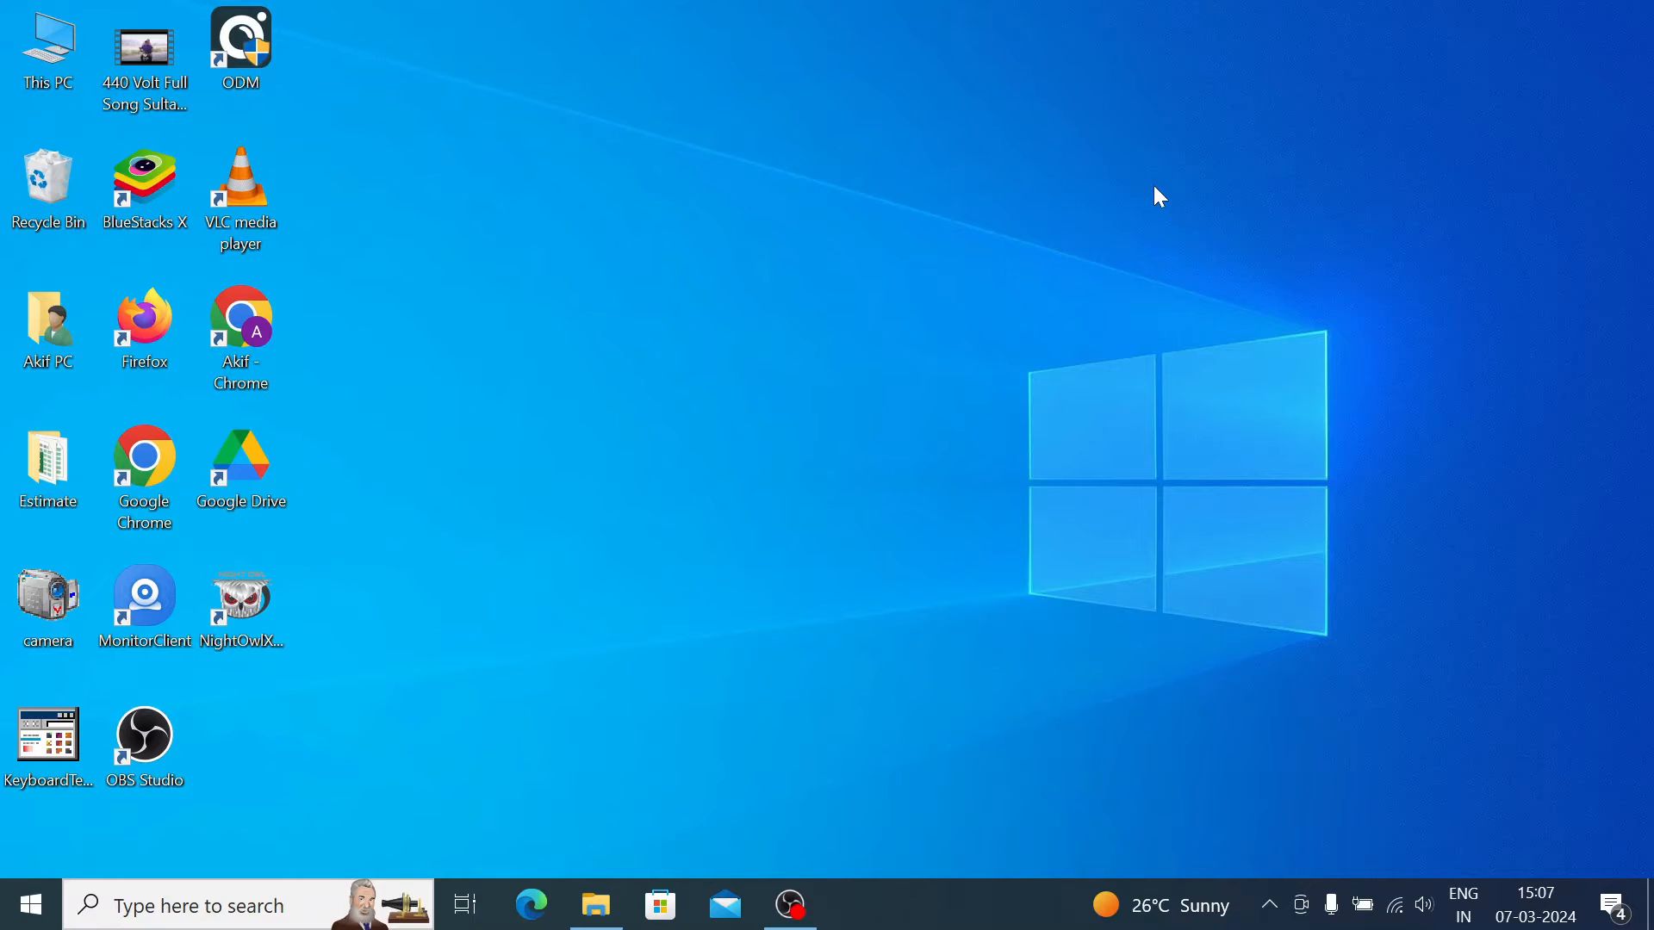
{"action": "mouse_move", "coordinate": [118, 386]}
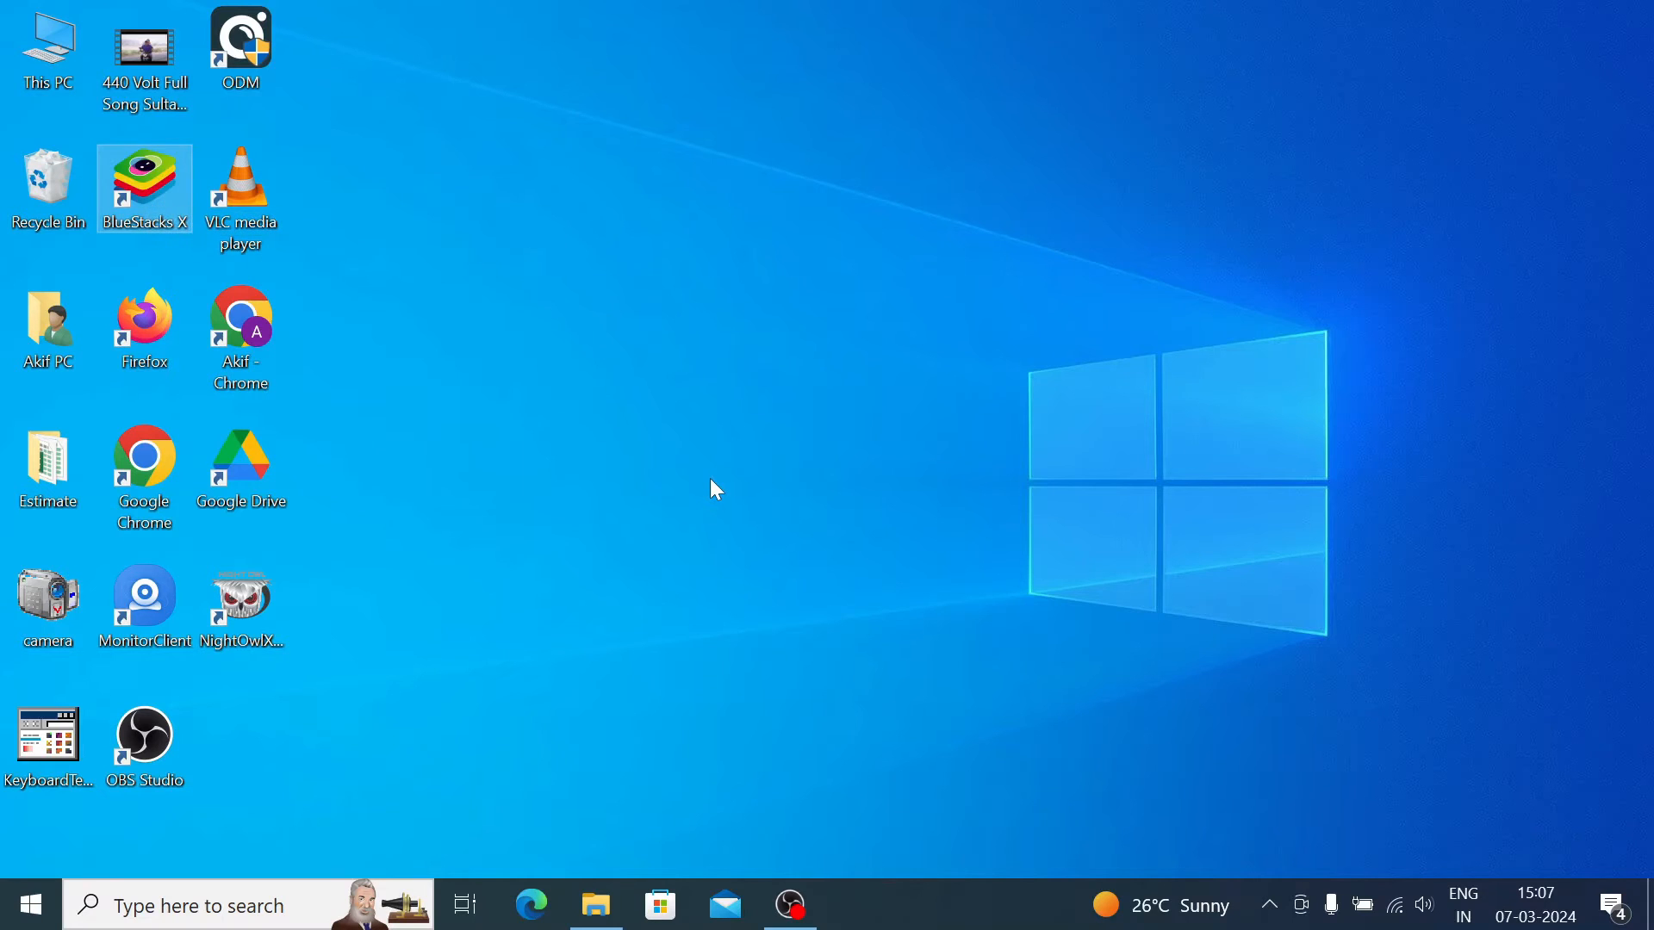
Step: Launch BlueStacks X from its desktop shortcut
{"action": "double_click", "coordinate": [145, 176]}
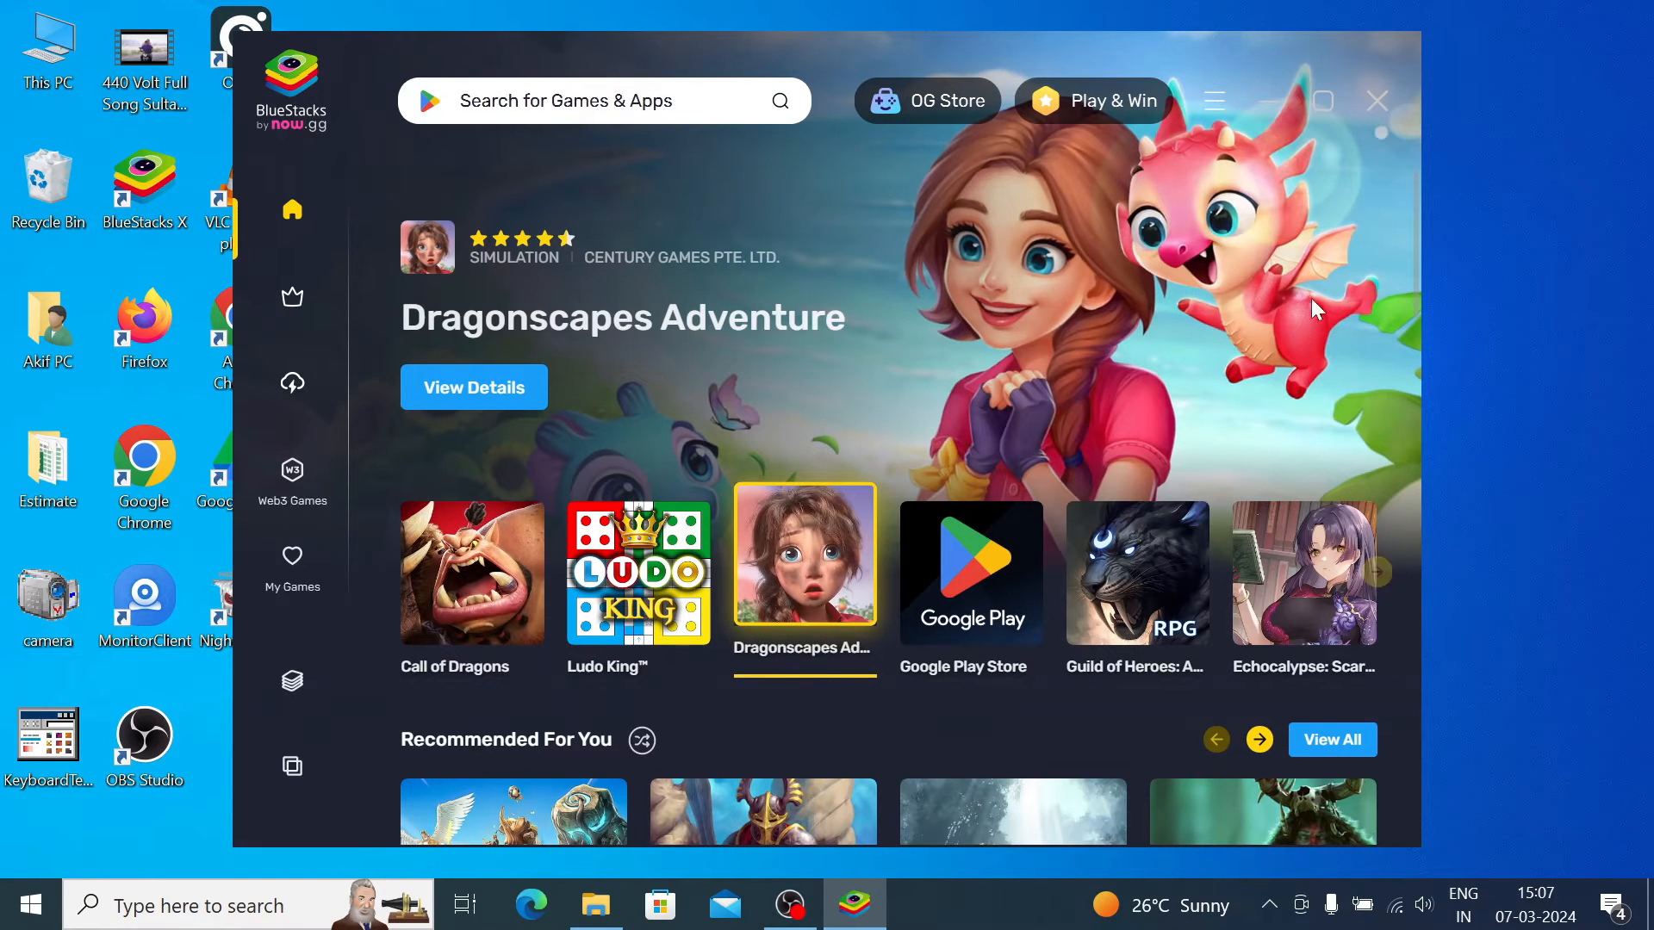
{"action": "mouse_move", "coordinate": [293, 682]}
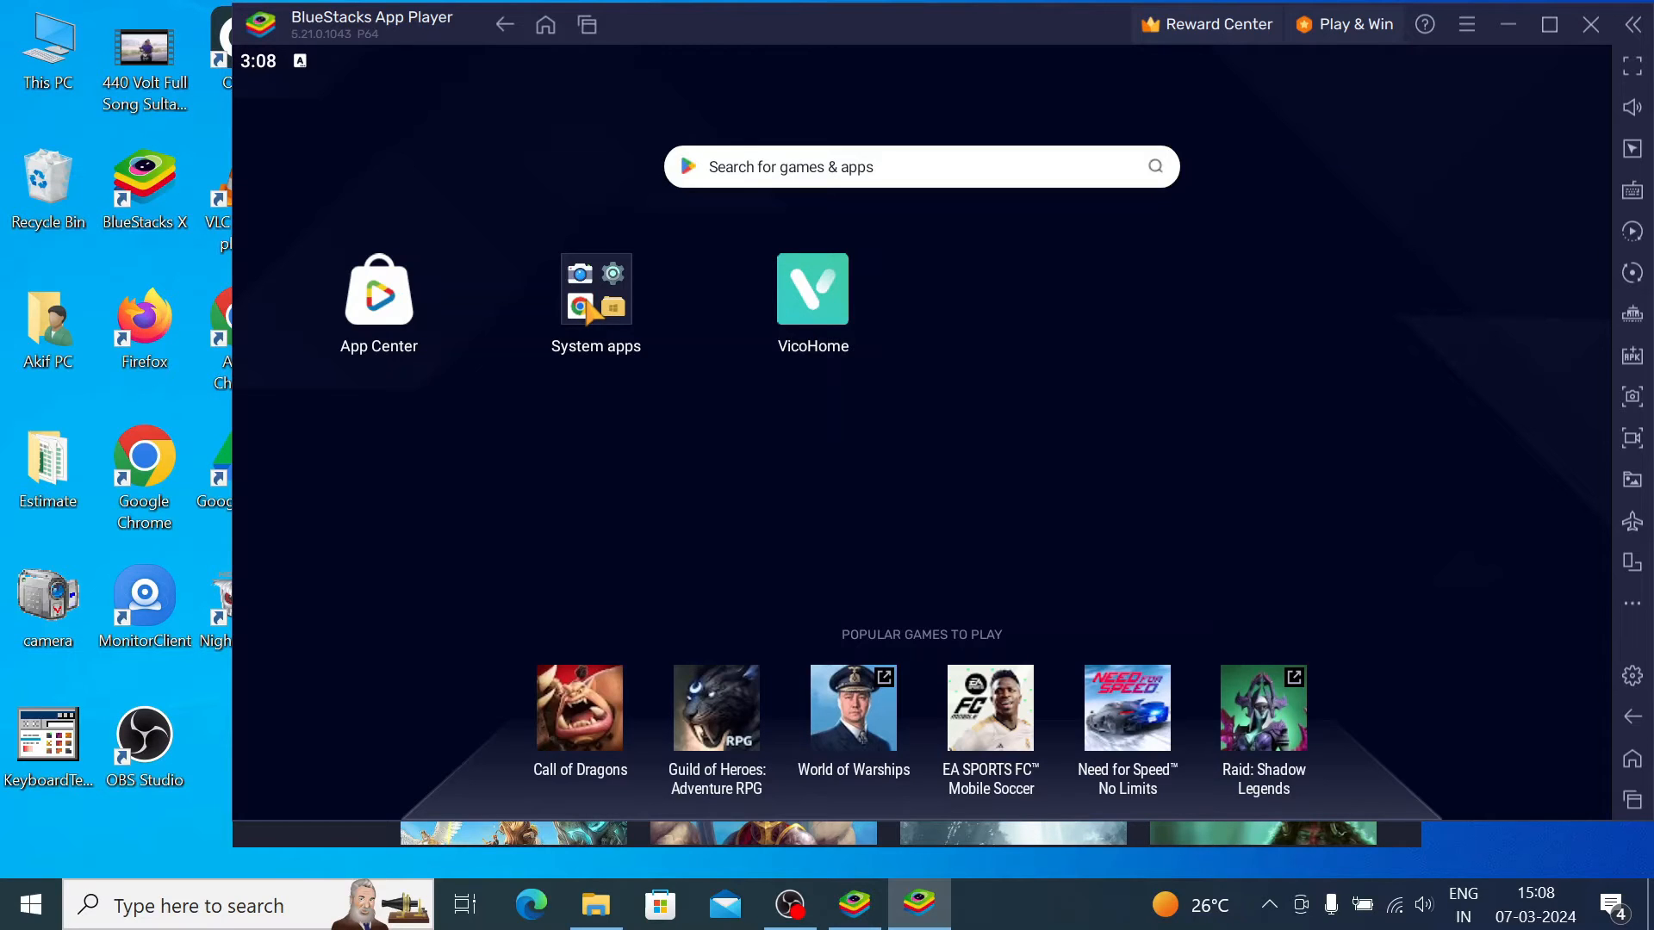
{"action": "mouse_move", "coordinate": [611, 324]}
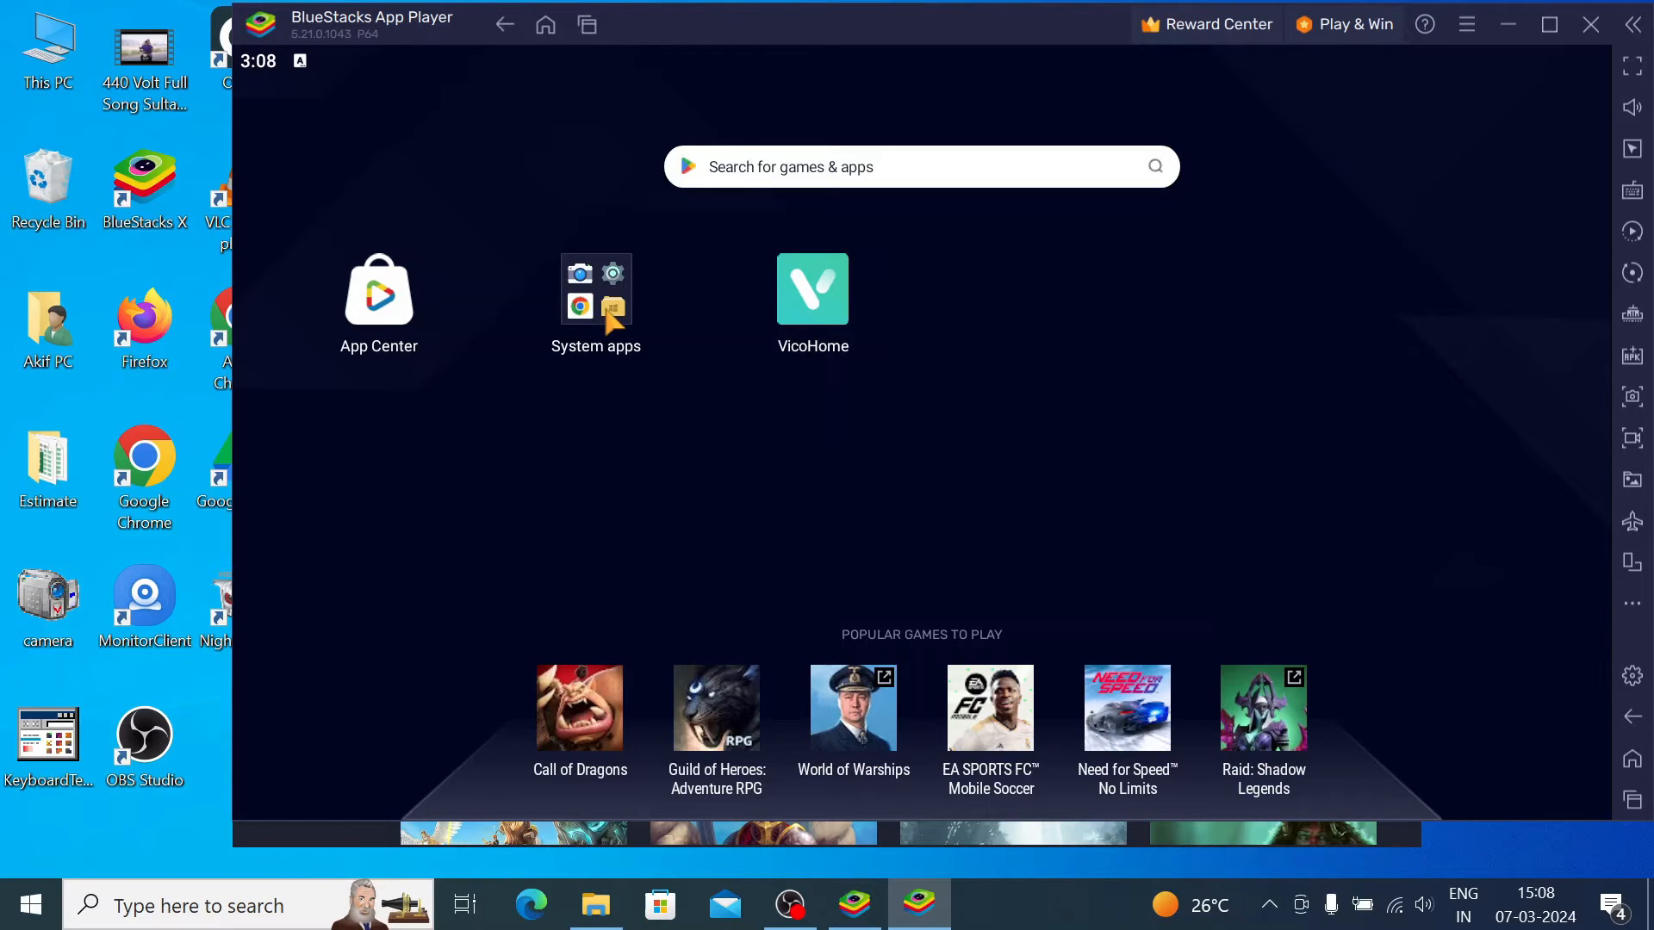
Step: Launch the Play Store from the System apps folder on the Android home screen
{"action": "left_click", "coordinate": [596, 289]}
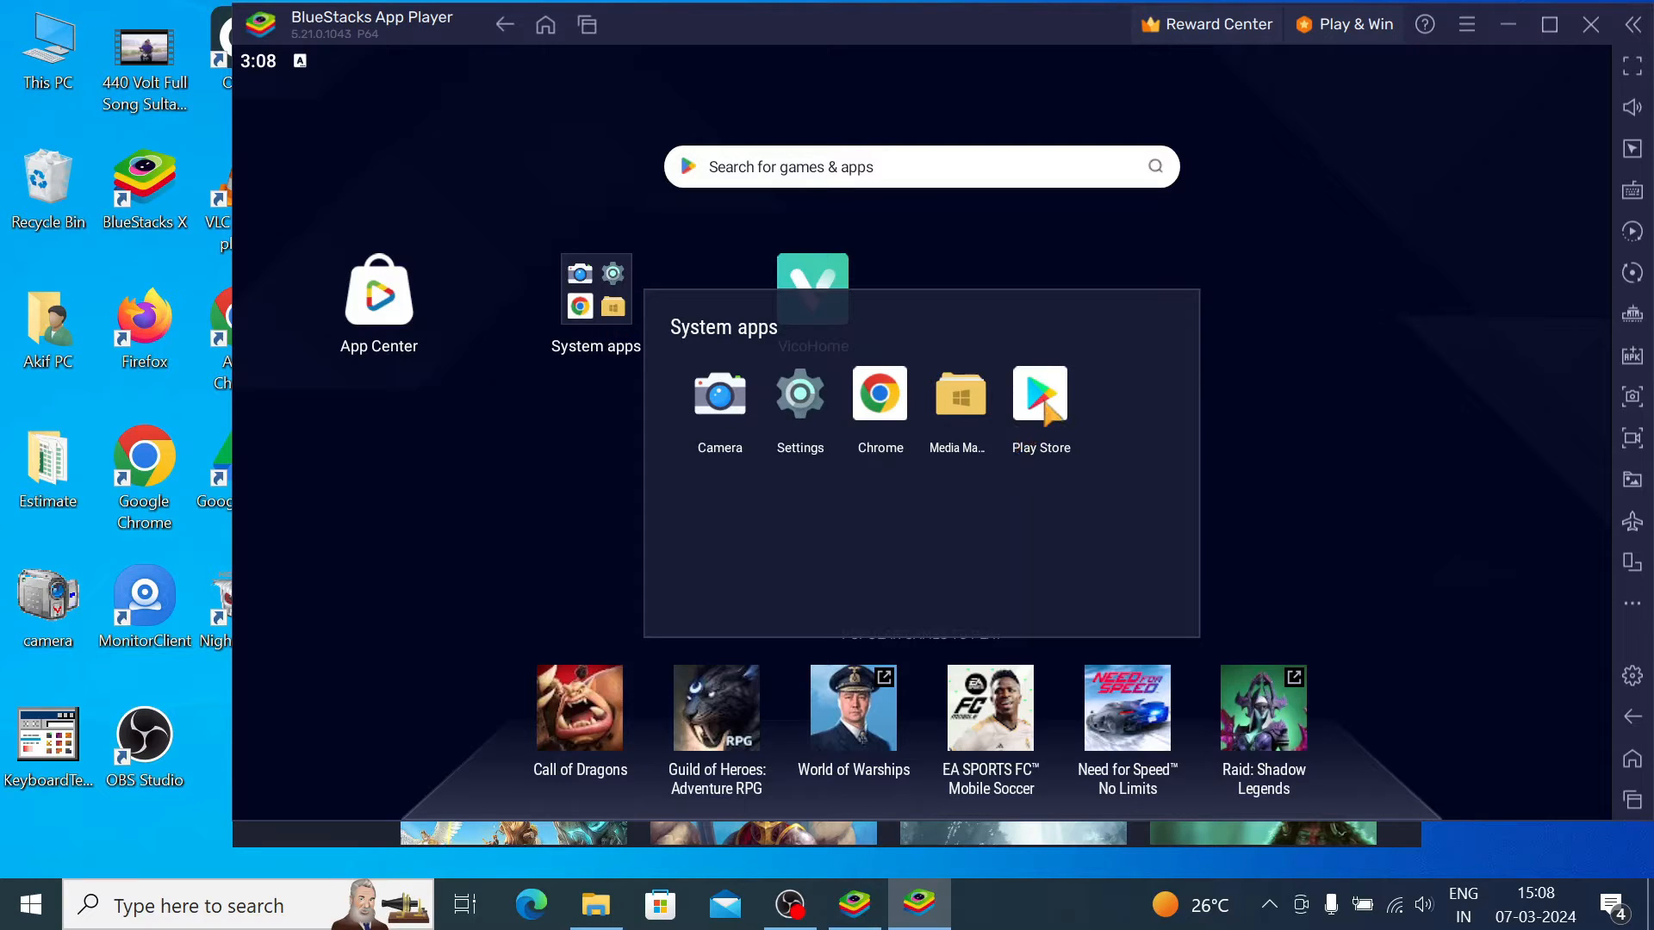
{"action": "left_click", "coordinate": [1051, 416]}
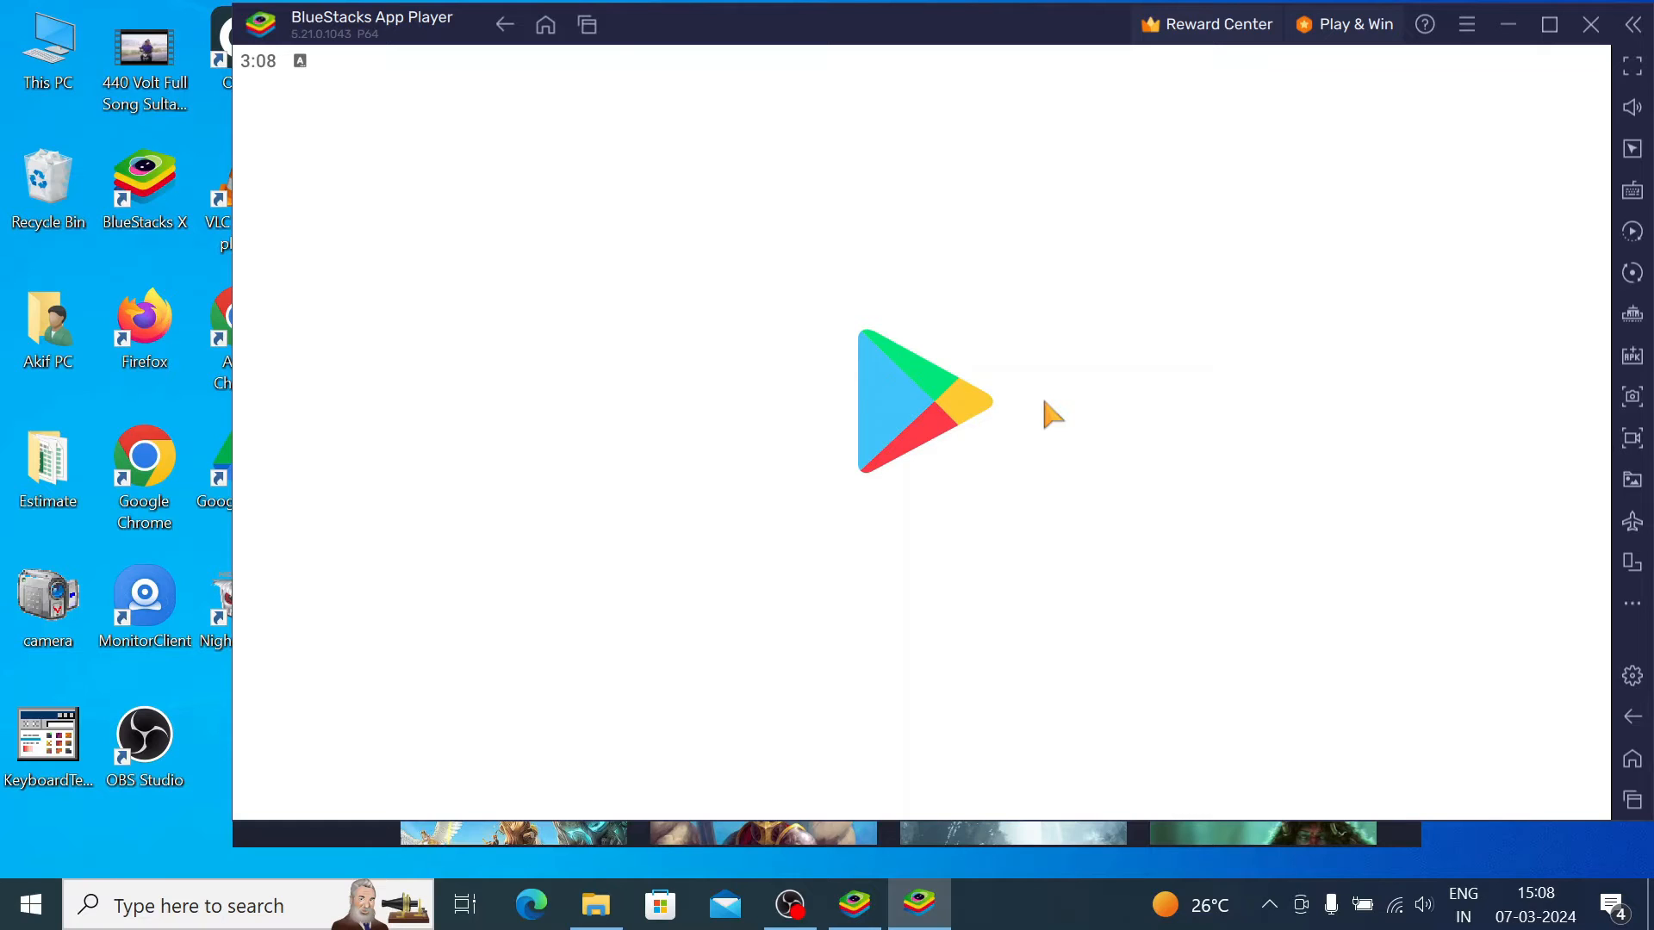
{"action": "mouse_move", "coordinate": [1047, 410]}
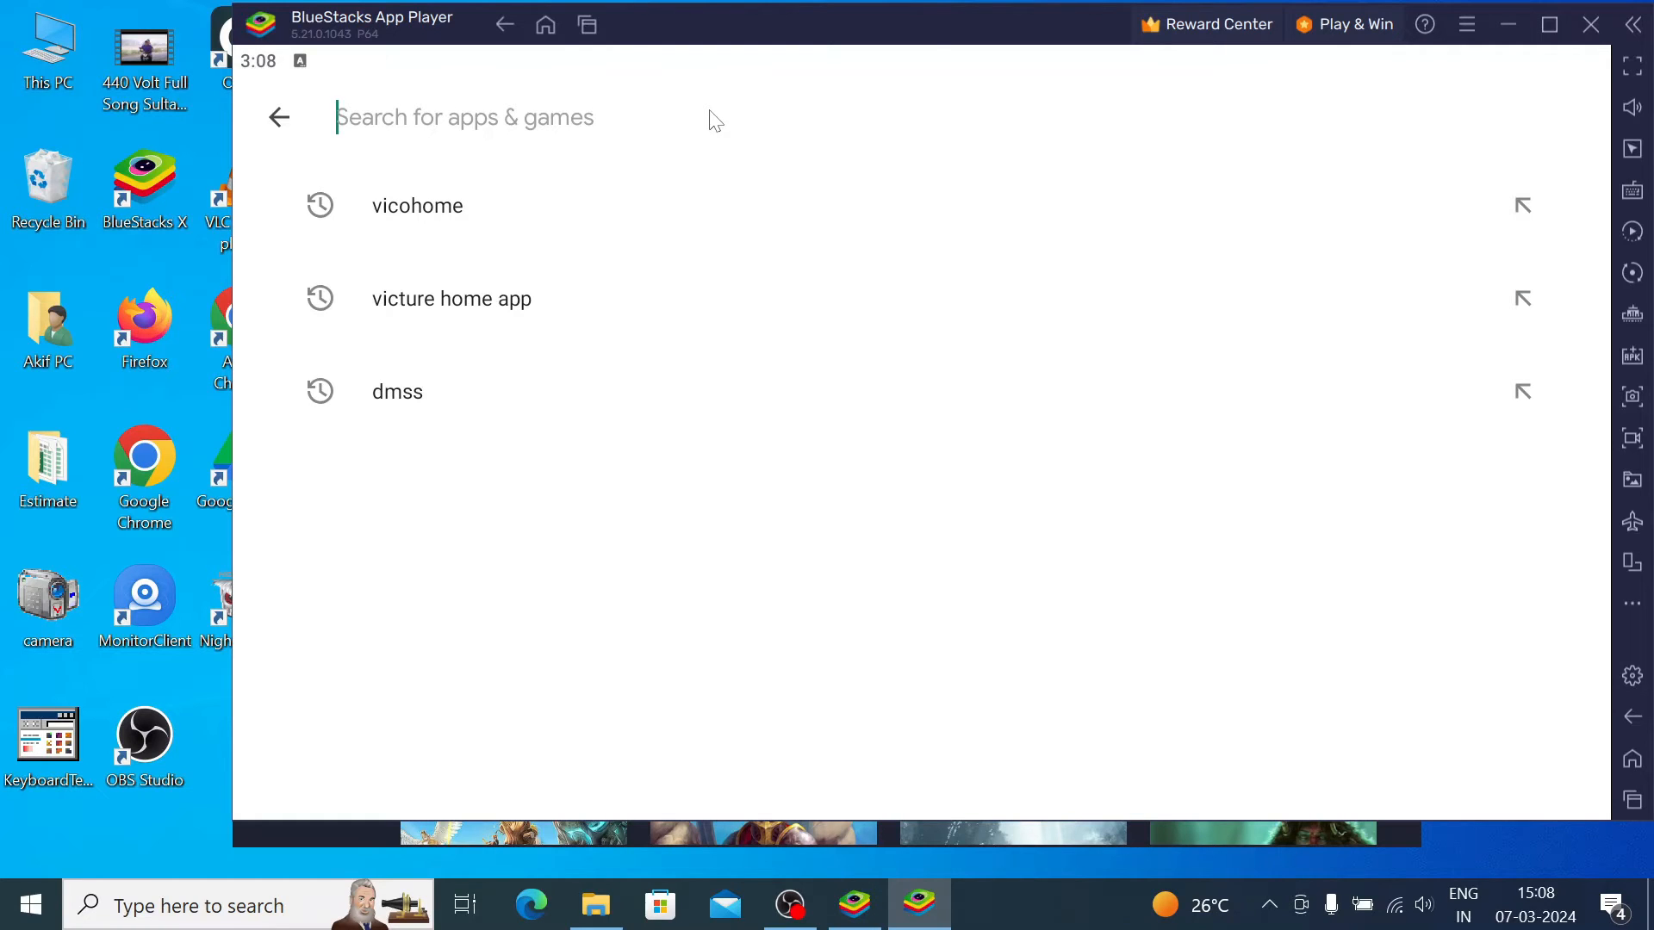
Step: Search the Play Store for 'hisee se' and bring up the Hisee SE app's details page
{"action": "type", "text": "h"}
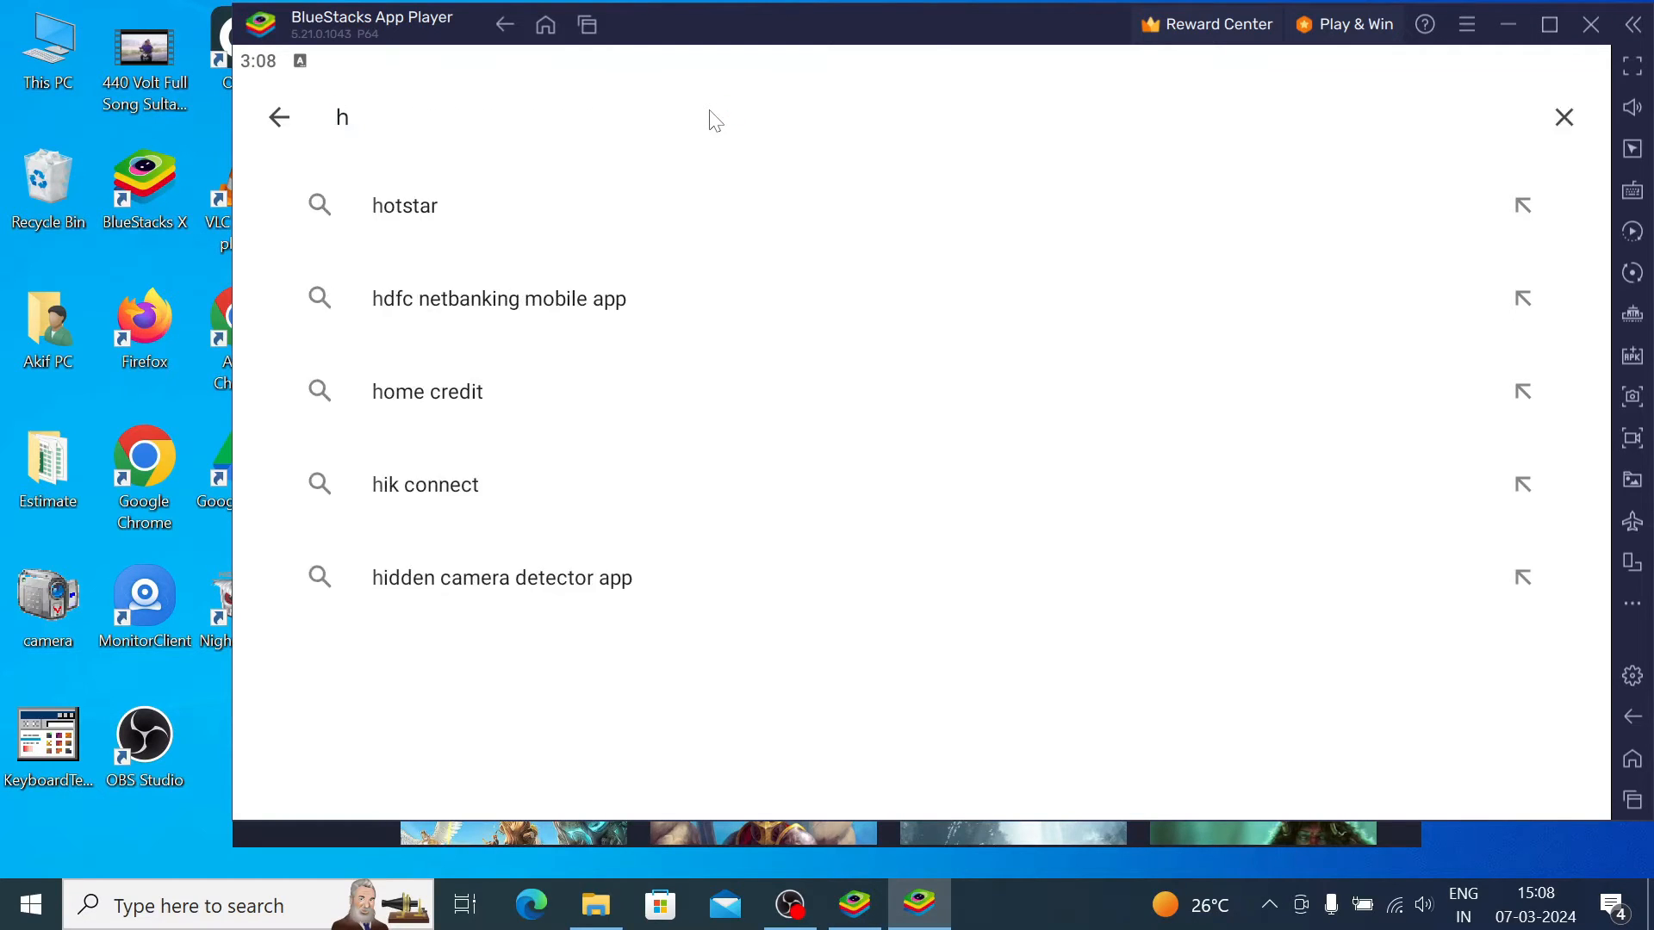
{"action": "type", "text": "isee"}
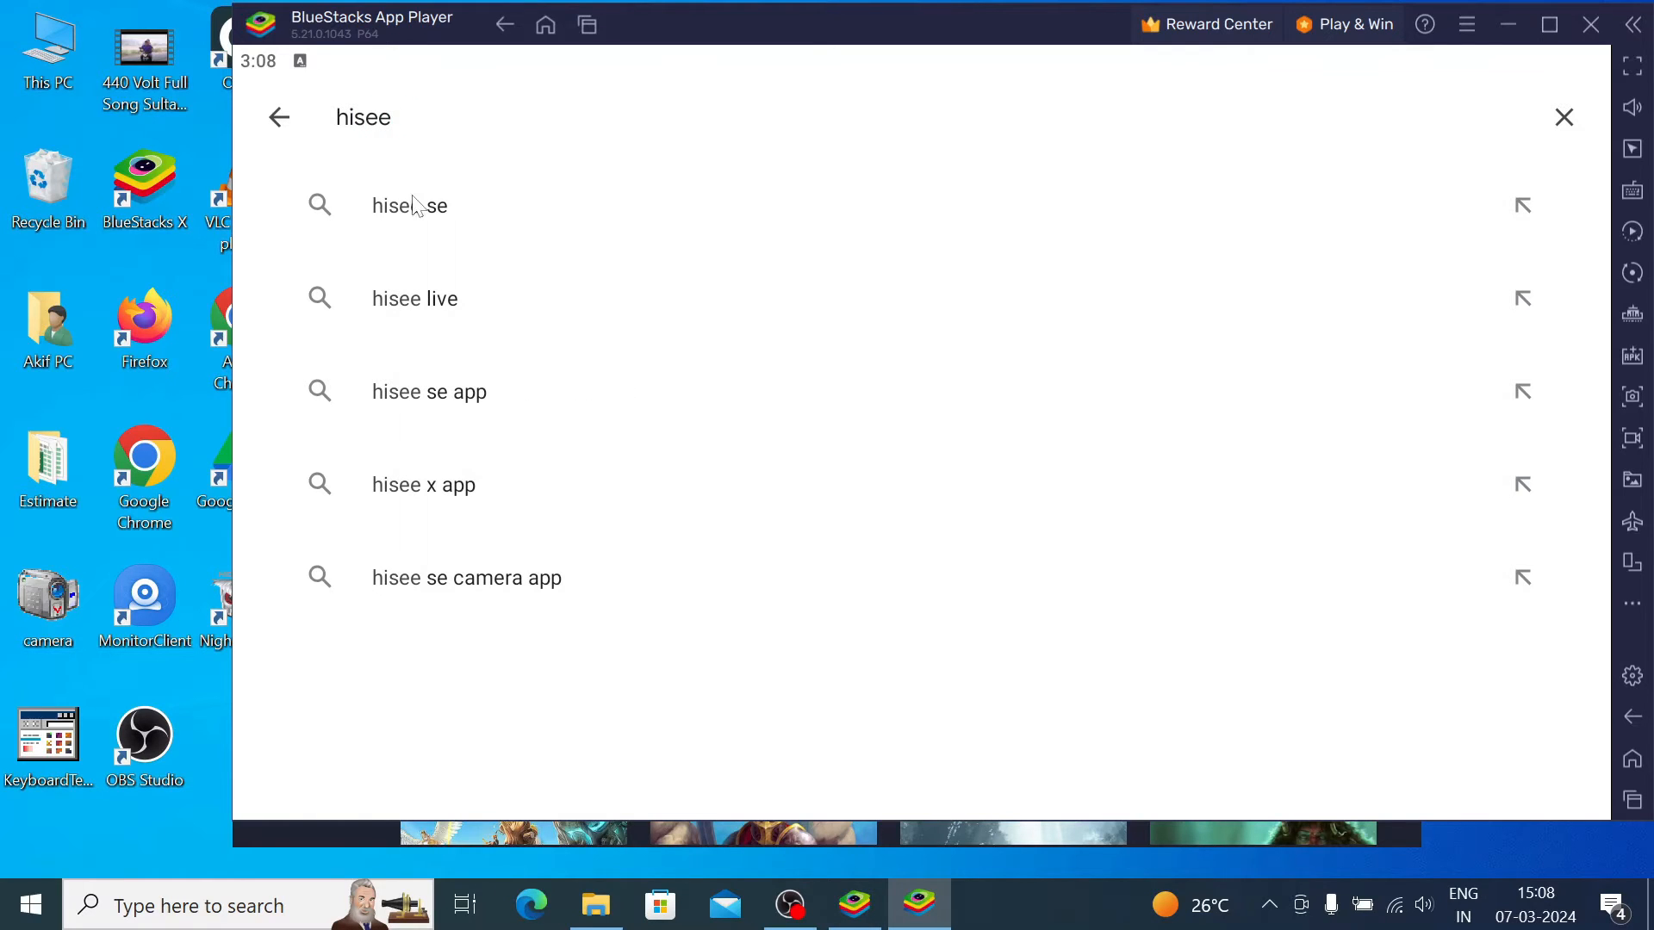
{"action": "left_click", "coordinate": [410, 205]}
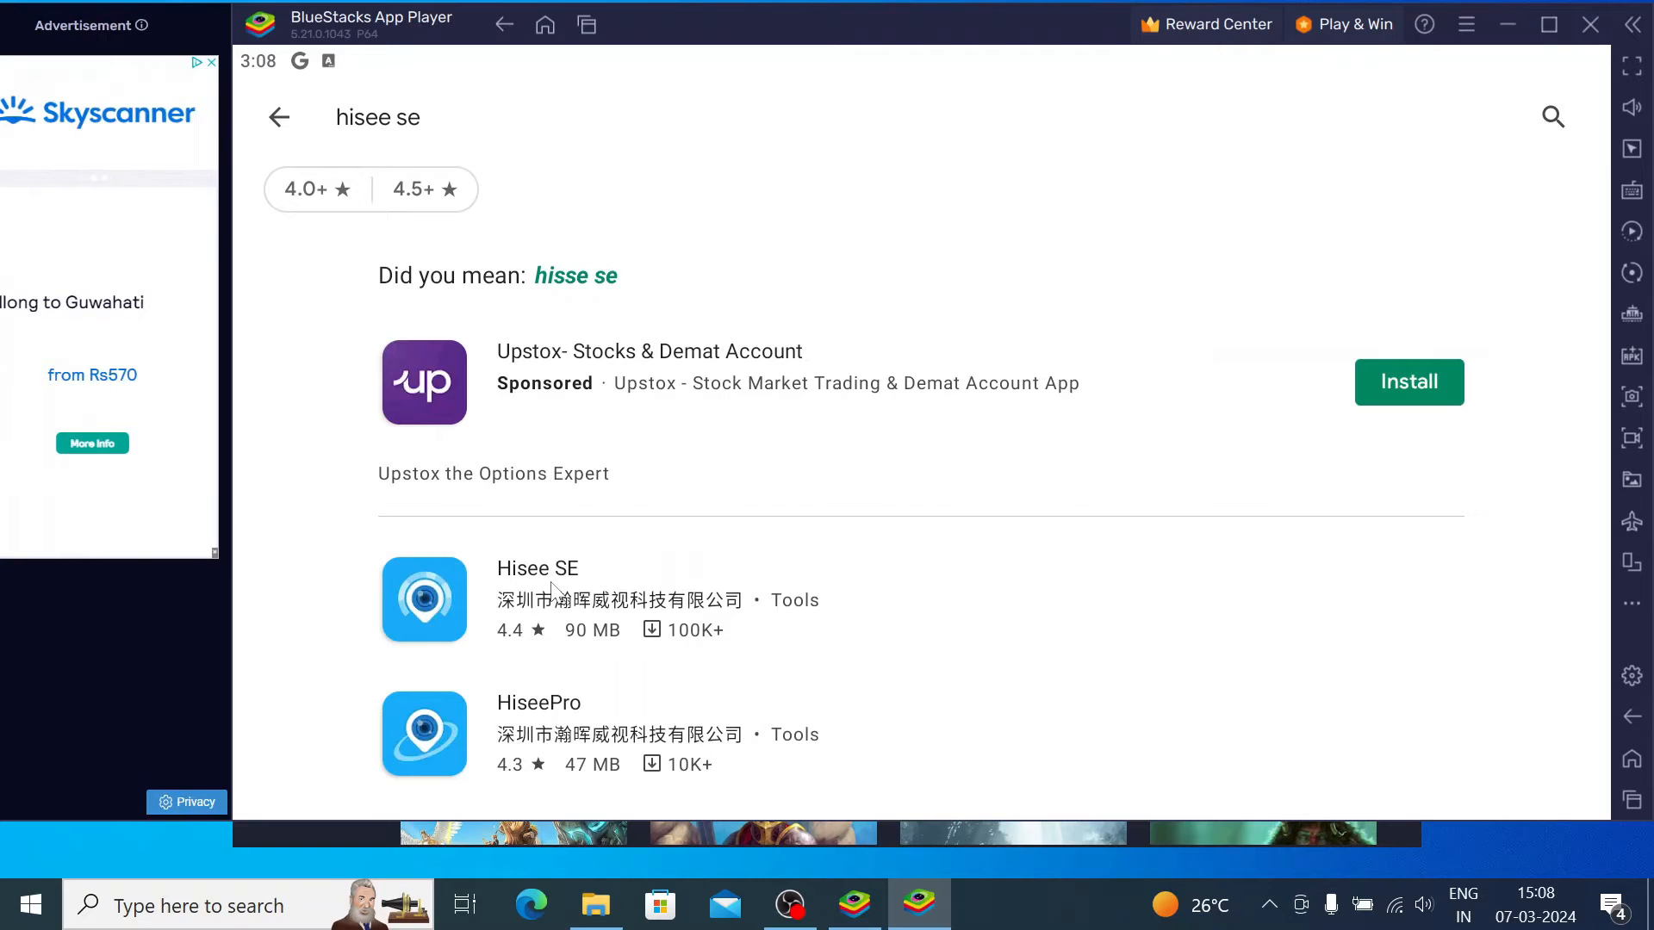
{"action": "left_click", "coordinate": [538, 568]}
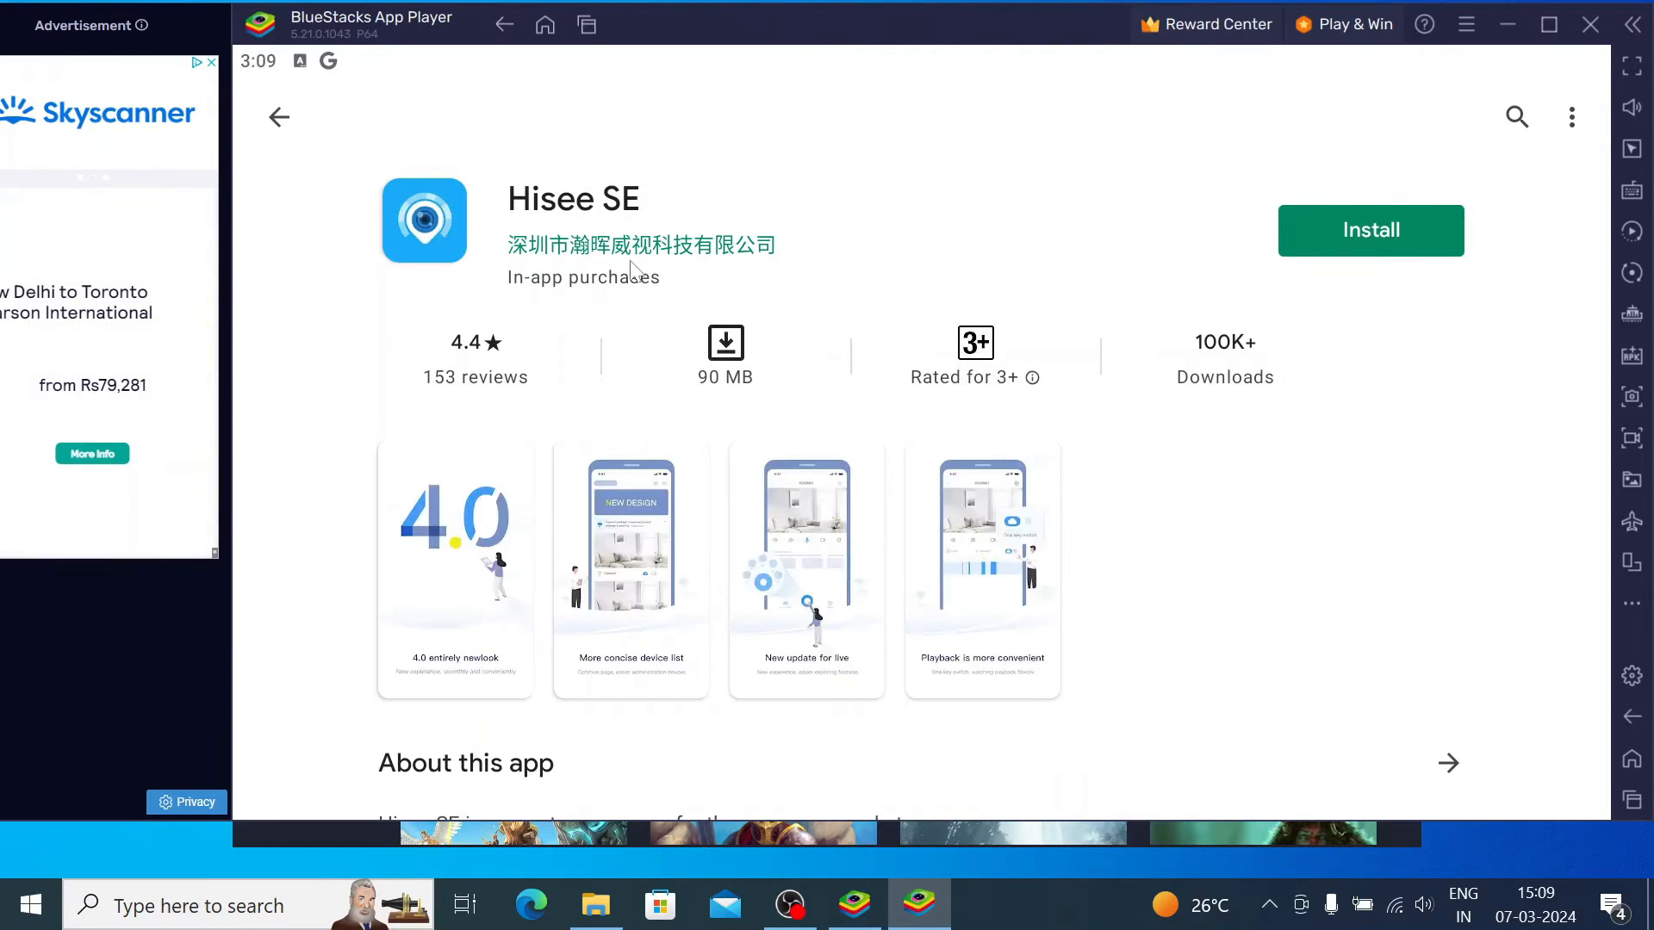
{"action": "mouse_move", "coordinate": [1371, 250]}
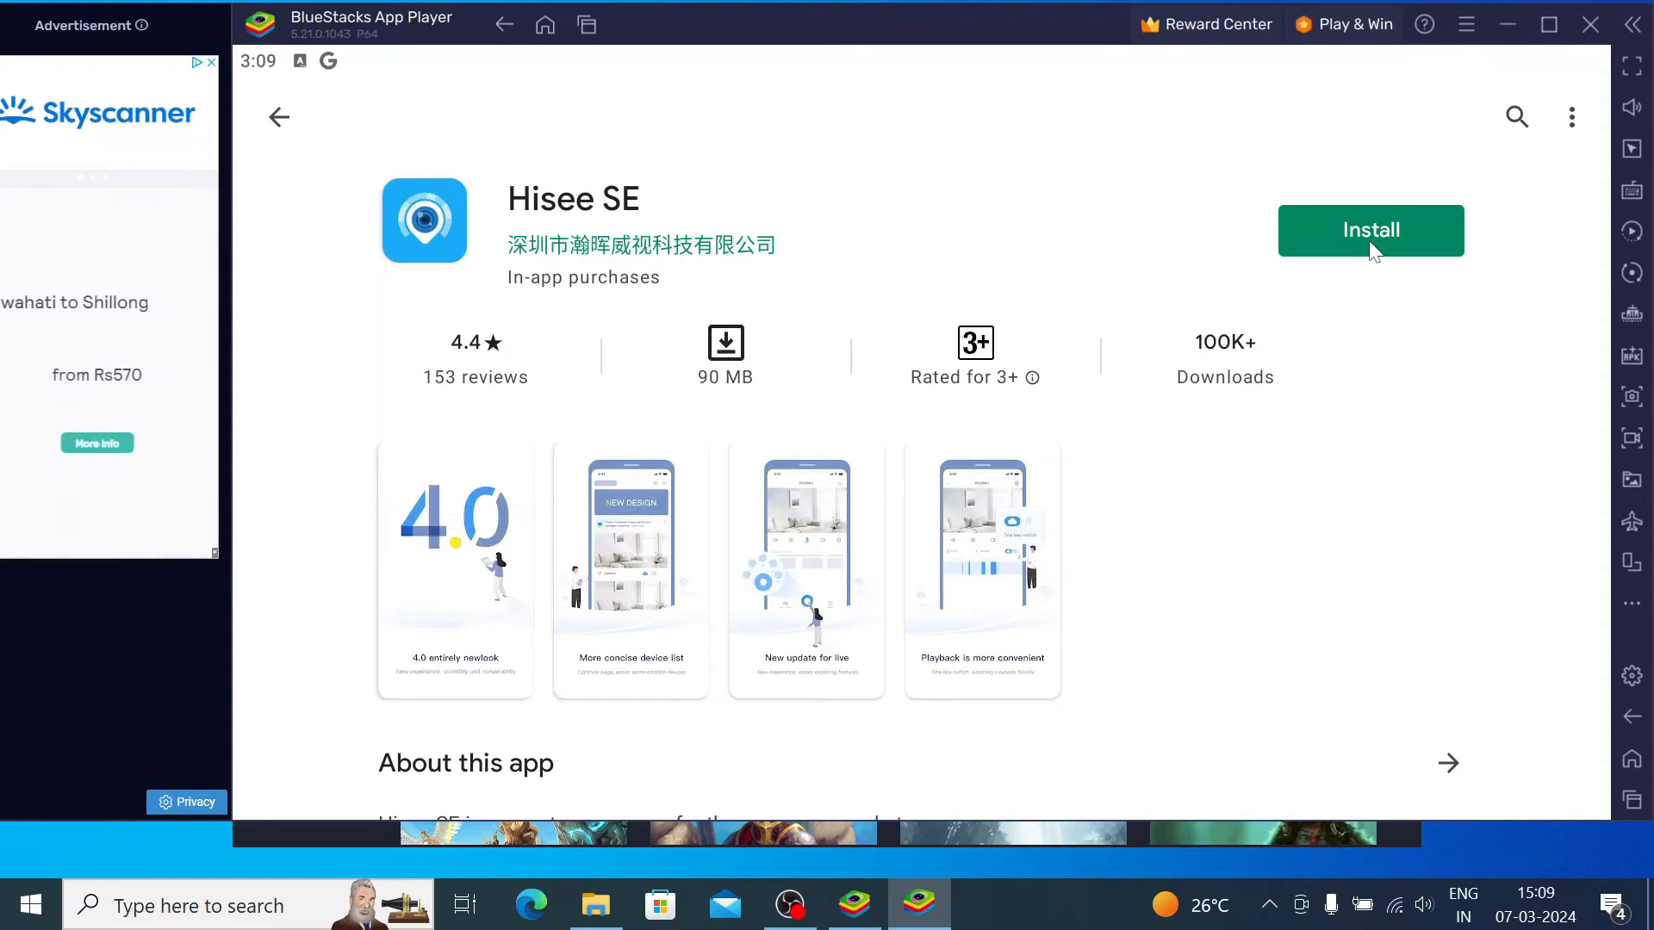
Step: Install the Hisee SE app from its Play Store page
{"action": "left_click", "coordinate": [1372, 231]}
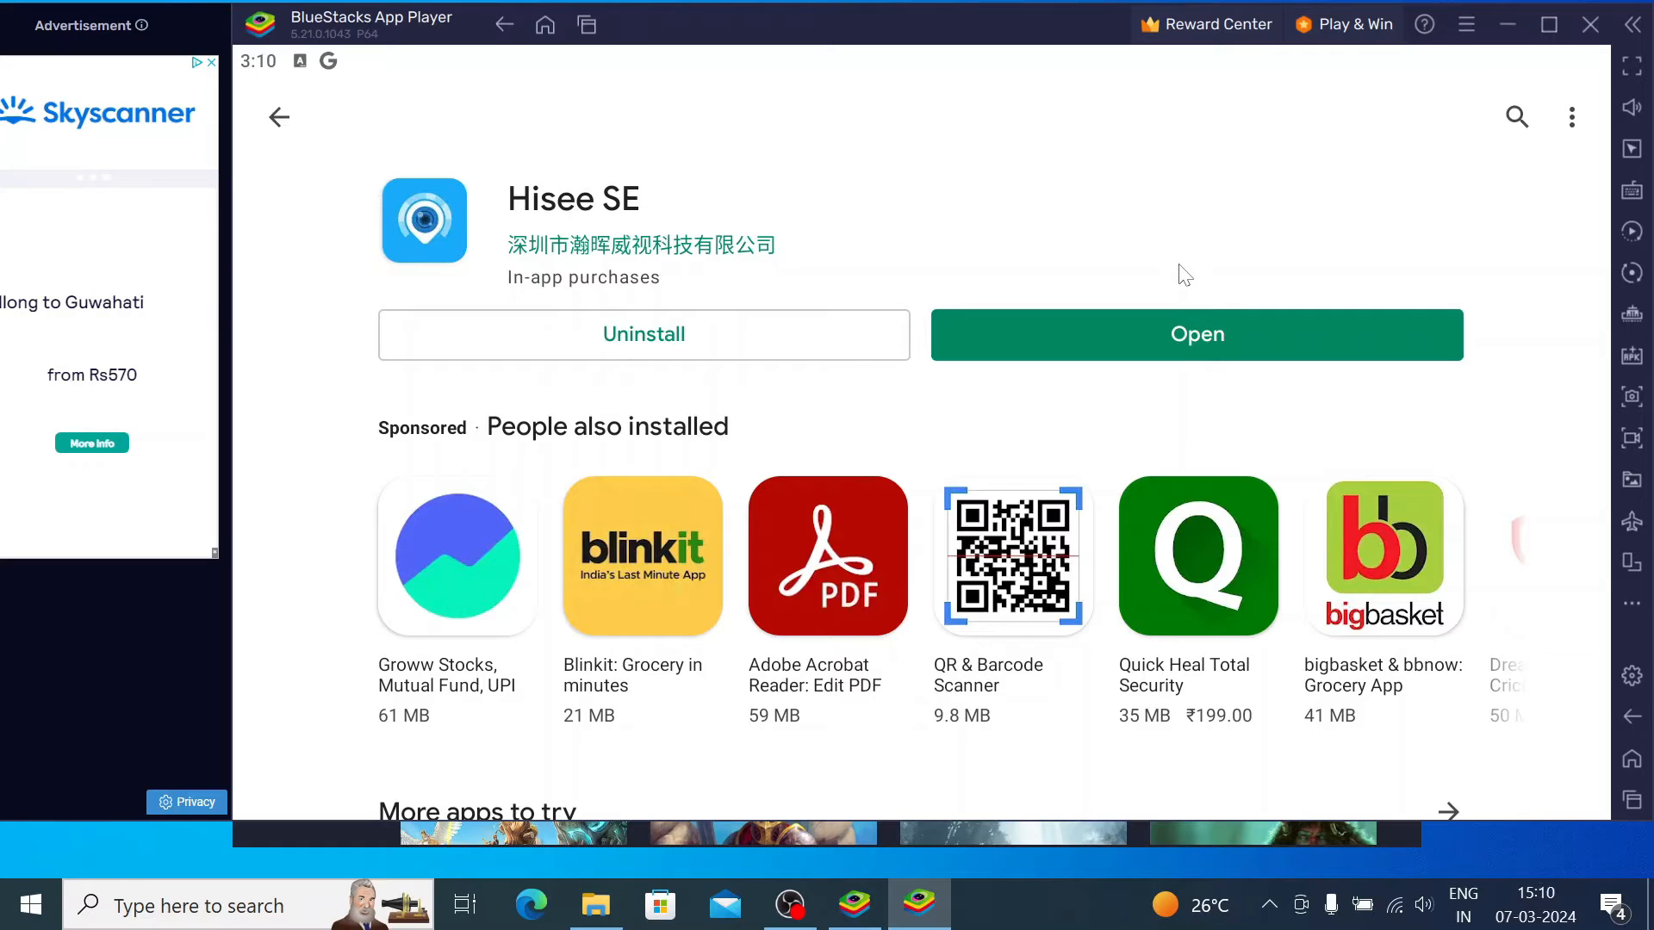
{"action": "mouse_move", "coordinate": [672, 312]}
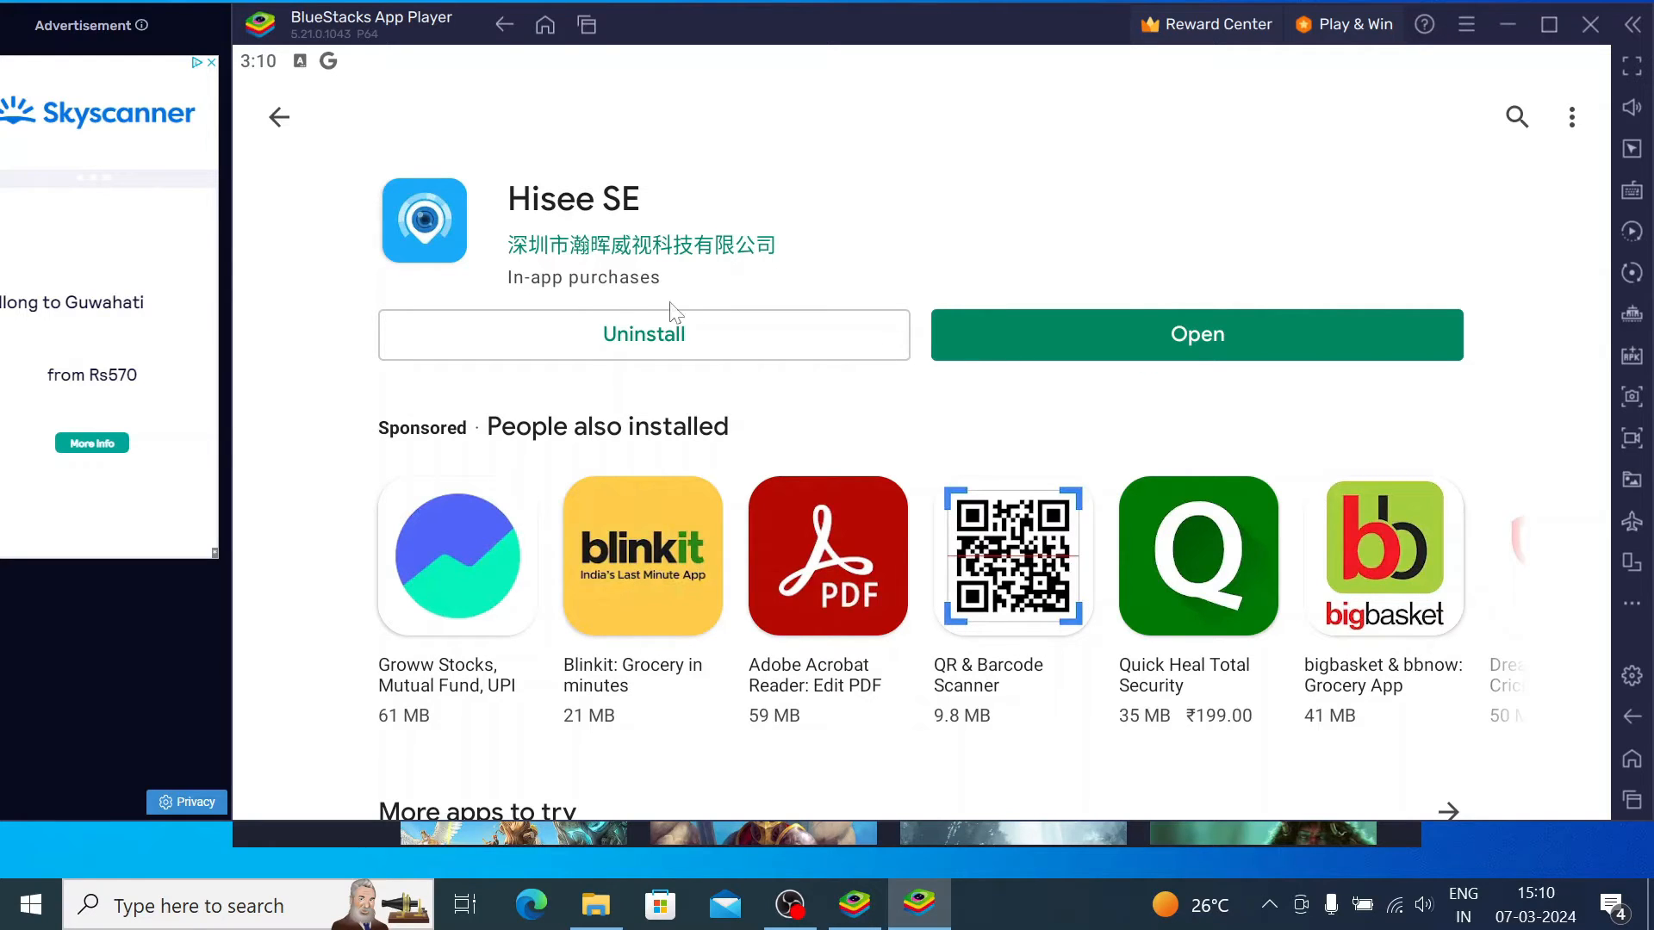
{"action": "mouse_move", "coordinate": [1109, 365]}
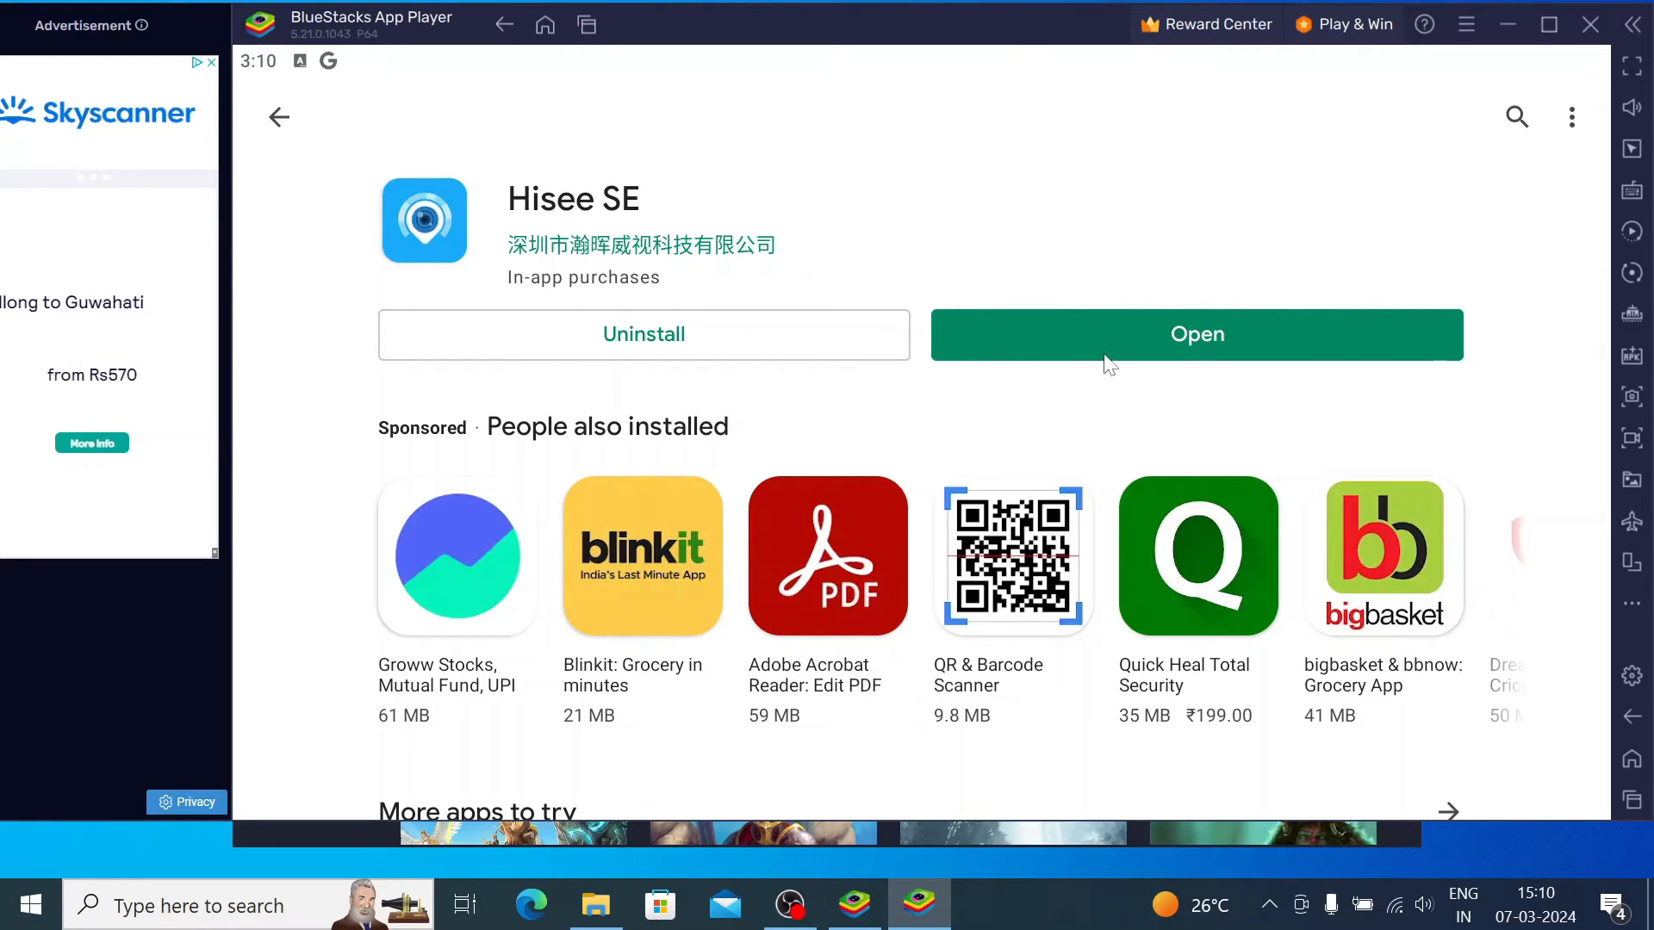
{"action": "mouse_move", "coordinate": [1132, 355]}
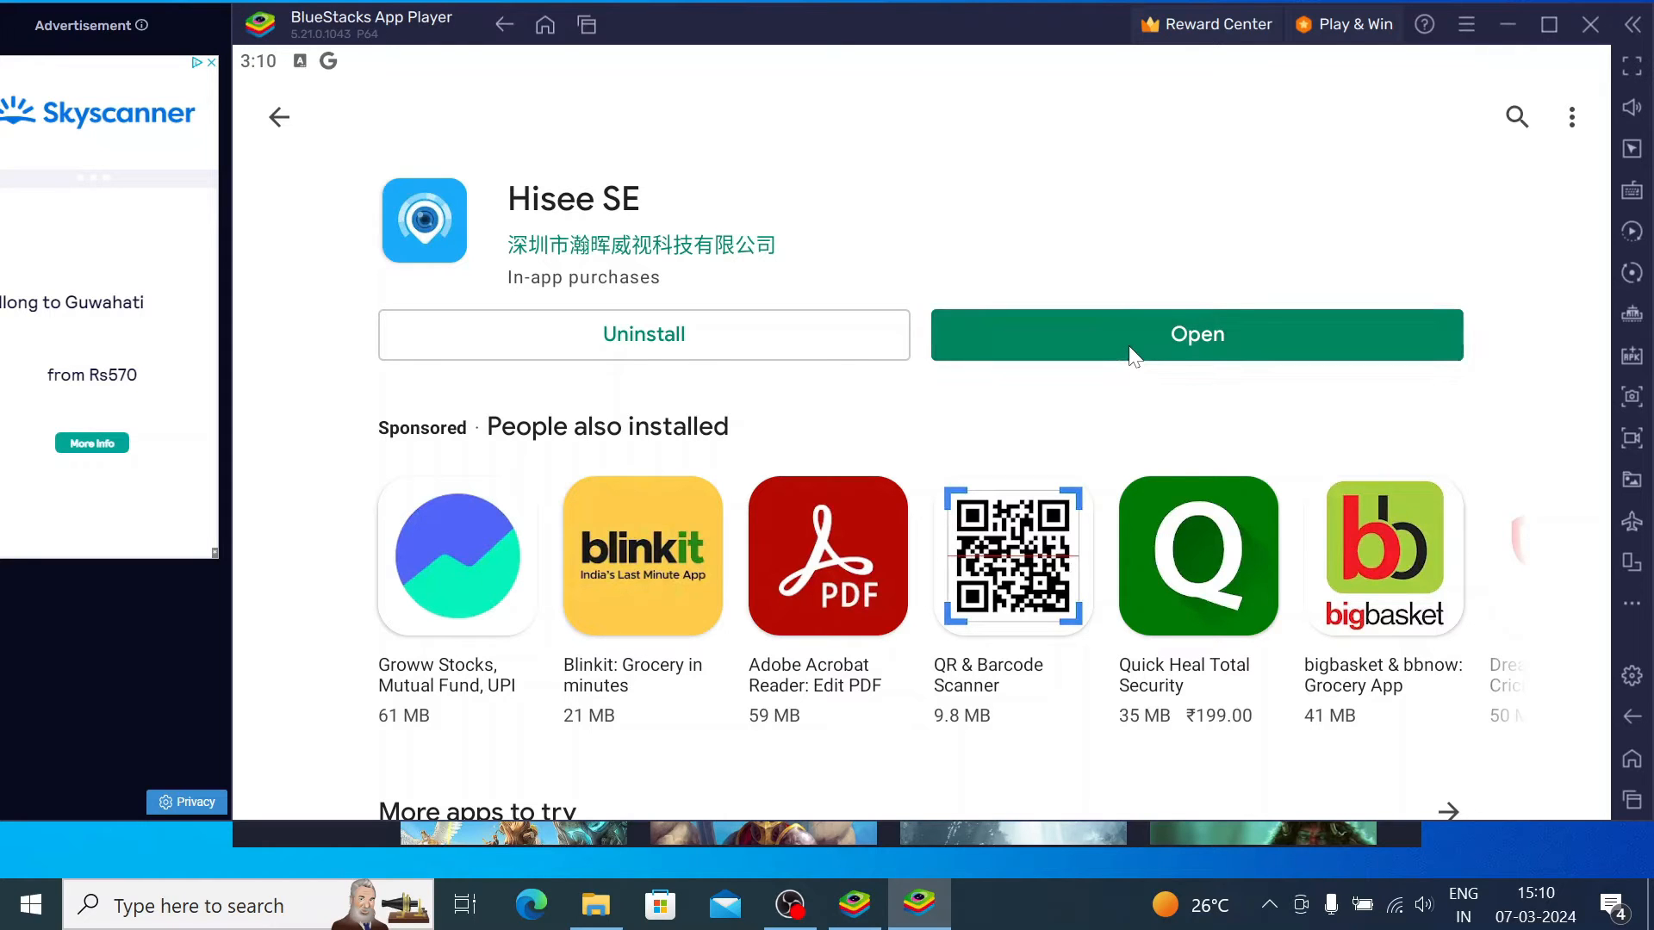
Step: Launch Hisee SE, pass its intro slides and agree to the privacy notice to reach the login screen
{"action": "left_click", "coordinate": [1198, 334]}
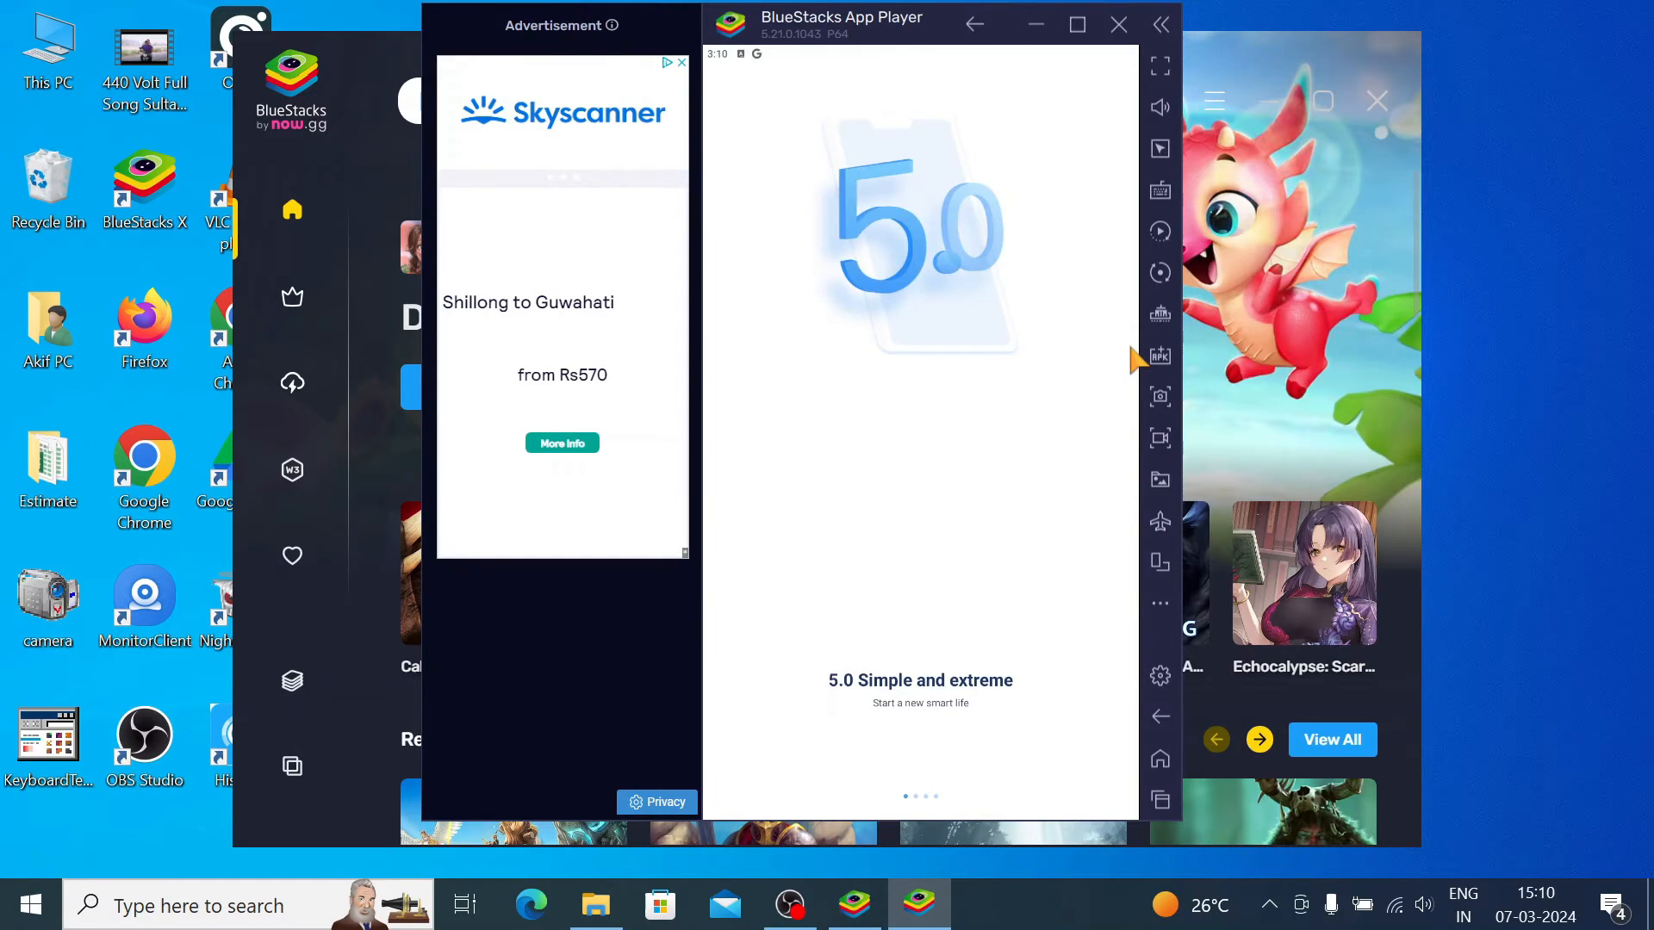
{"action": "mouse_move", "coordinate": [1175, 448]}
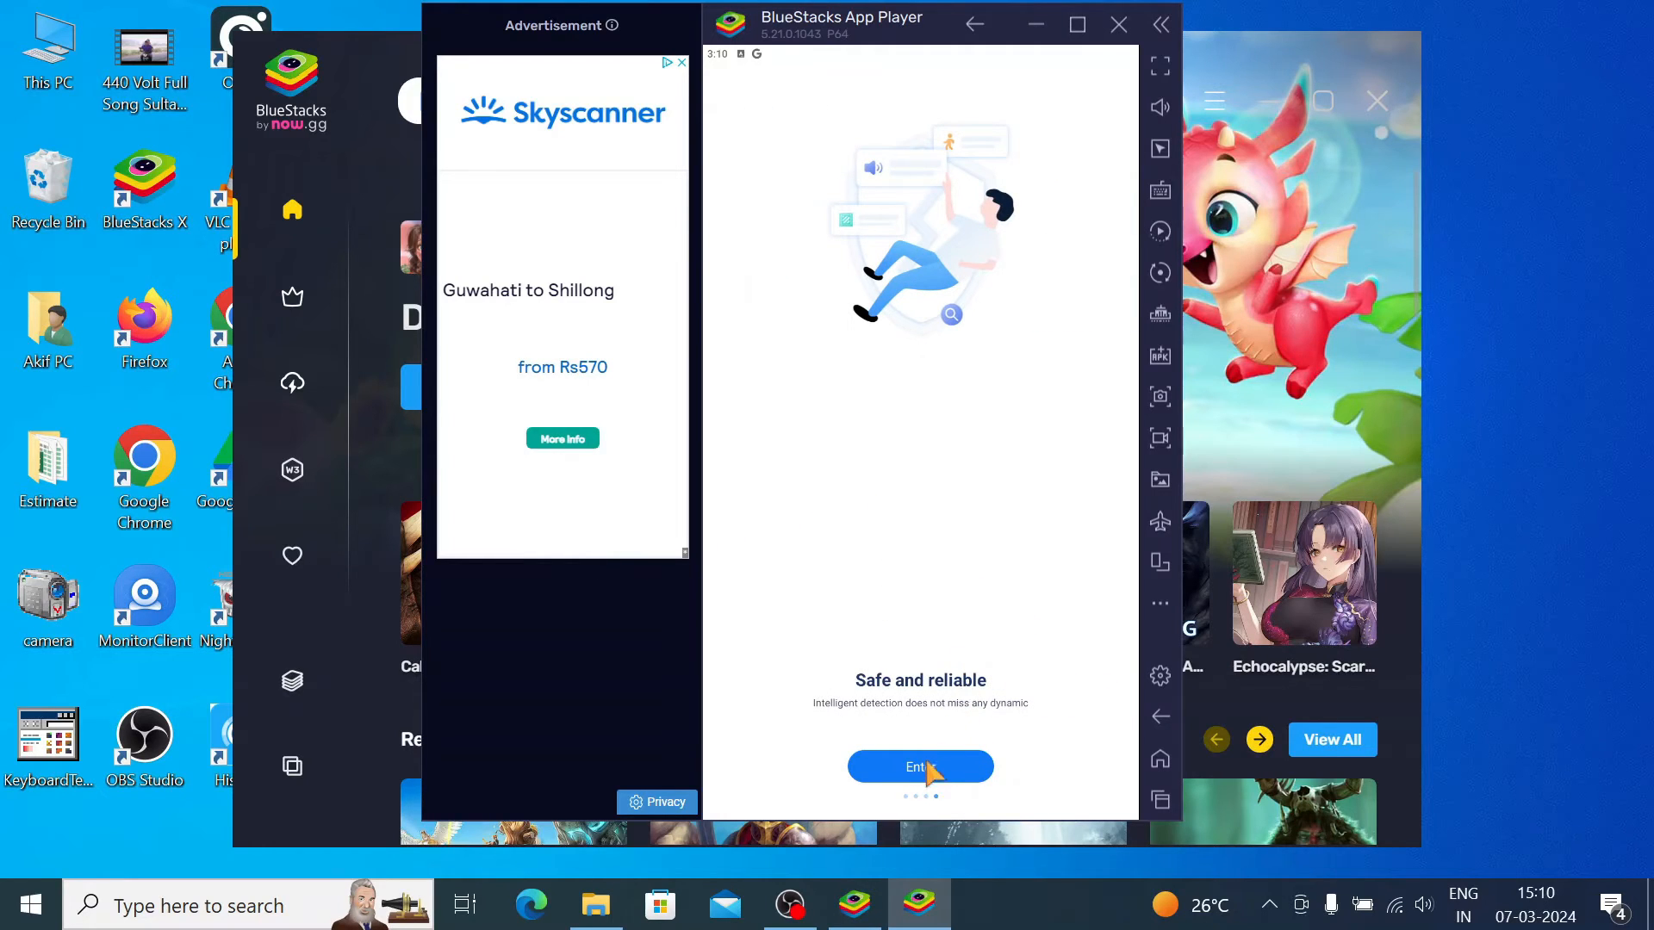
{"action": "left_click", "coordinate": [920, 767]}
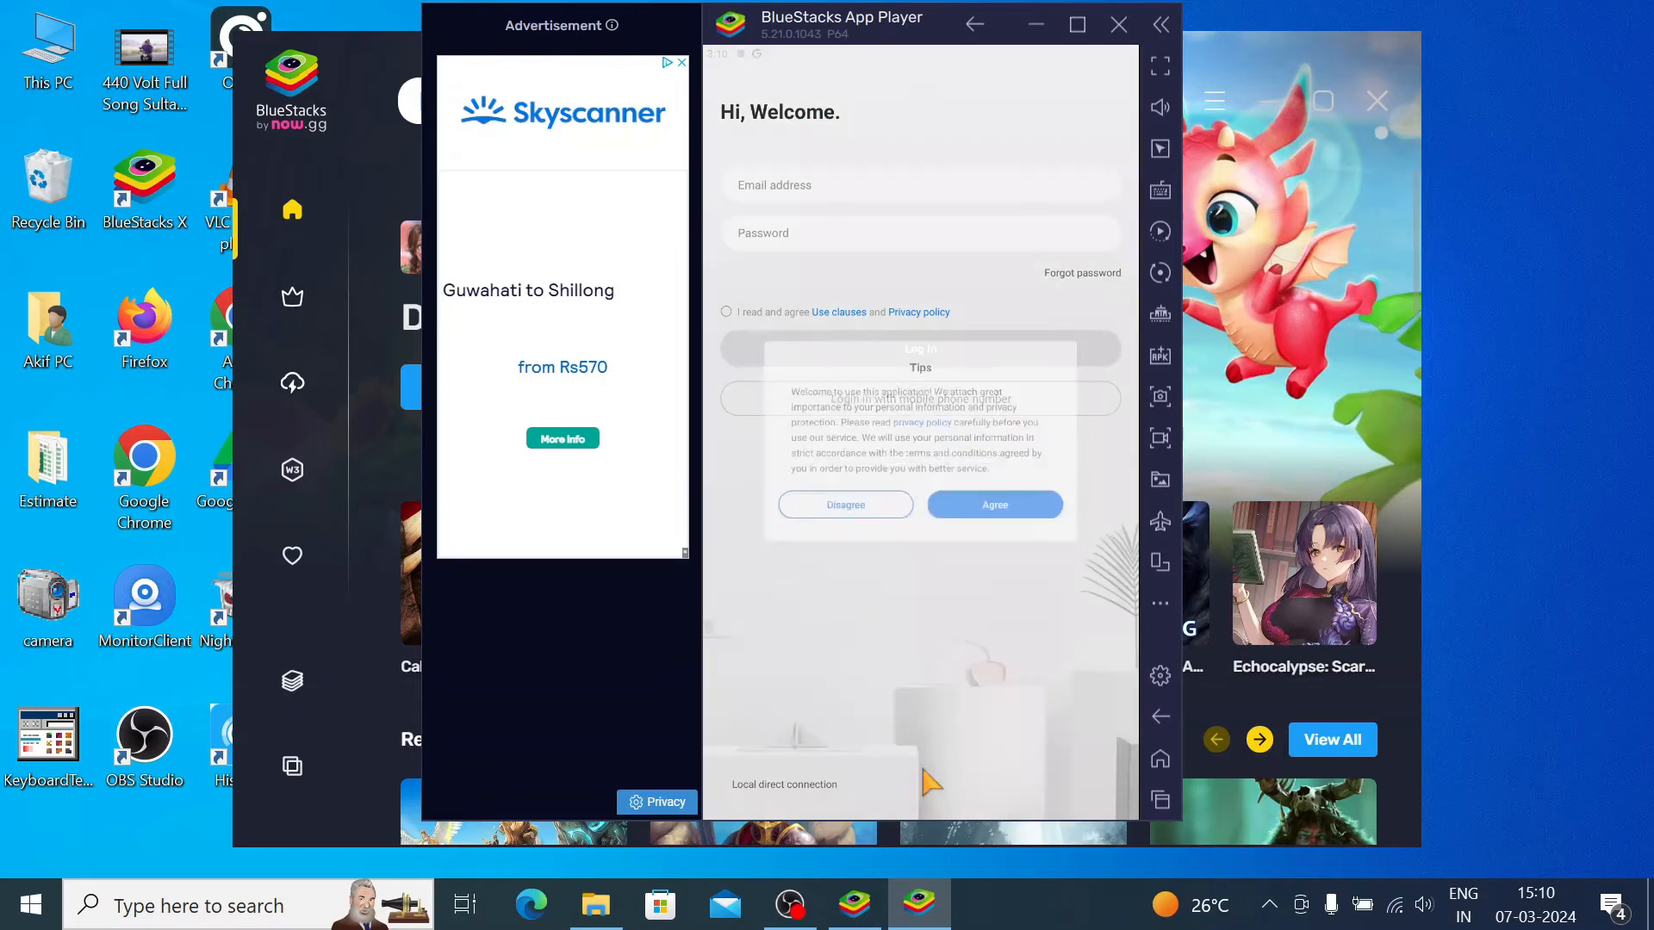
{"action": "left_click", "coordinate": [996, 505]}
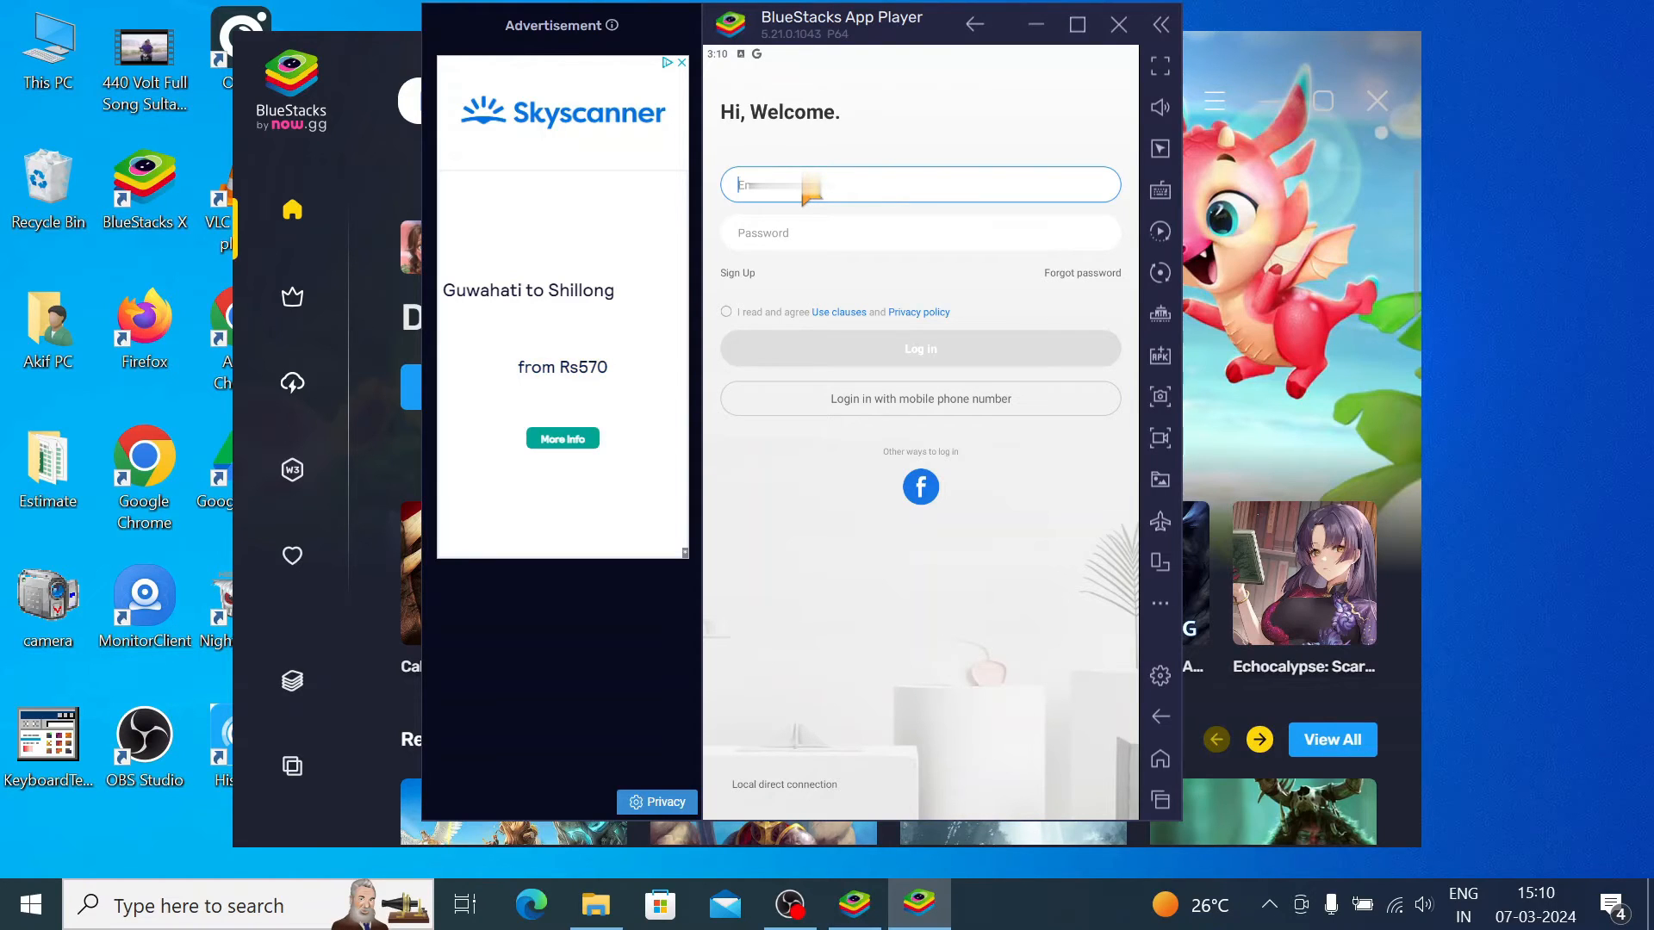
Step: Fill in the account email and password on the Hisee SE login screen
{"action": "type", "text": "ak"}
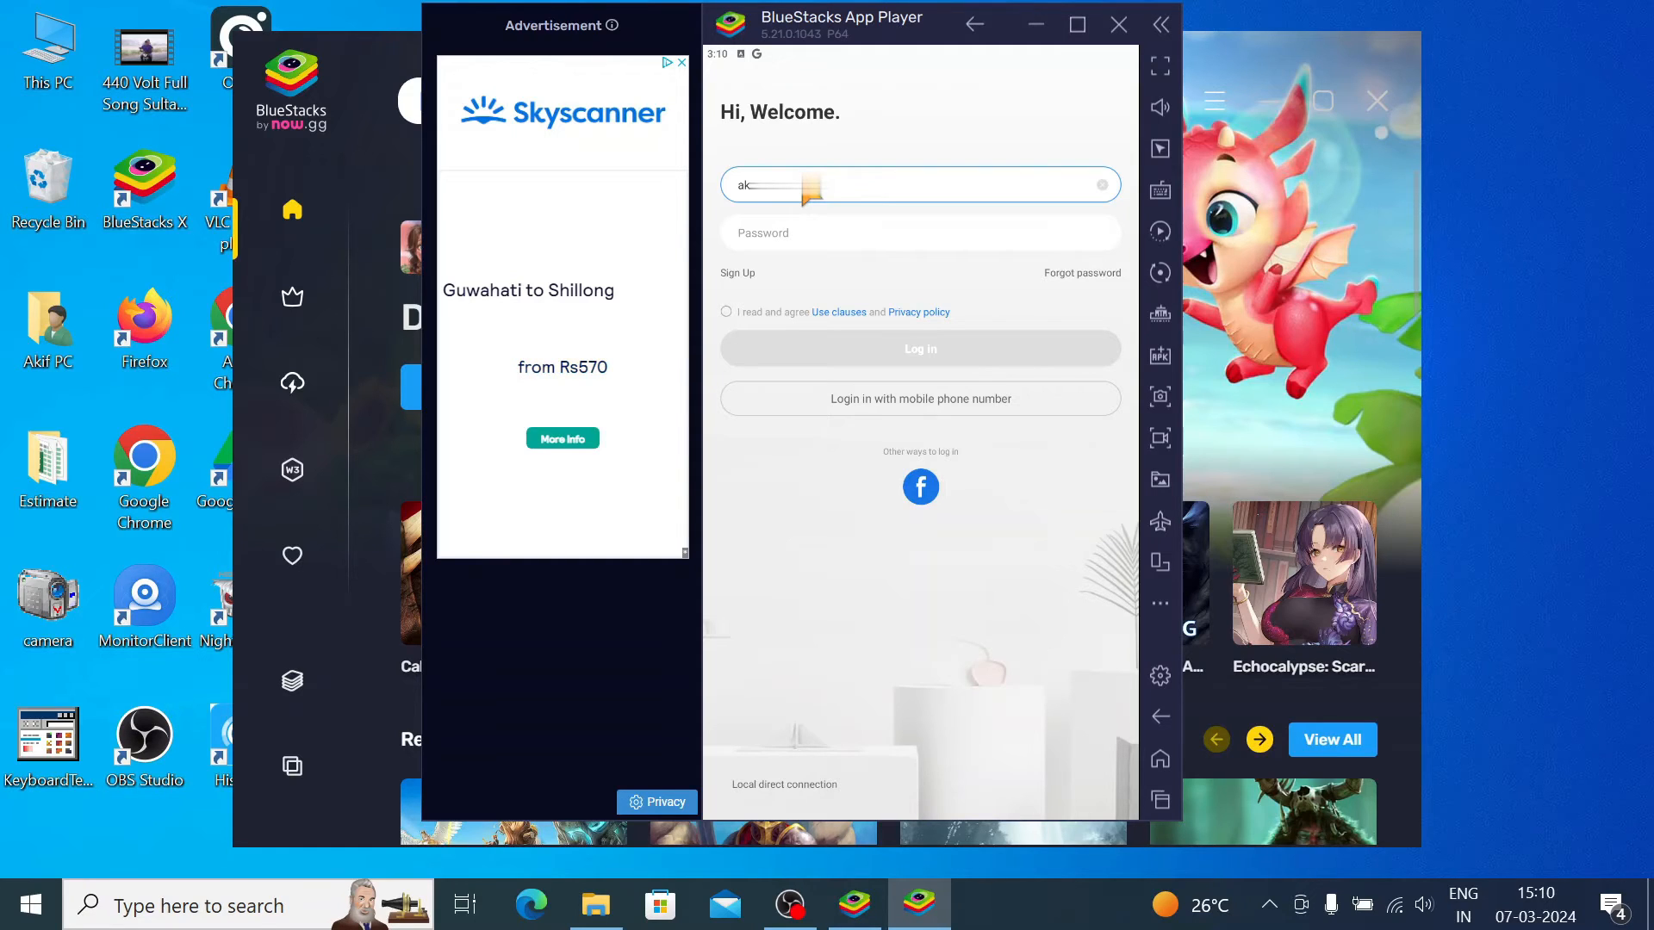
{"action": "type", "text": "mail.com"}
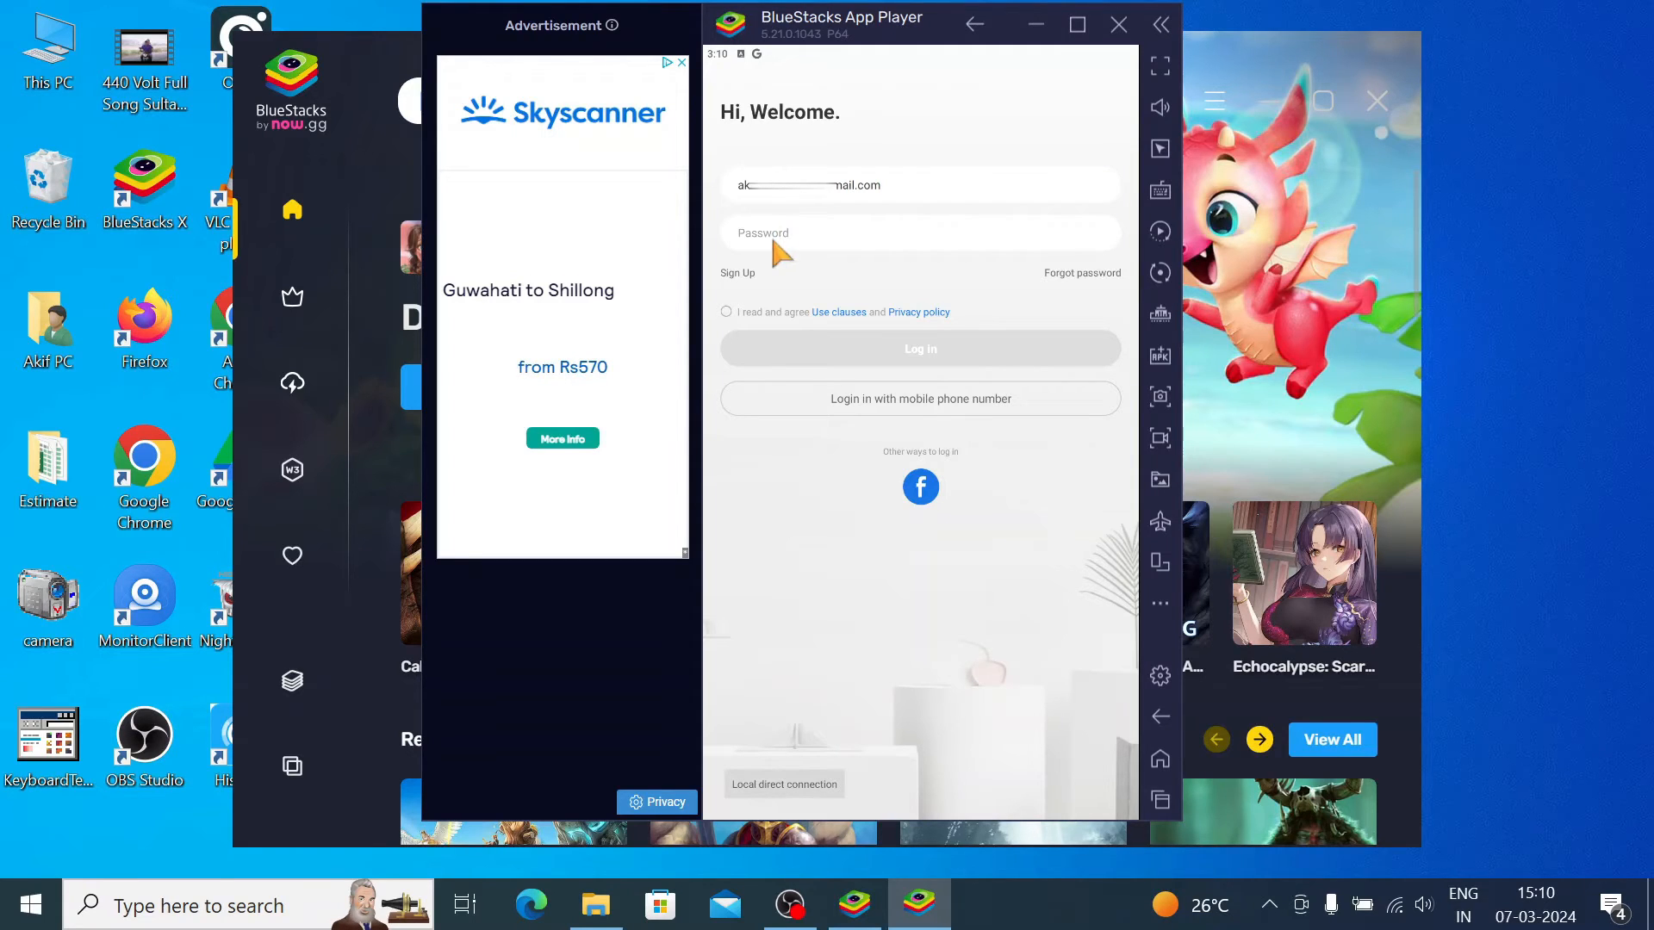
{"action": "left_click", "coordinate": [920, 232]}
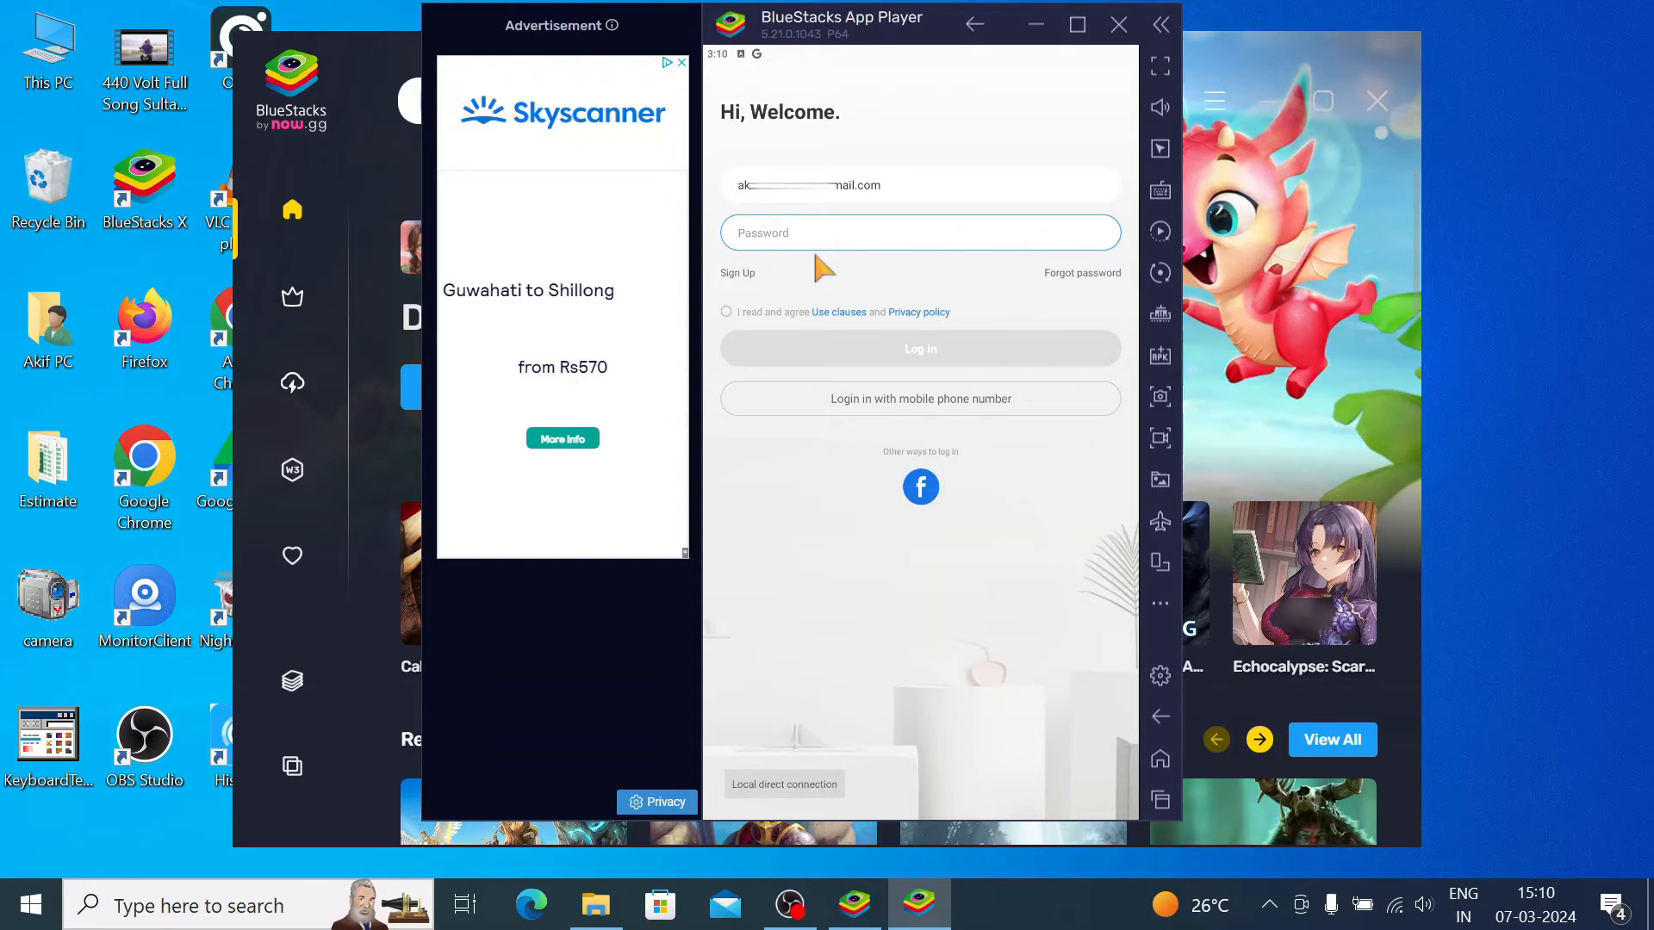
{"action": "type", "text": "@"}
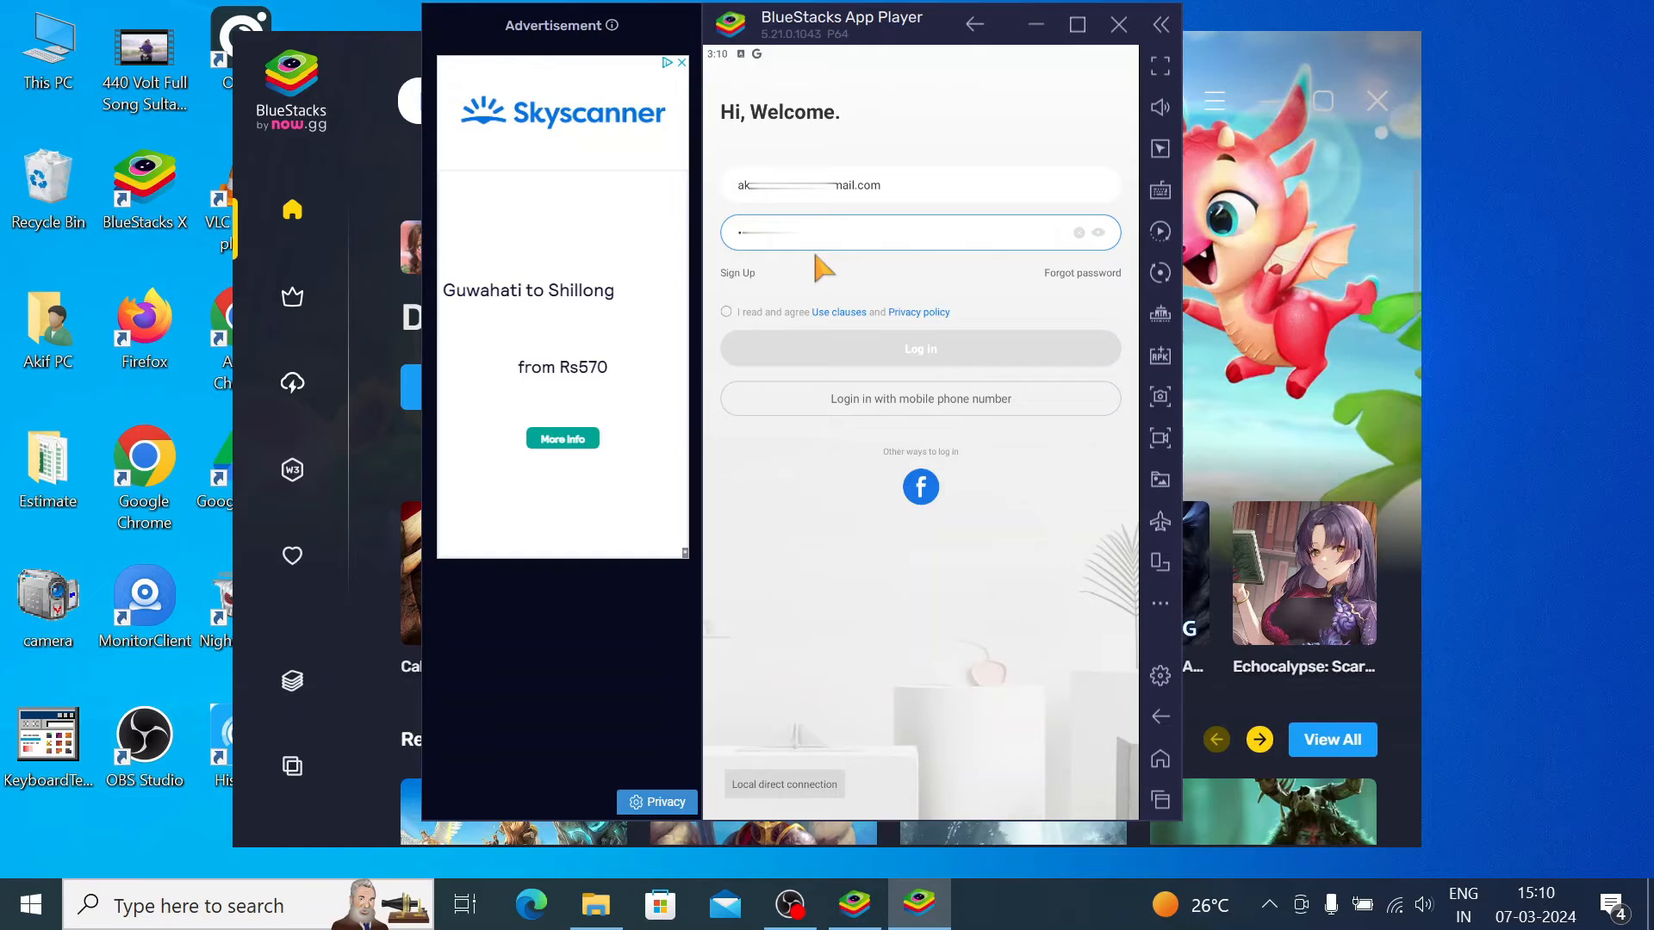
{"action": "type", "text": "password"}
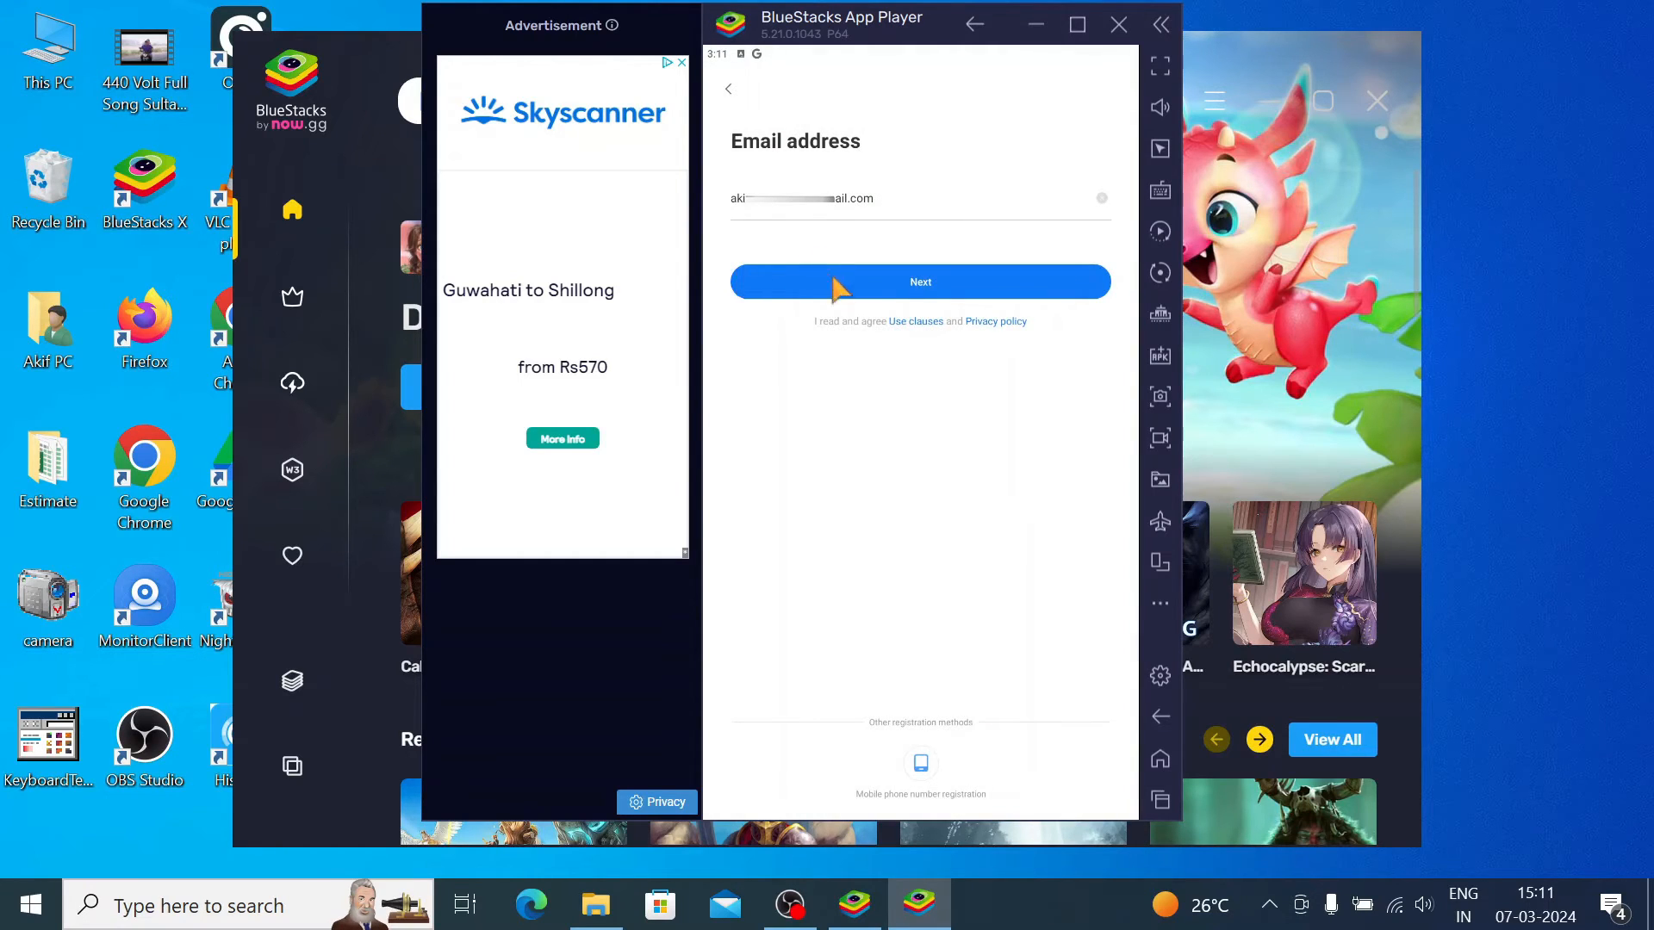
{"action": "mouse_move", "coordinate": [910, 291]}
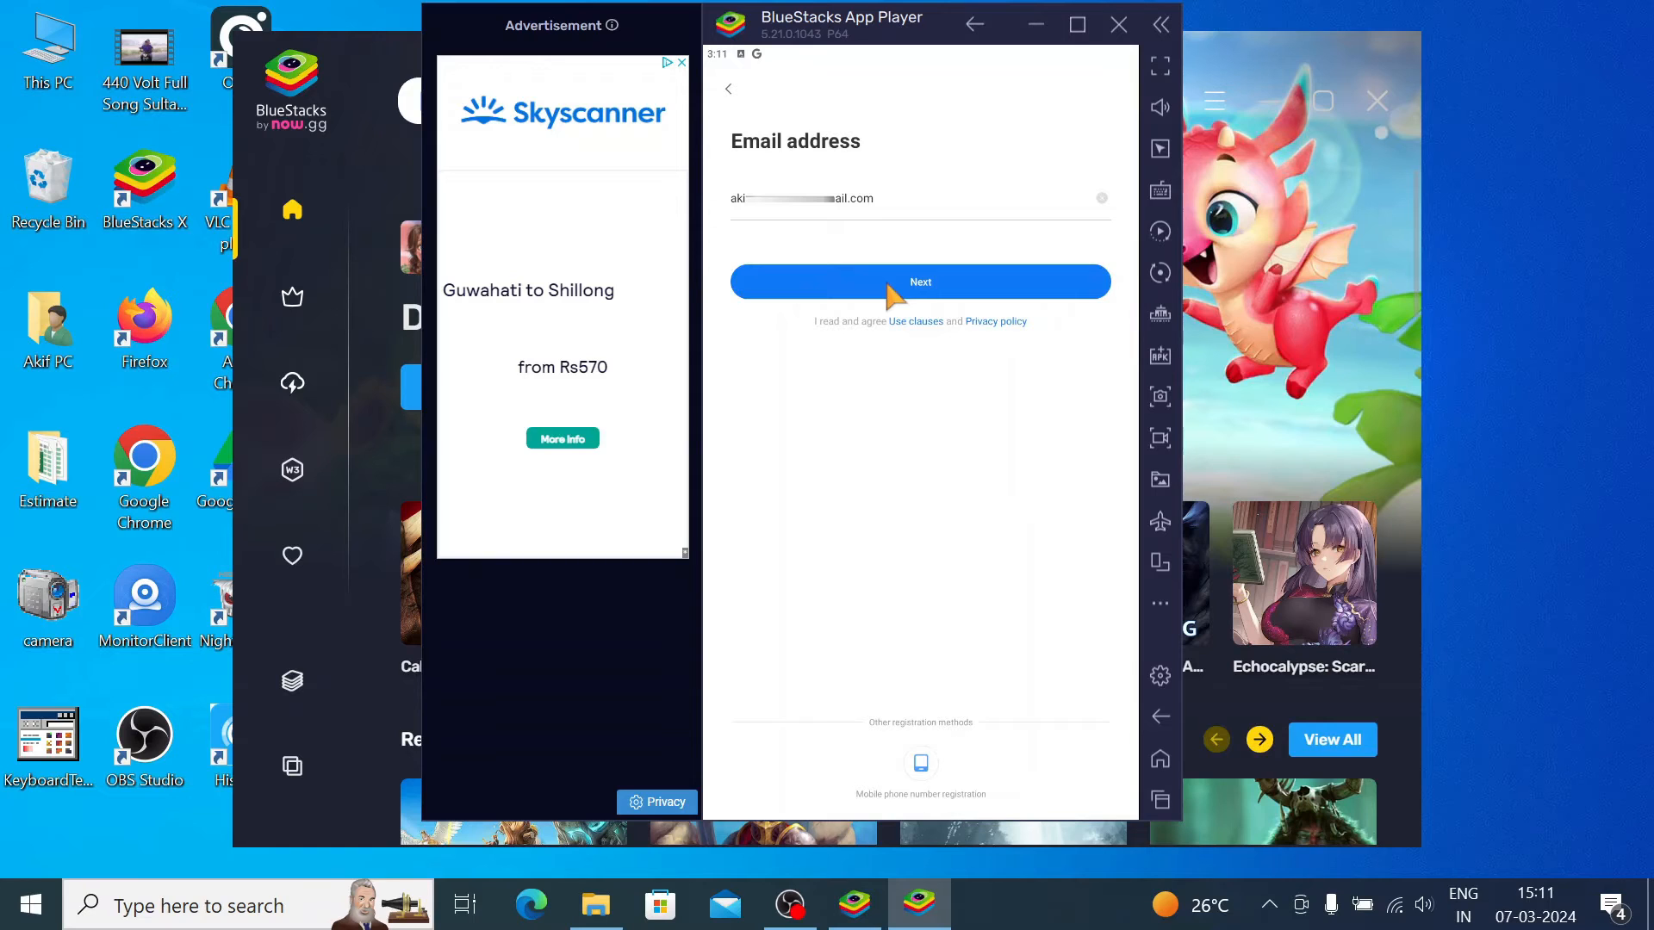
Step: Submit the email address for registration and begin entering the new account password
{"action": "left_click", "coordinate": [921, 283]}
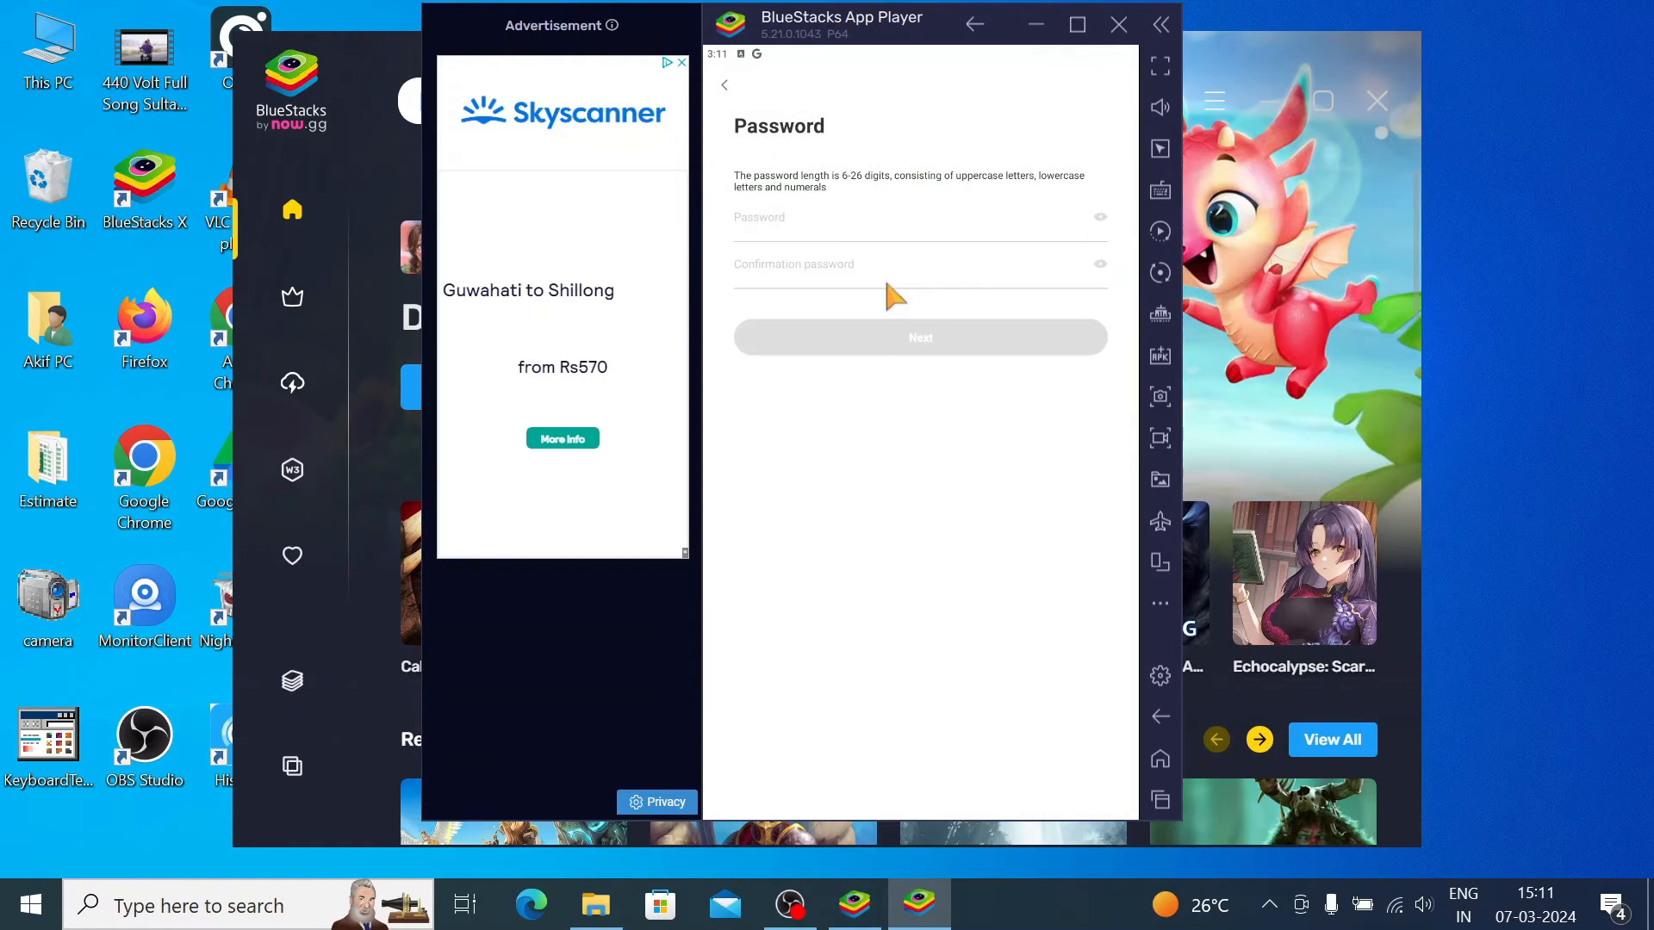
{"action": "left_click", "coordinate": [791, 221]}
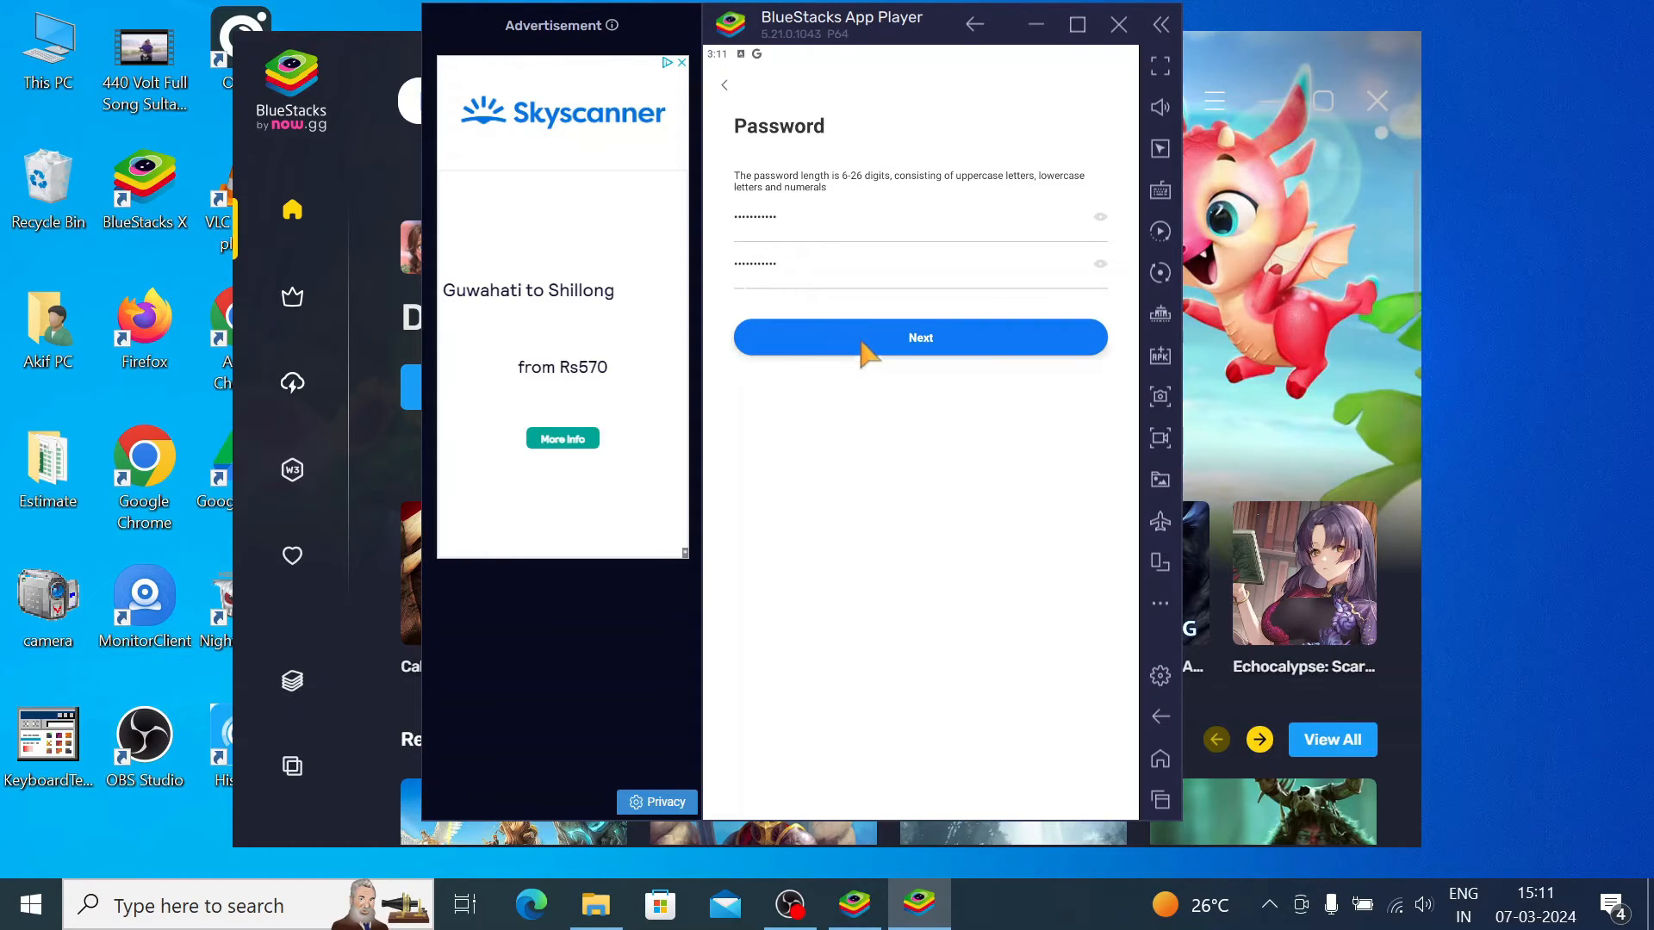
Step: Enter the graphic verification code and submit the new password, reaching the Confirm email page
{"action": "left_click", "coordinate": [920, 338]}
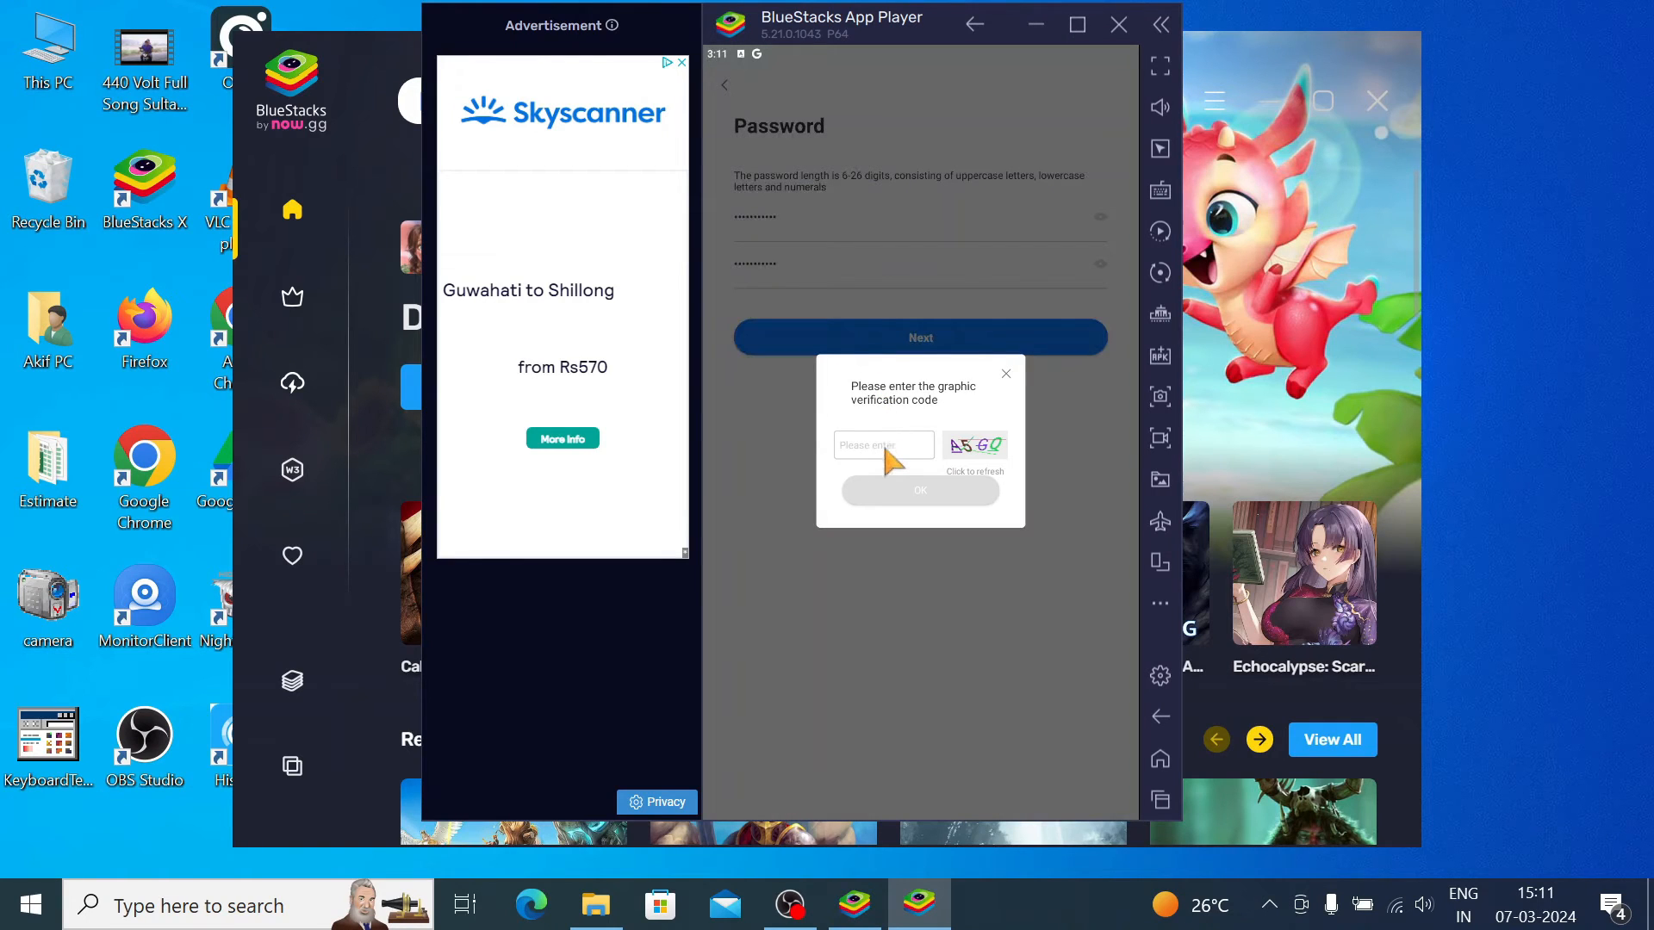
{"action": "type", "text": "A"}
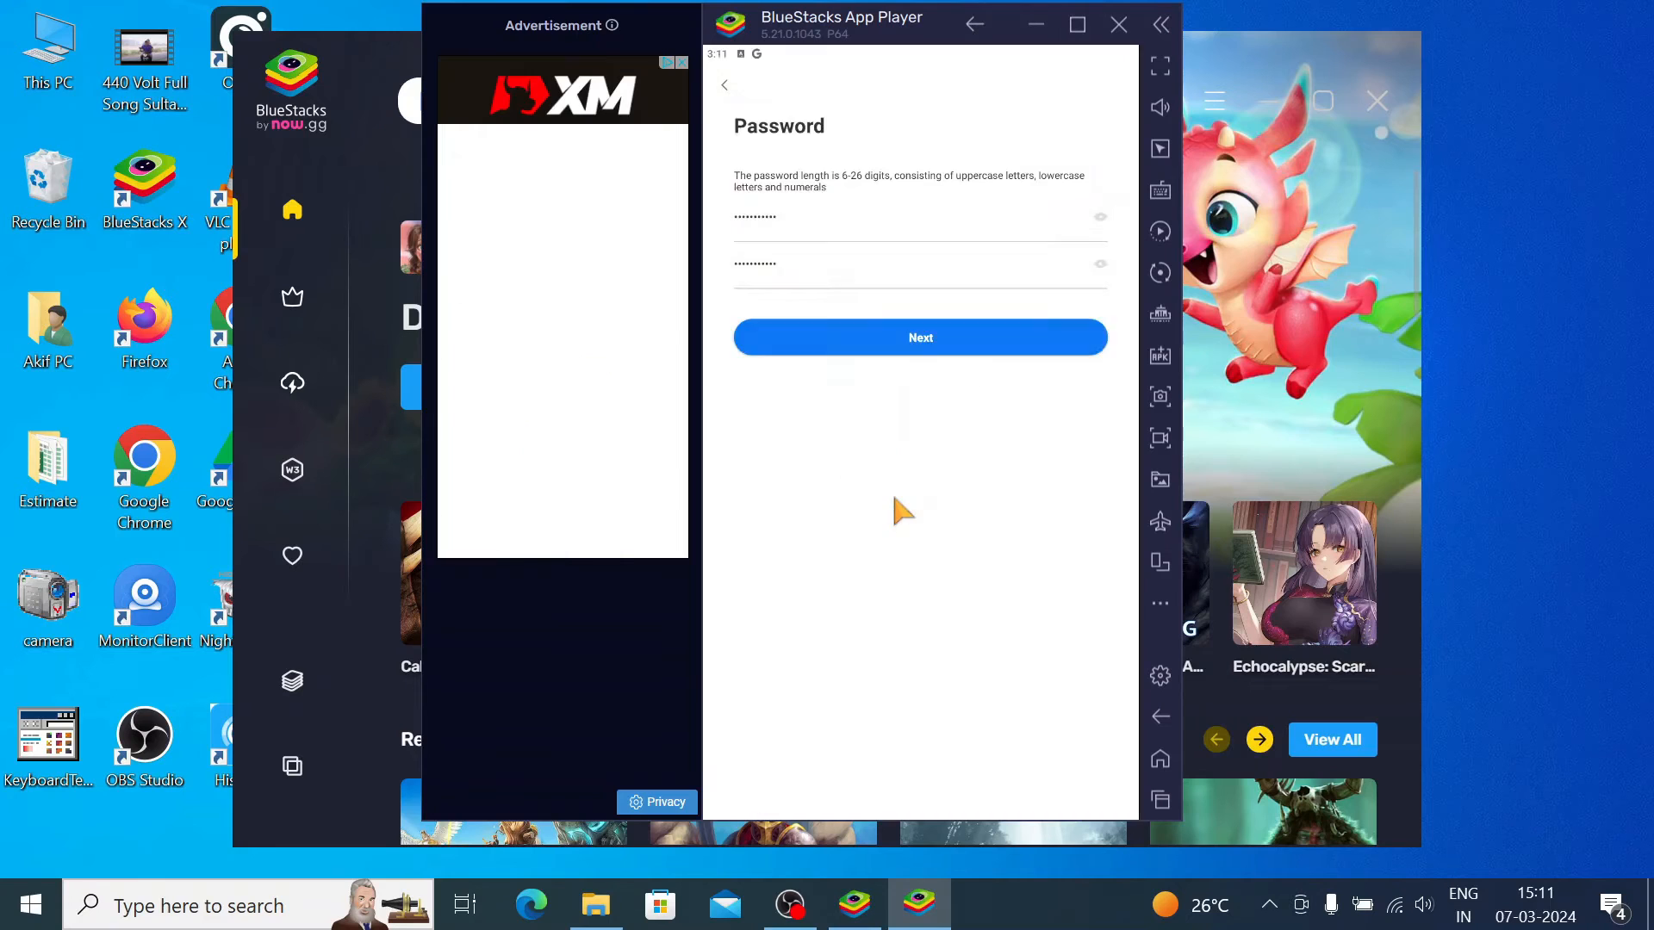
{"action": "left_click", "coordinate": [920, 338]}
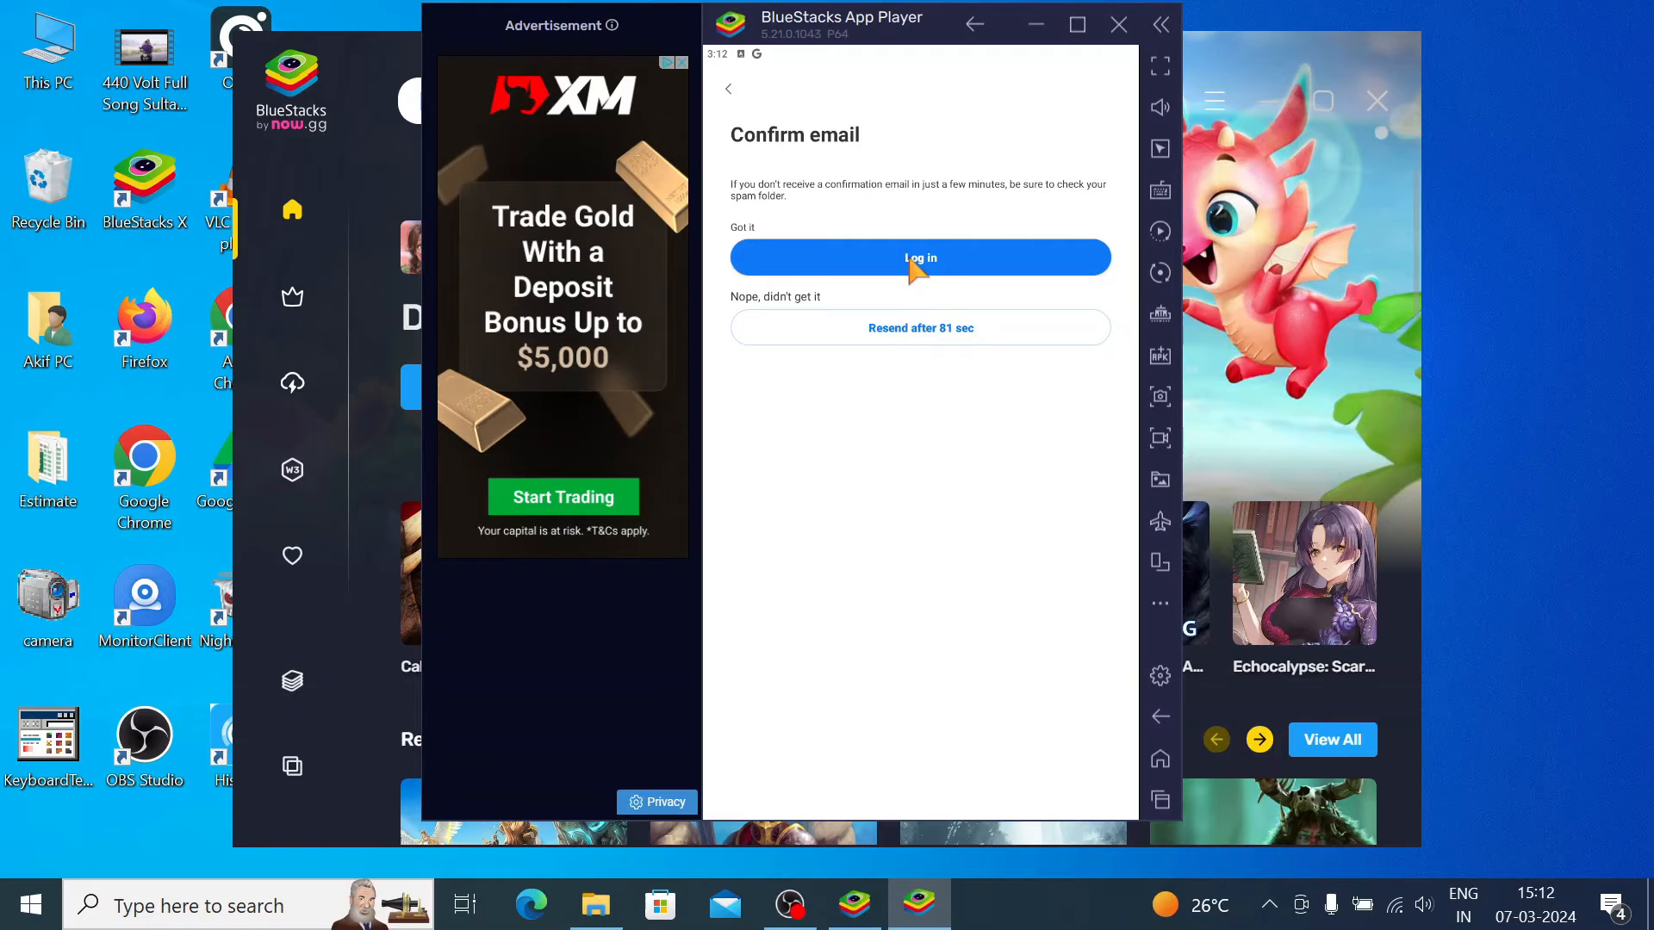
Step: Log in with the new account, dismiss the account-not-activated notice and log in again after activation
{"action": "left_click", "coordinate": [920, 257]}
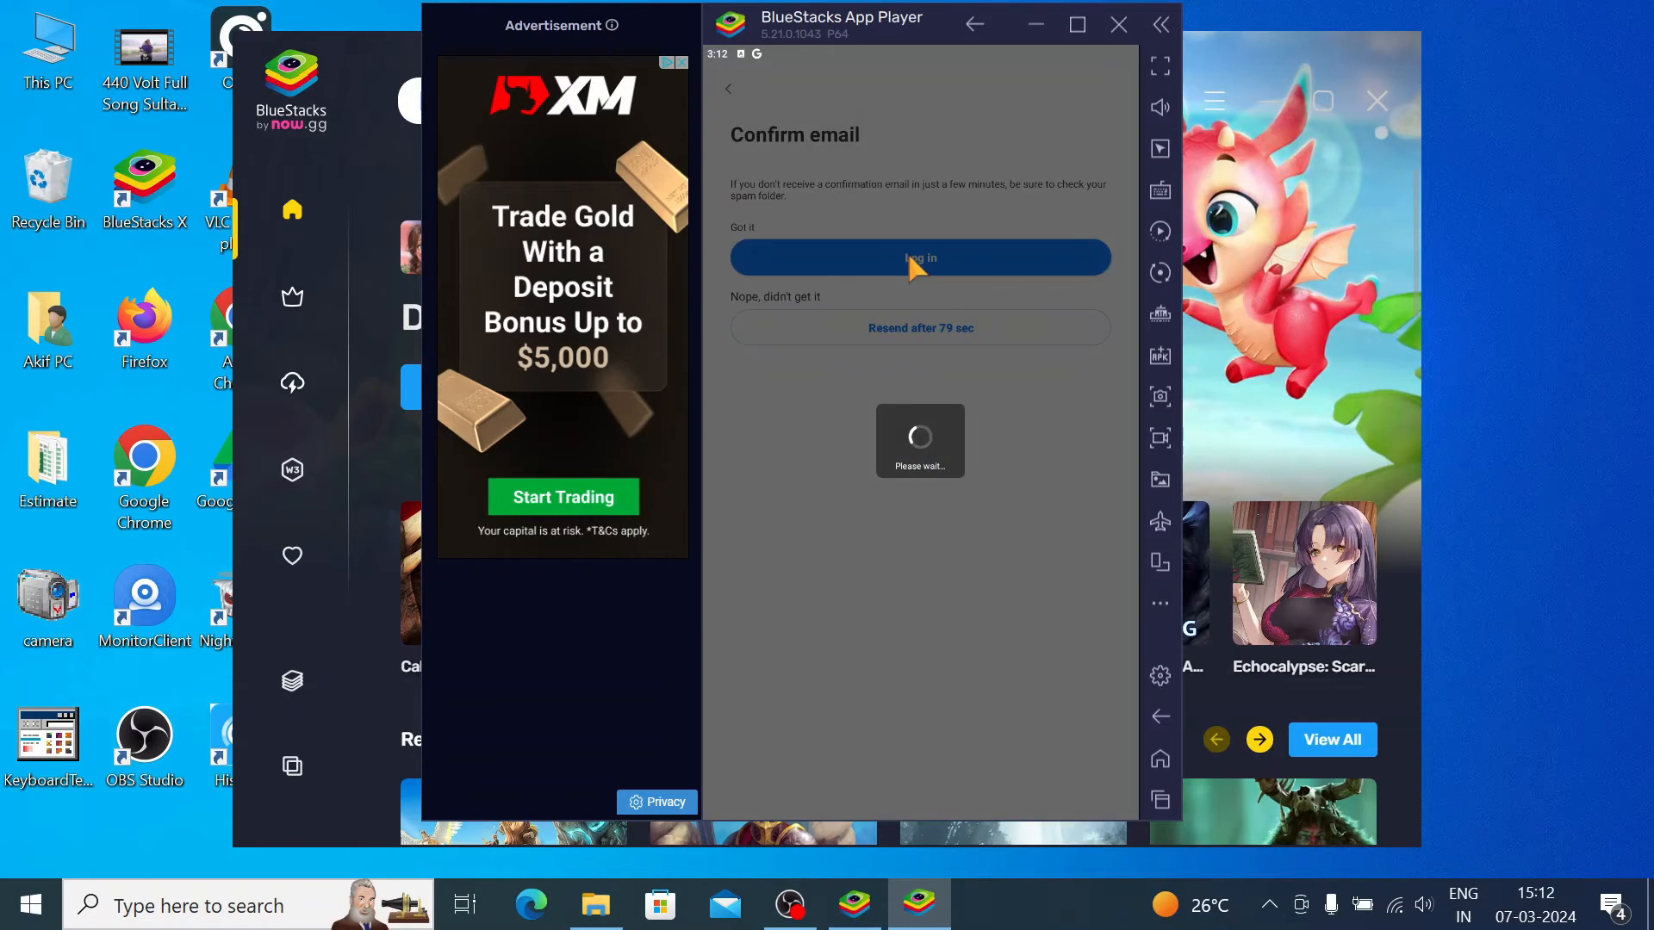
{"action": "left_click", "coordinate": [920, 257]}
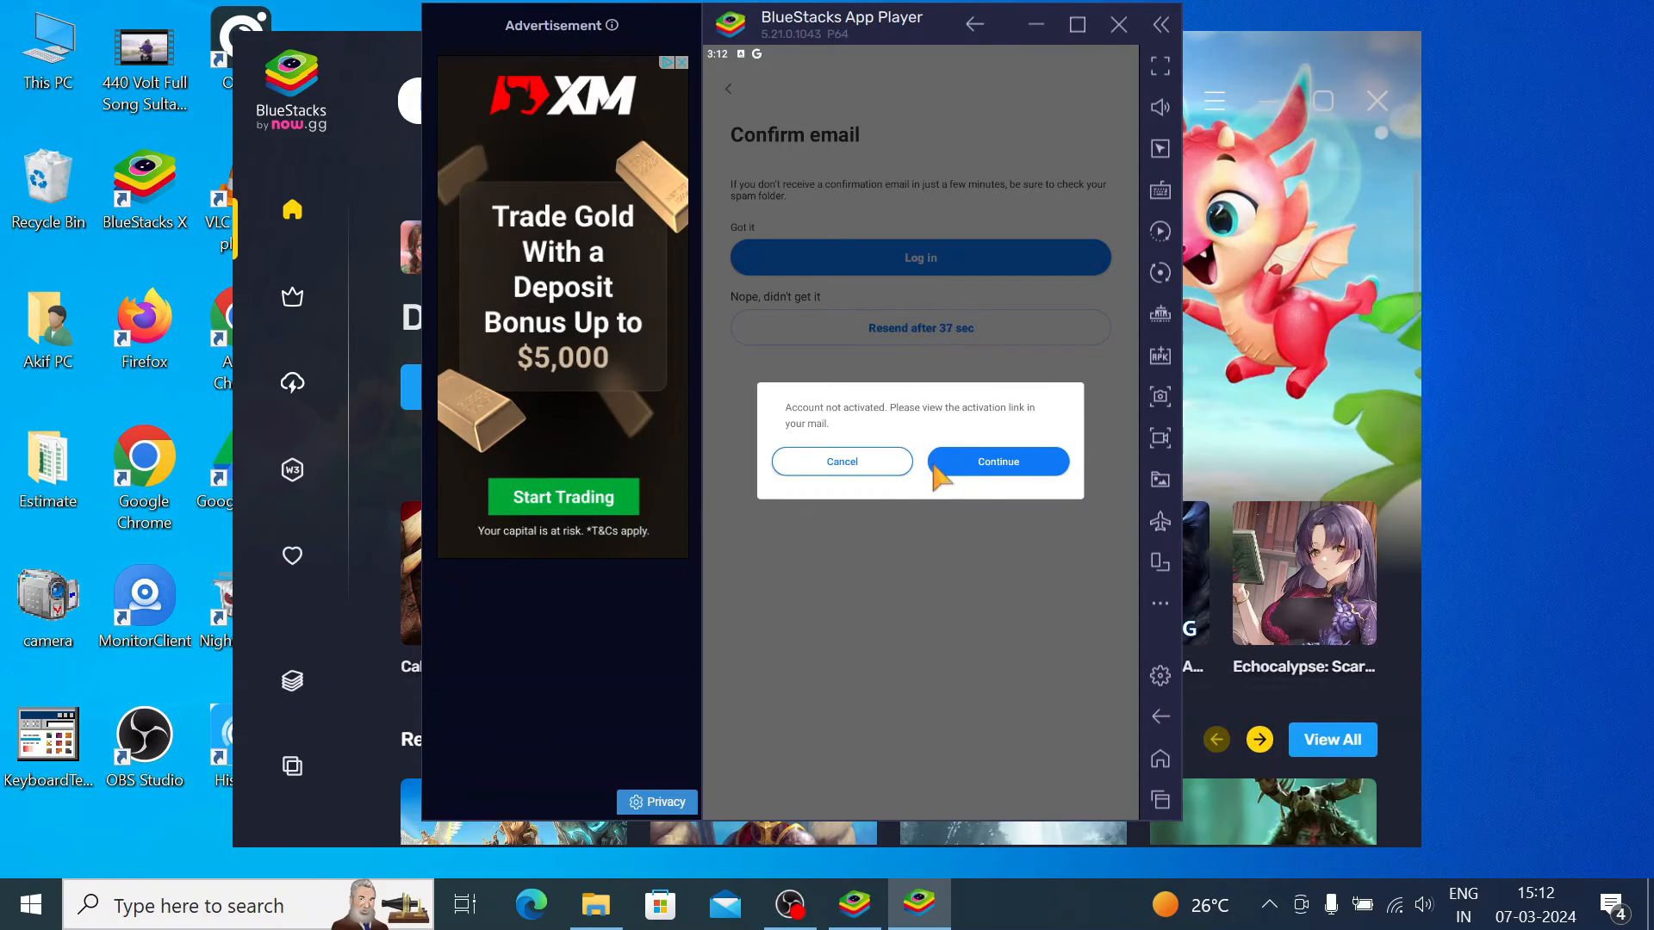
{"action": "left_click", "coordinate": [999, 462]}
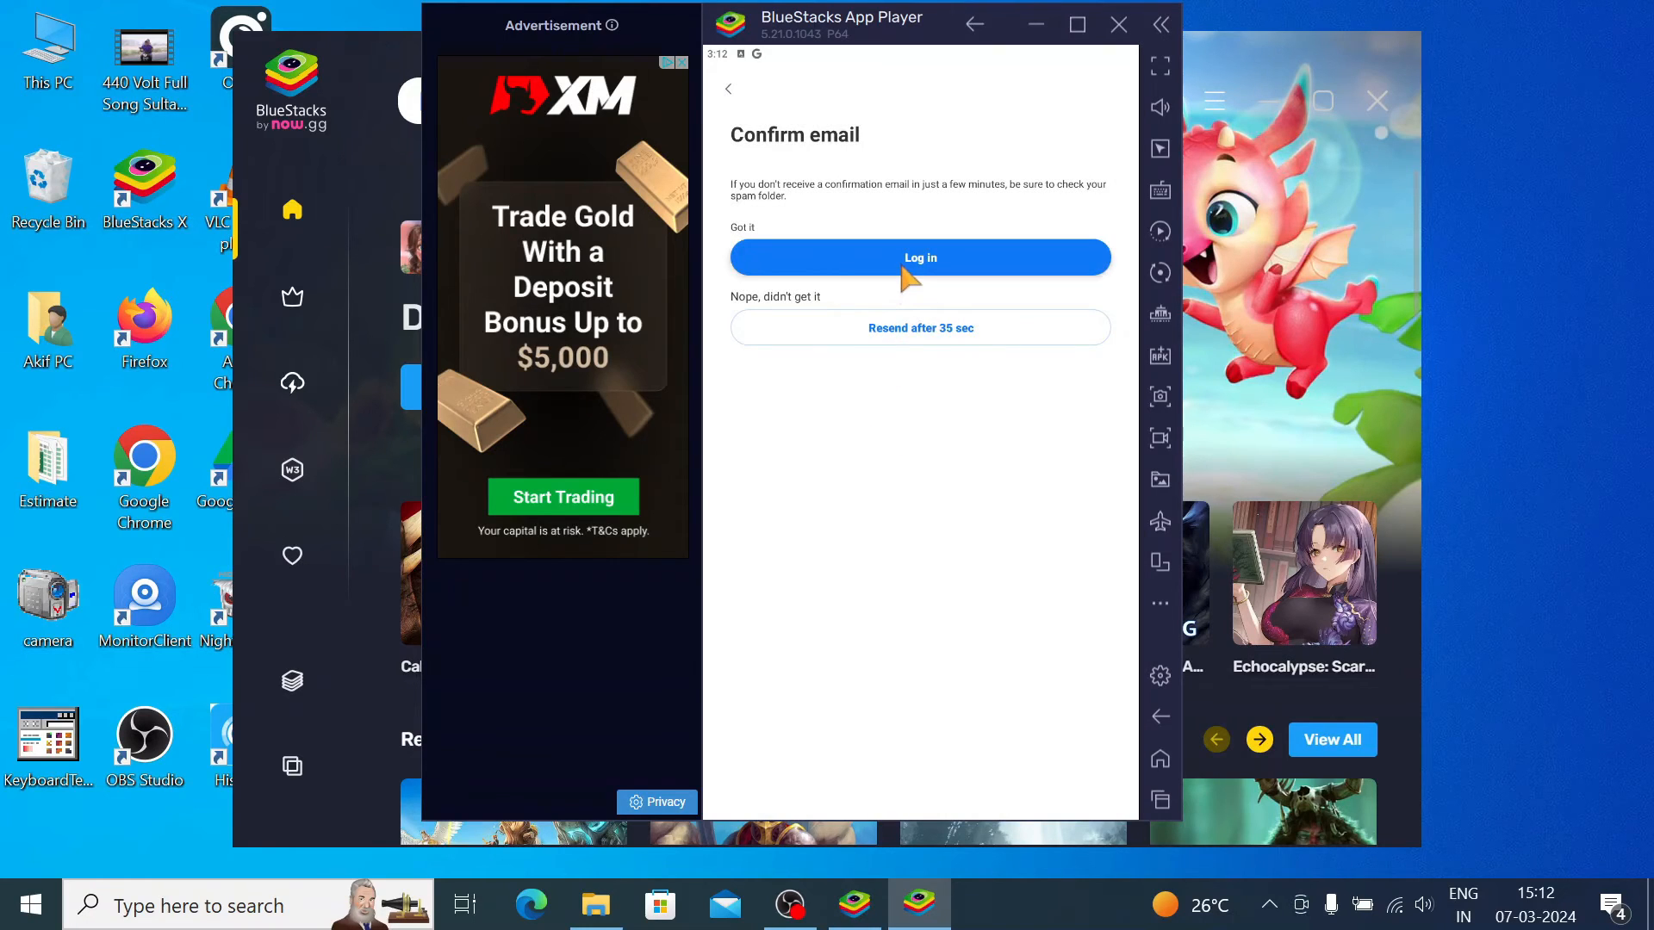
{"action": "left_click", "coordinate": [920, 258]}
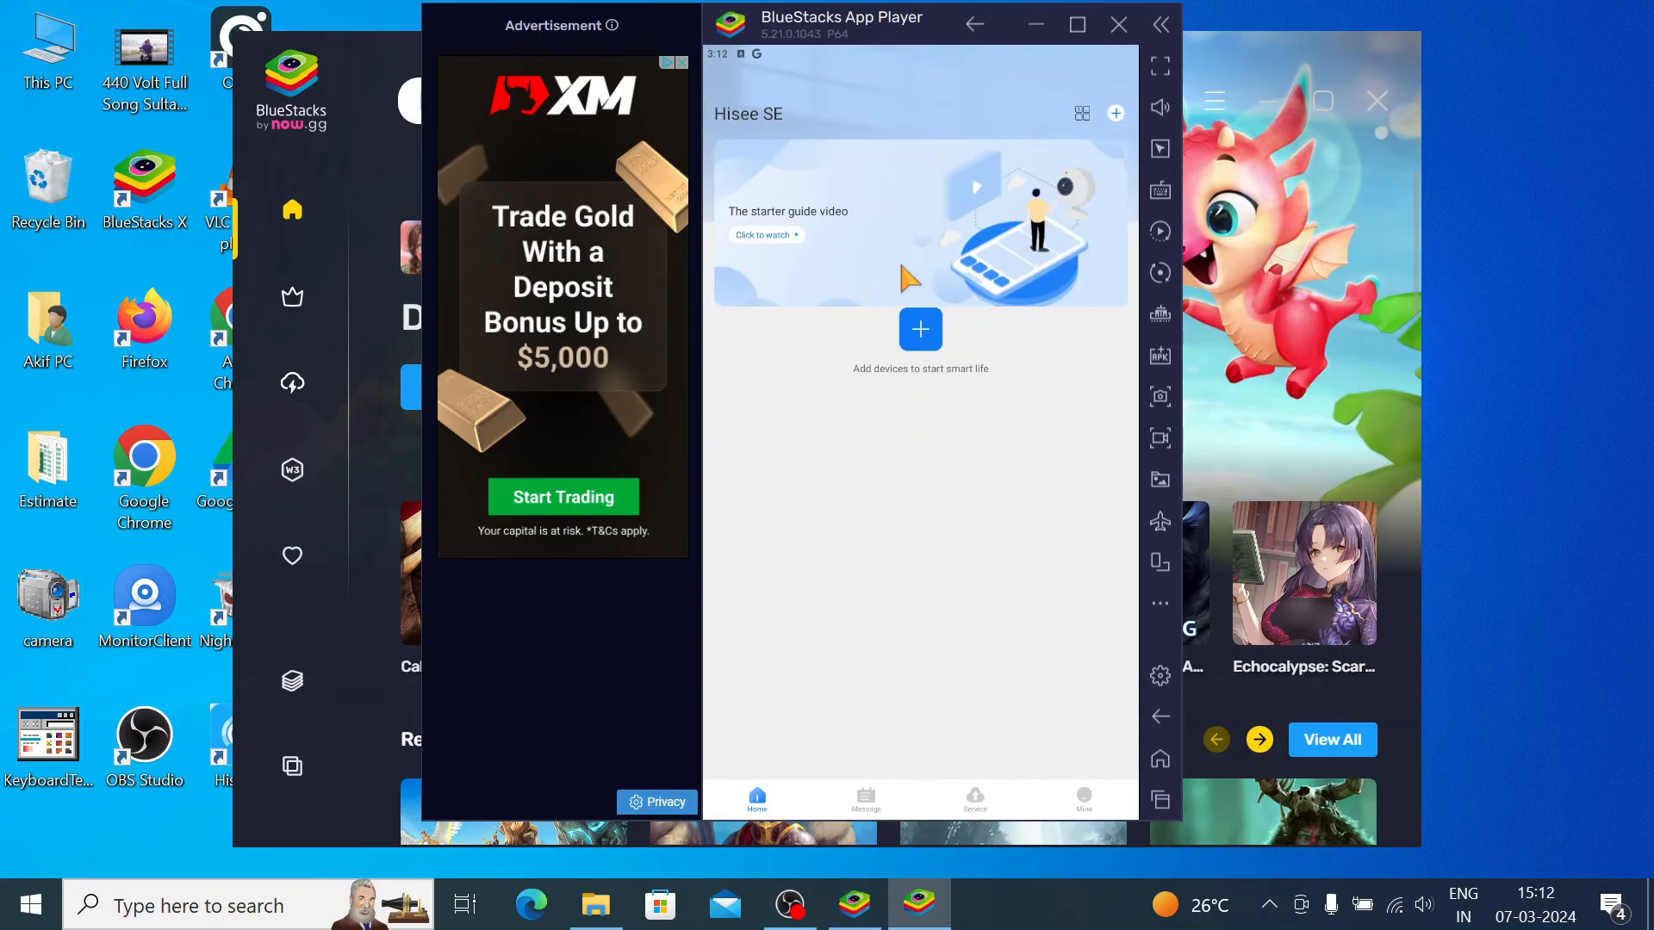
Step: Dismiss the add-devices tip about the '+' button on the Hisee SE home screen
{"action": "left_click", "coordinate": [1116, 114]}
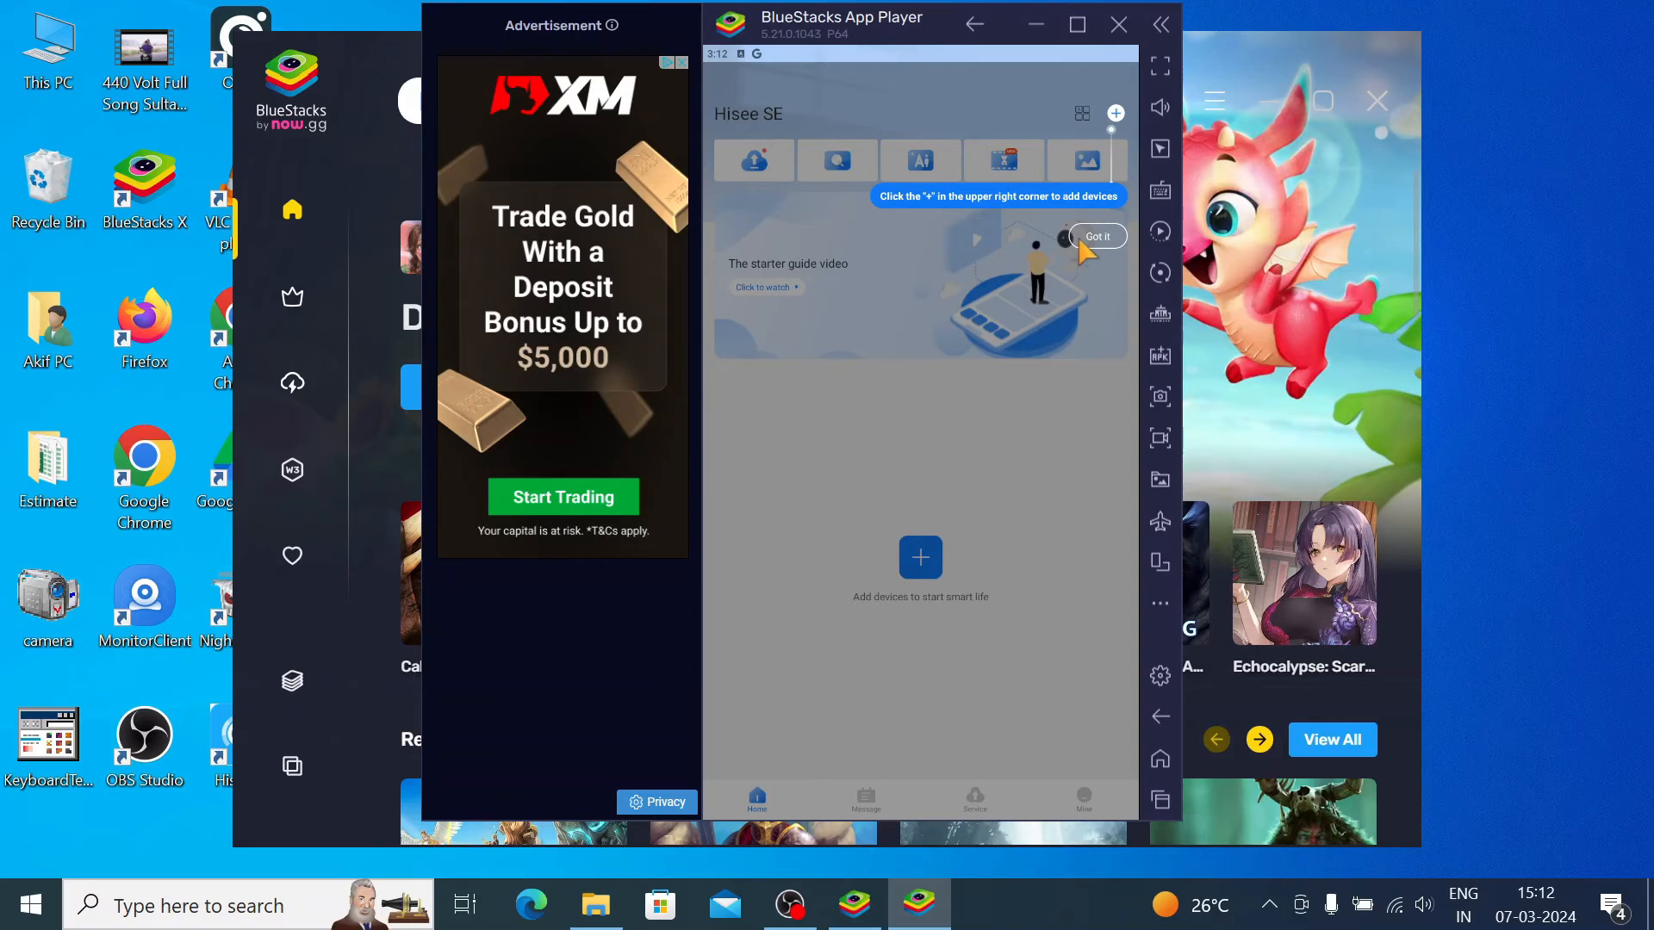
{"action": "left_click", "coordinate": [1099, 236]}
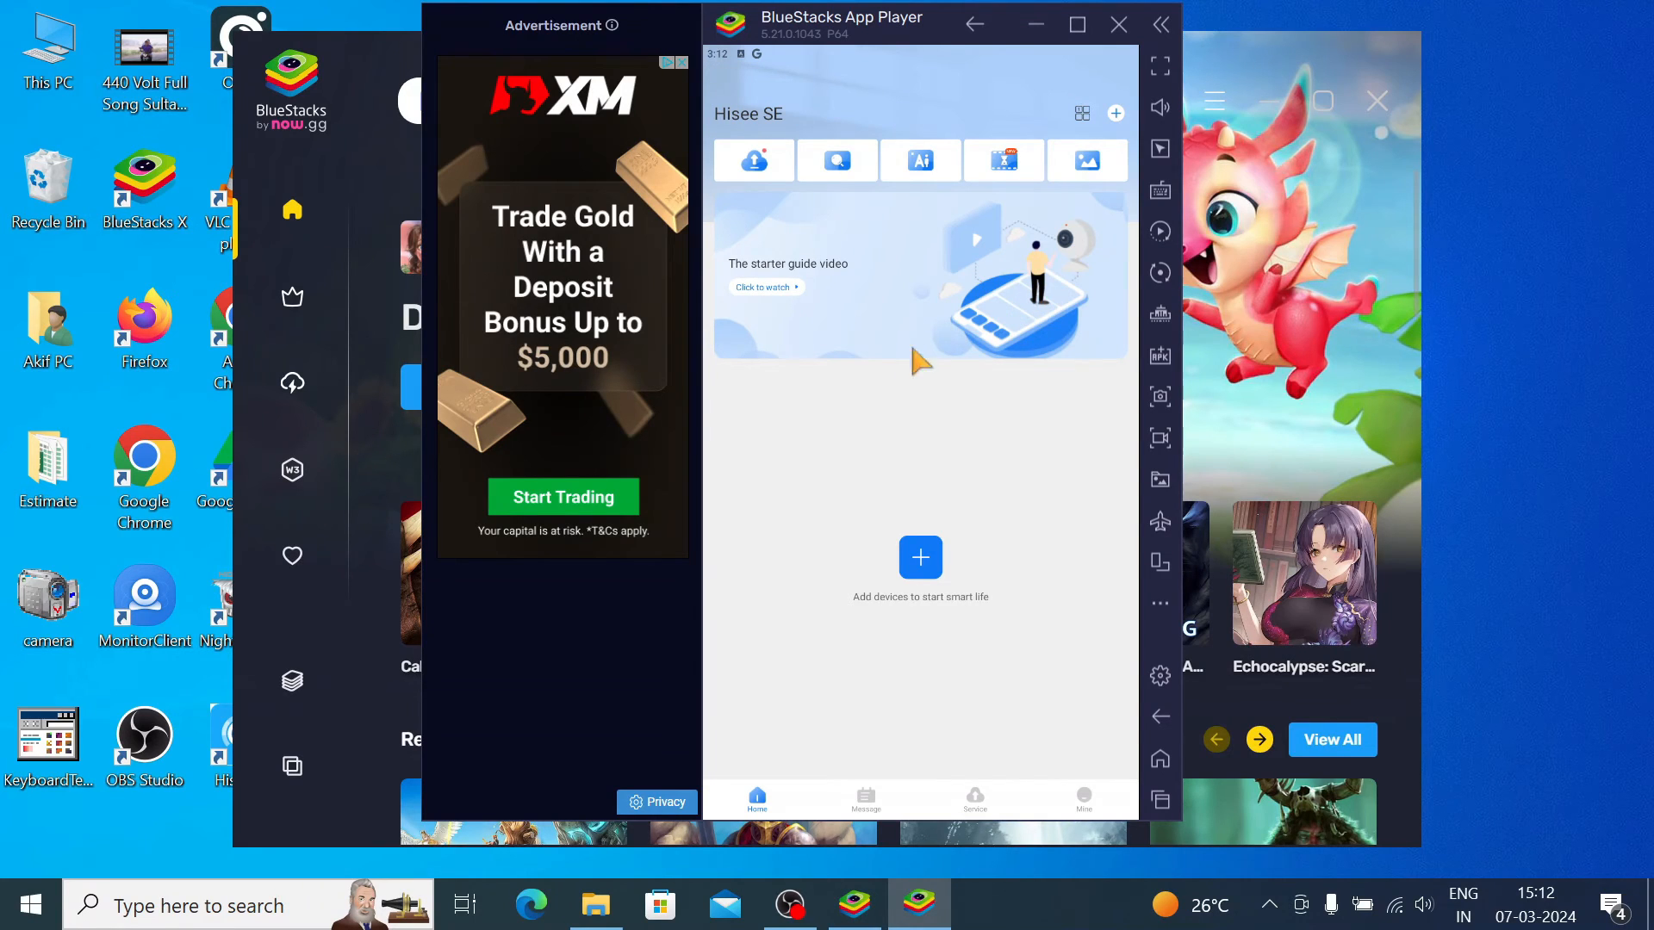
{"action": "mouse_move", "coordinate": [893, 632]}
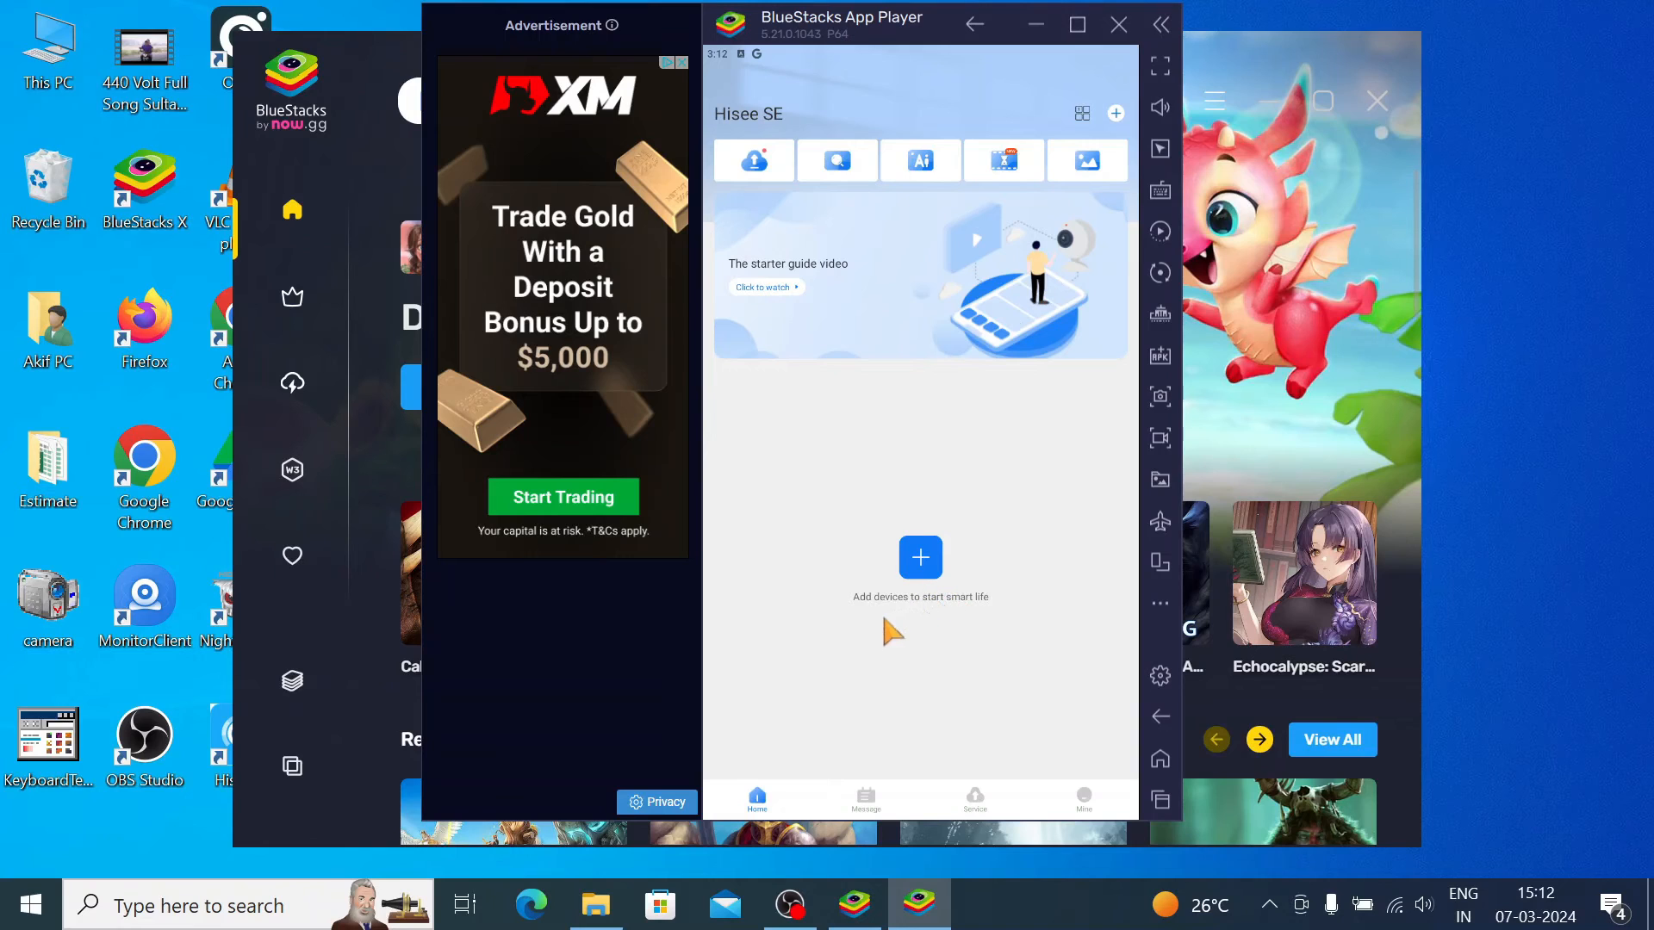
{"action": "mouse_move", "coordinate": [945, 621]}
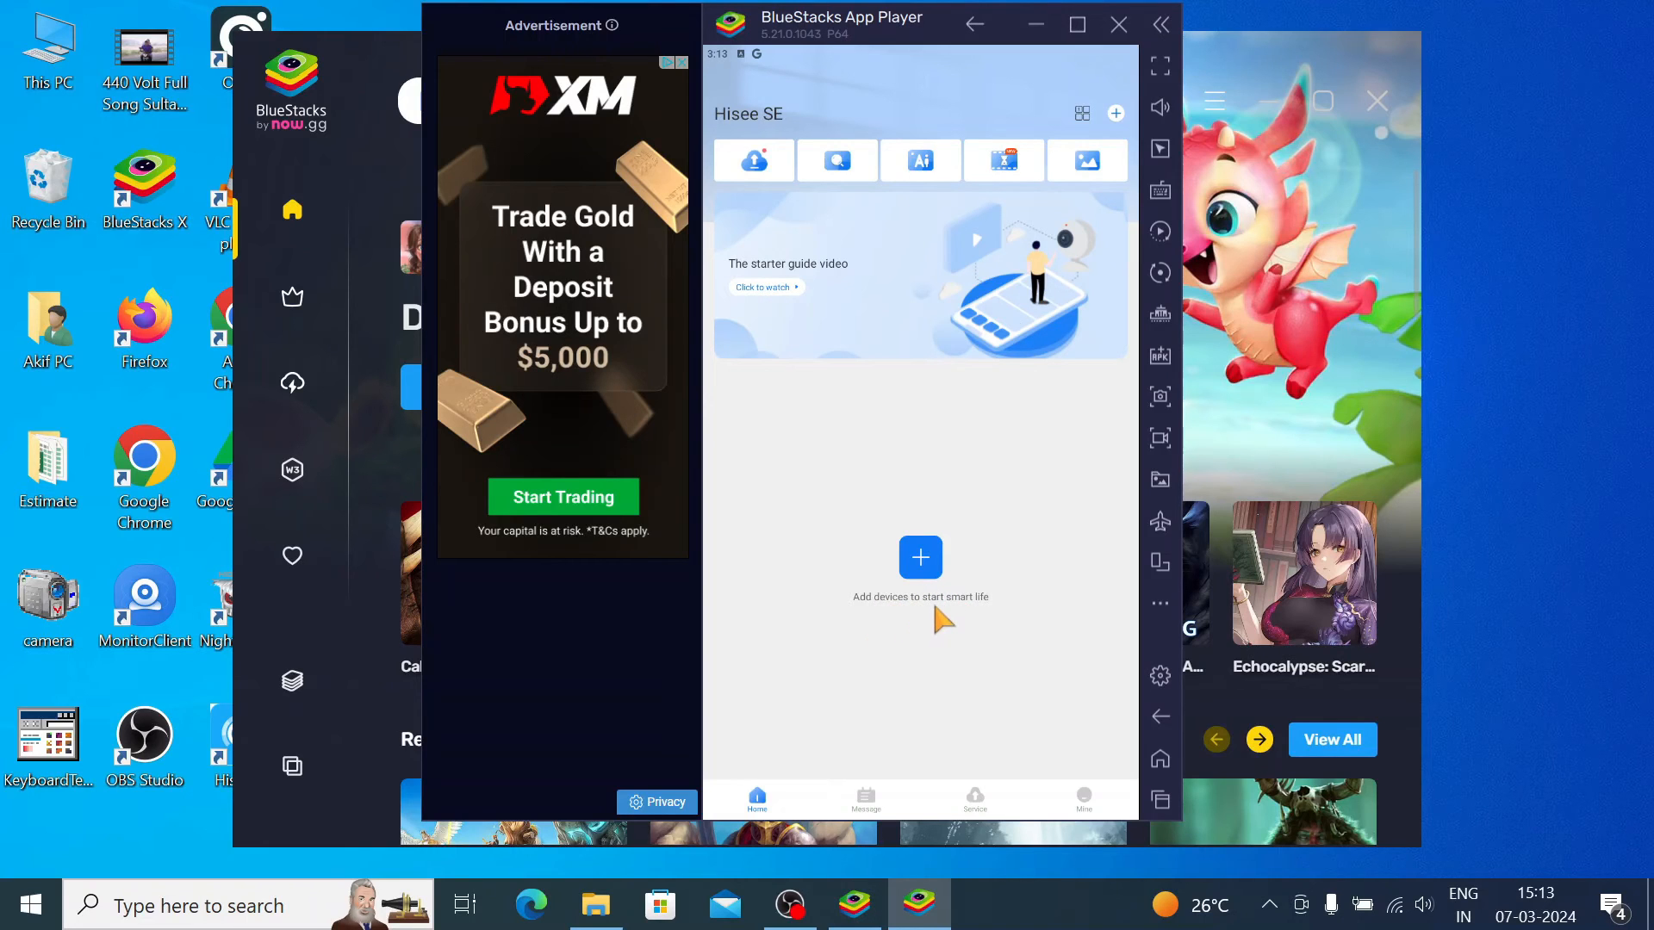
{"action": "mouse_move", "coordinate": [1087, 155]}
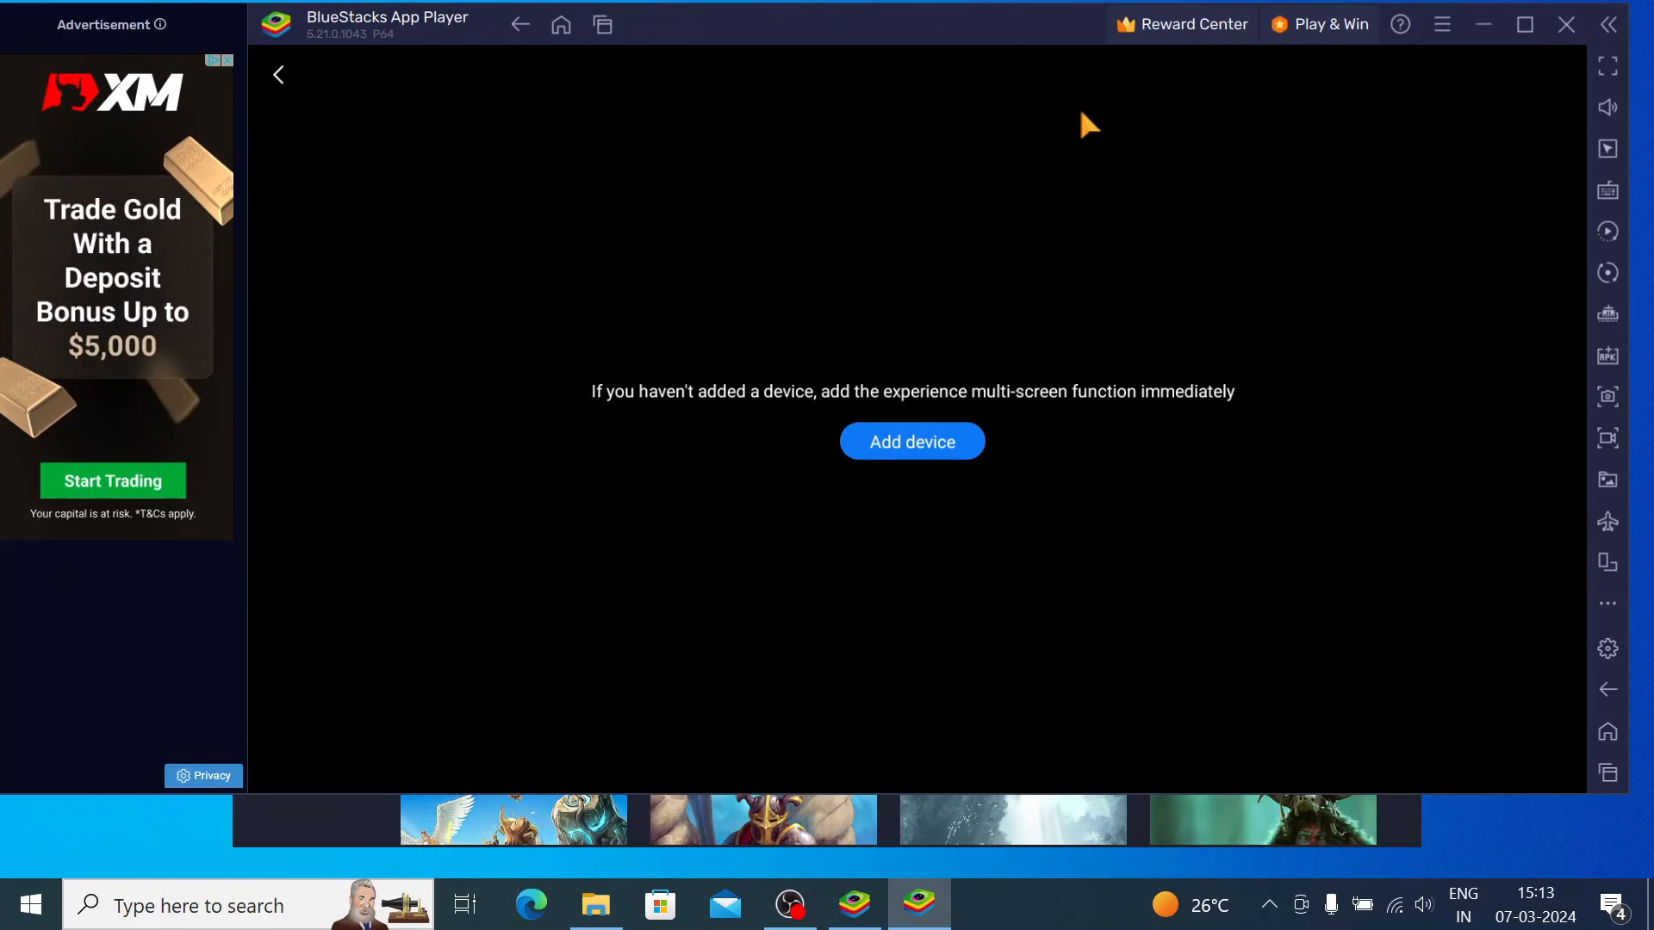
{"action": "mouse_move", "coordinate": [293, 95]}
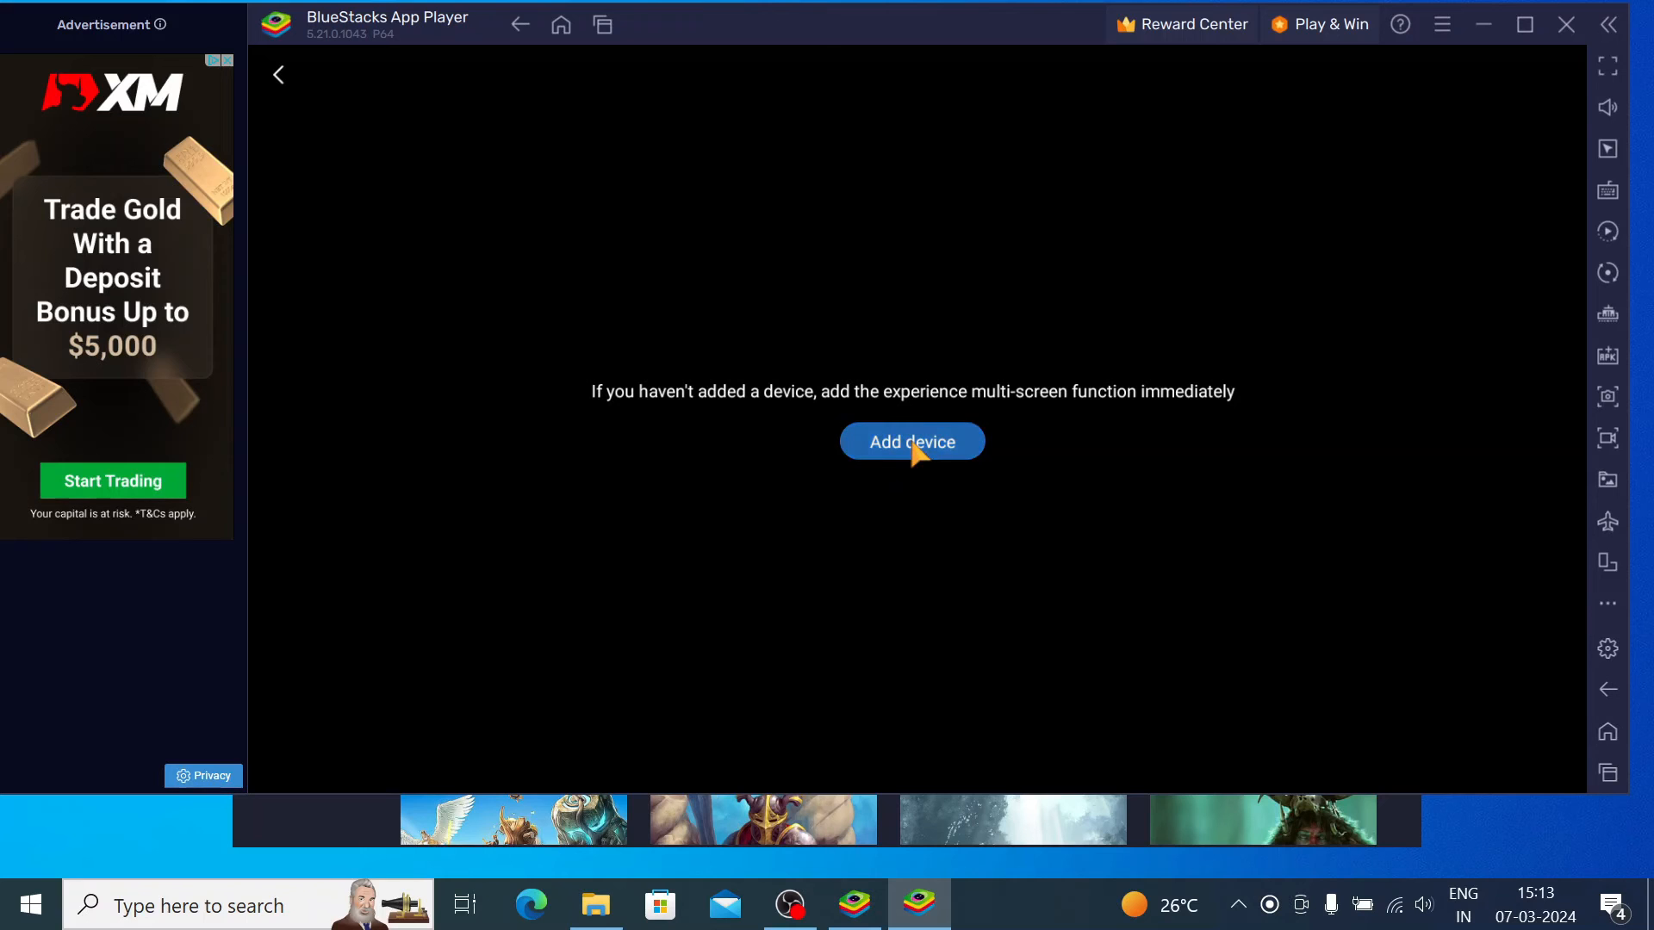
Step: Start adding an NVR device and accept the Multiple cameras detected notice
{"action": "left_click", "coordinate": [913, 441]}
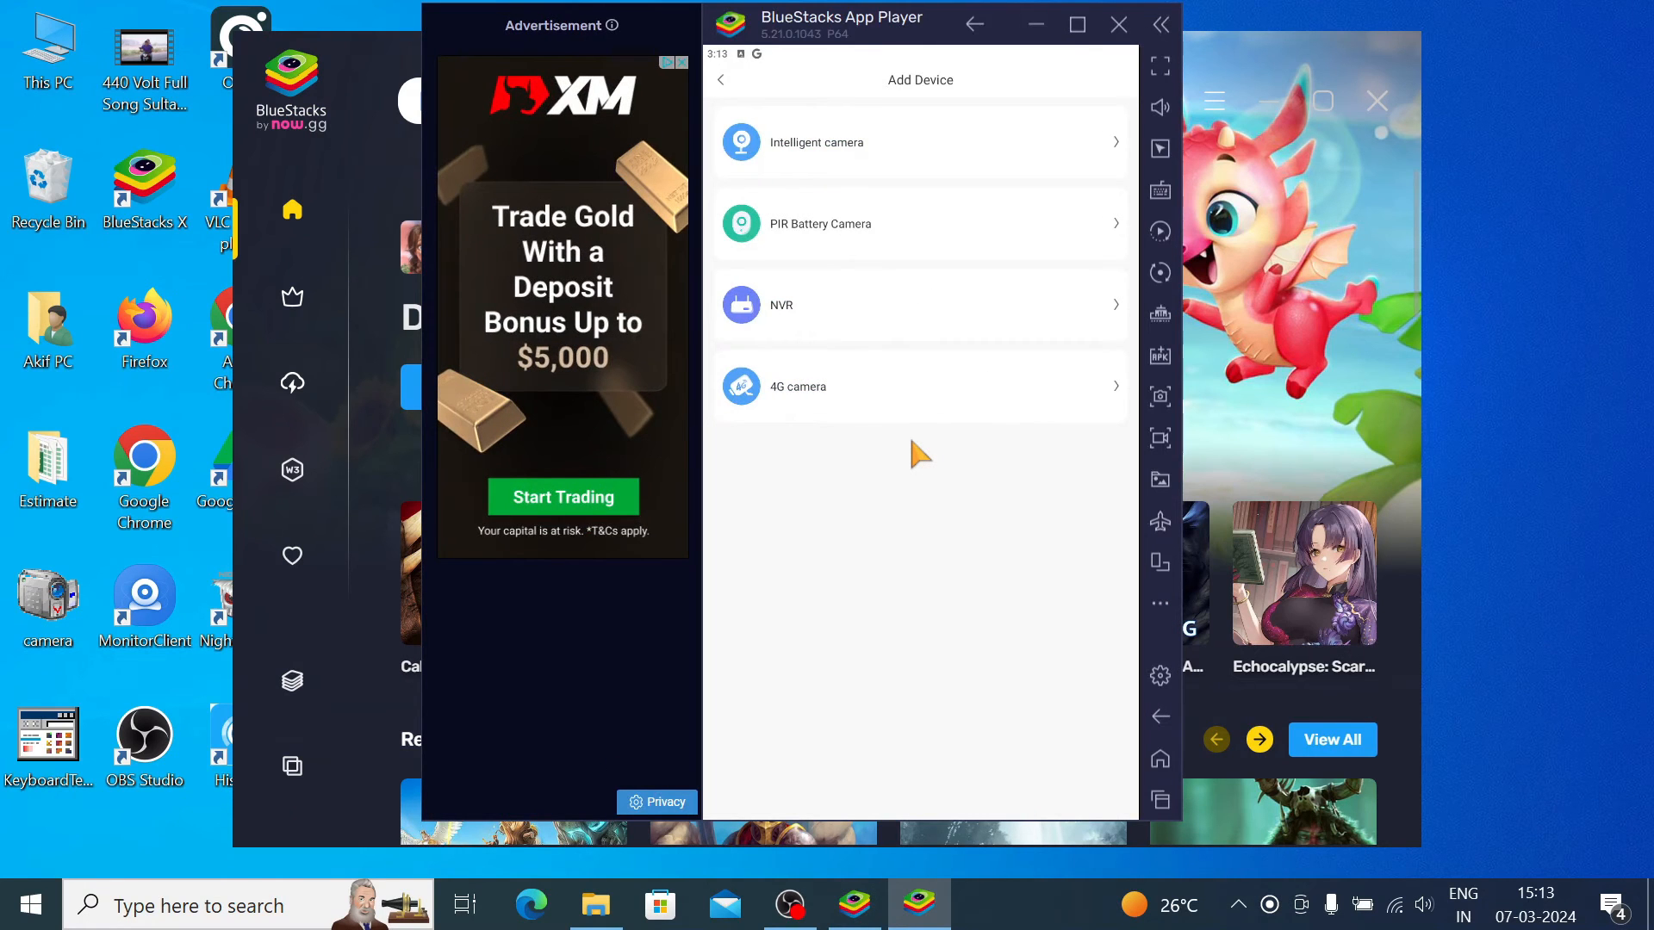
{"action": "mouse_move", "coordinate": [929, 151]}
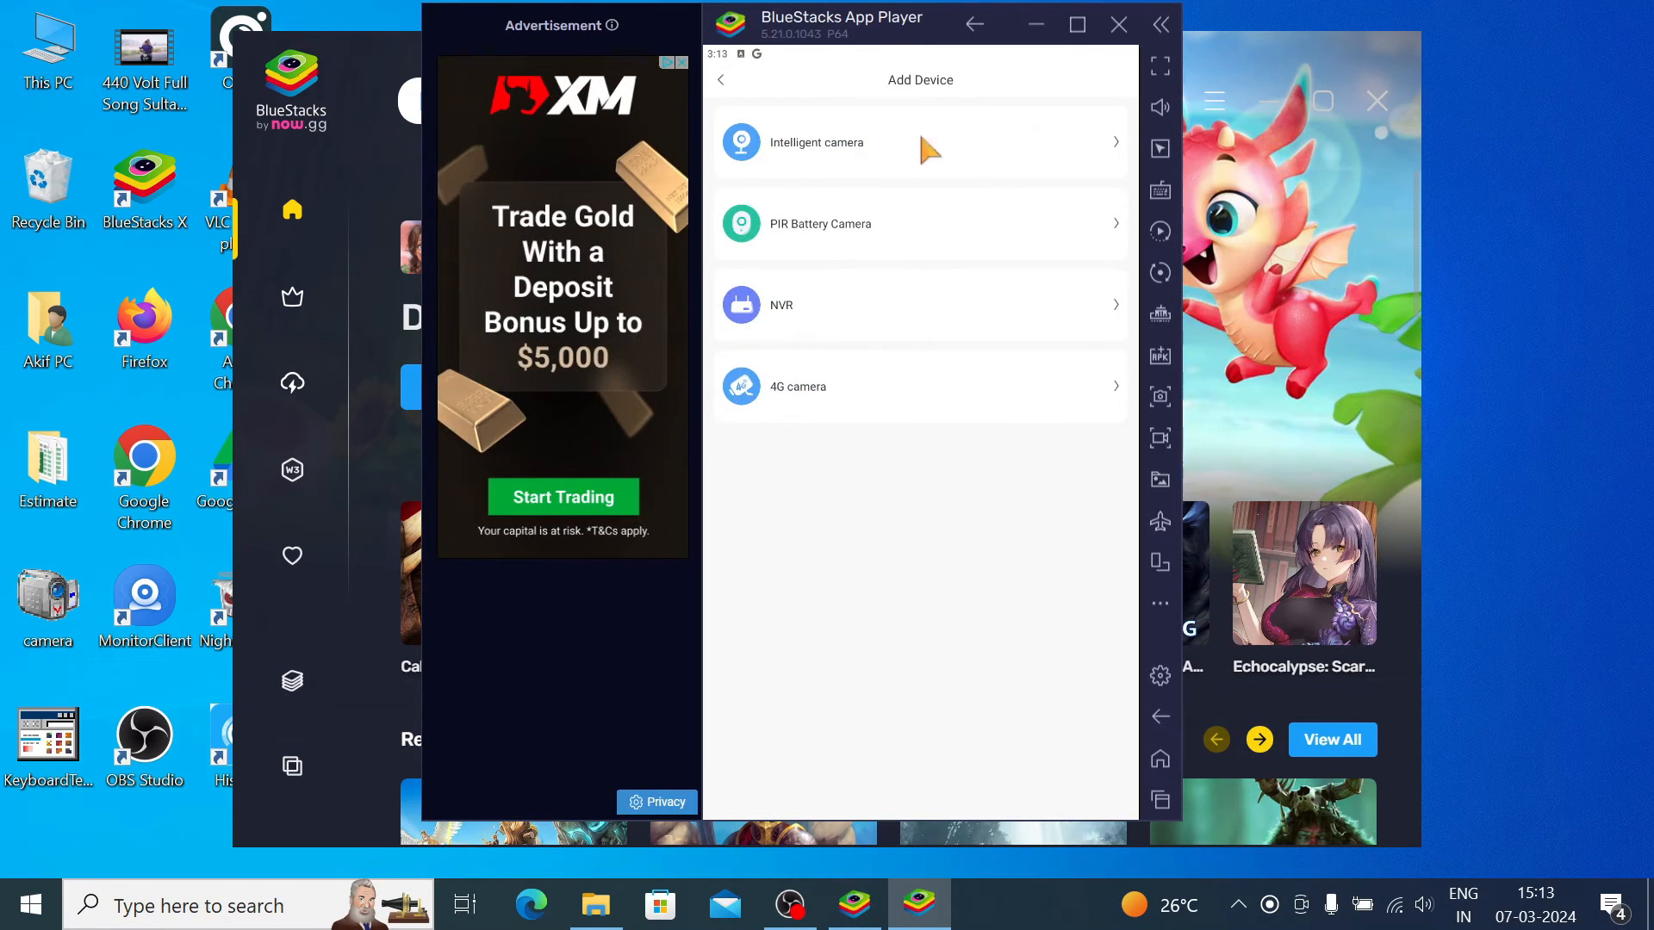
{"action": "mouse_move", "coordinate": [879, 410]}
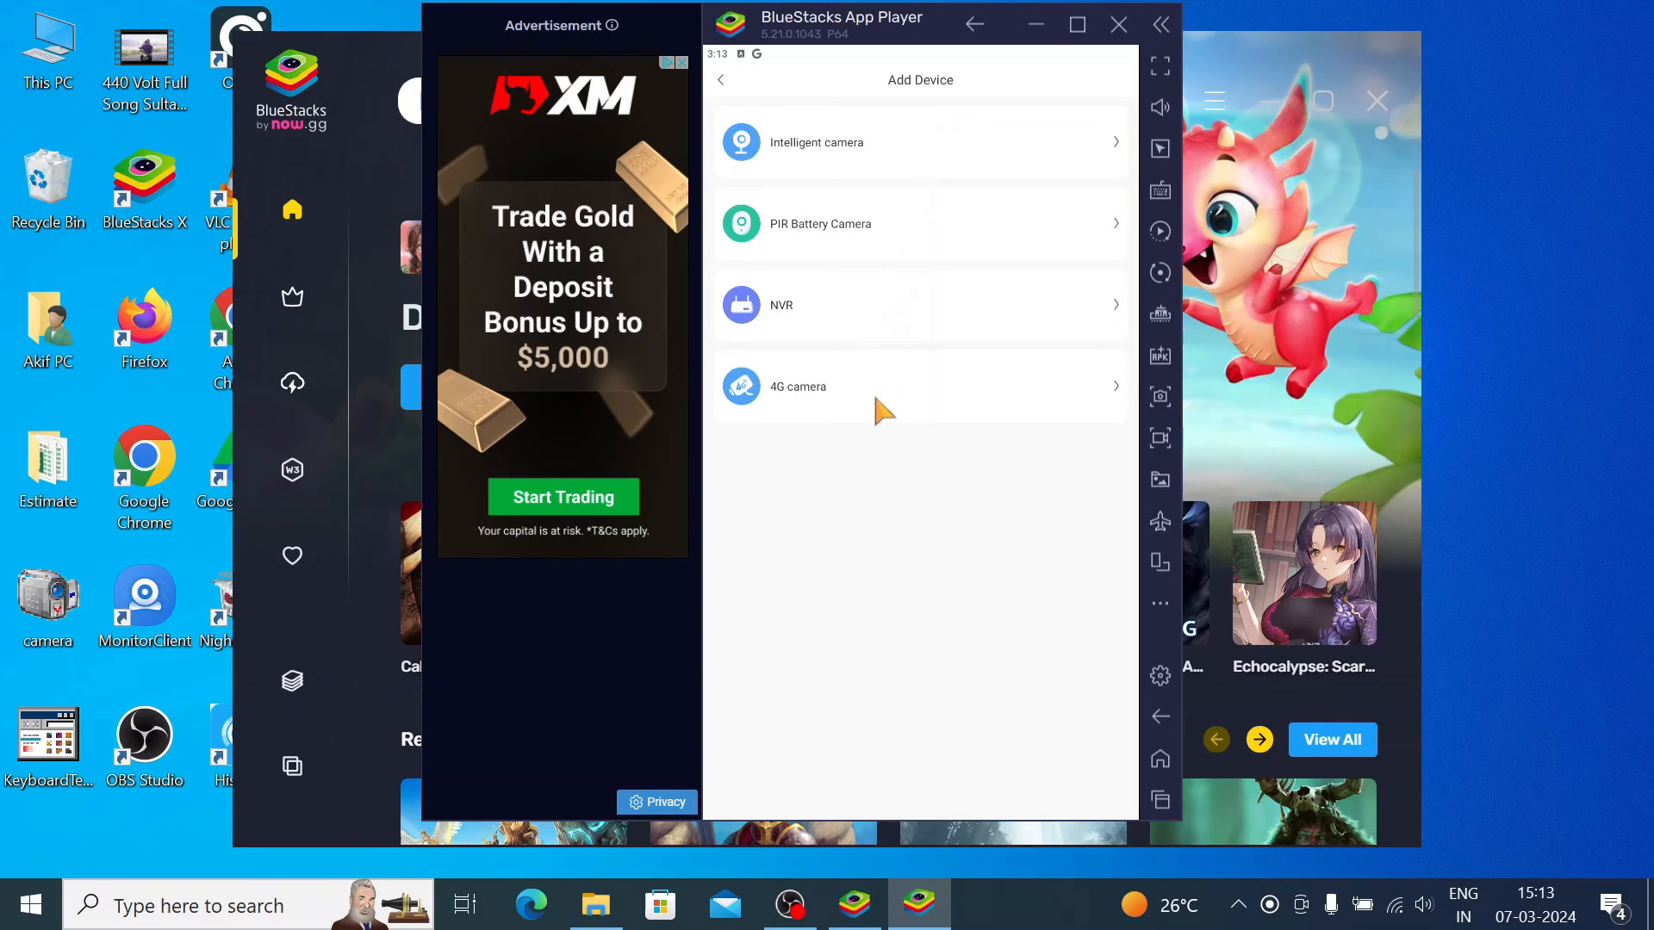
{"action": "mouse_move", "coordinate": [860, 305]}
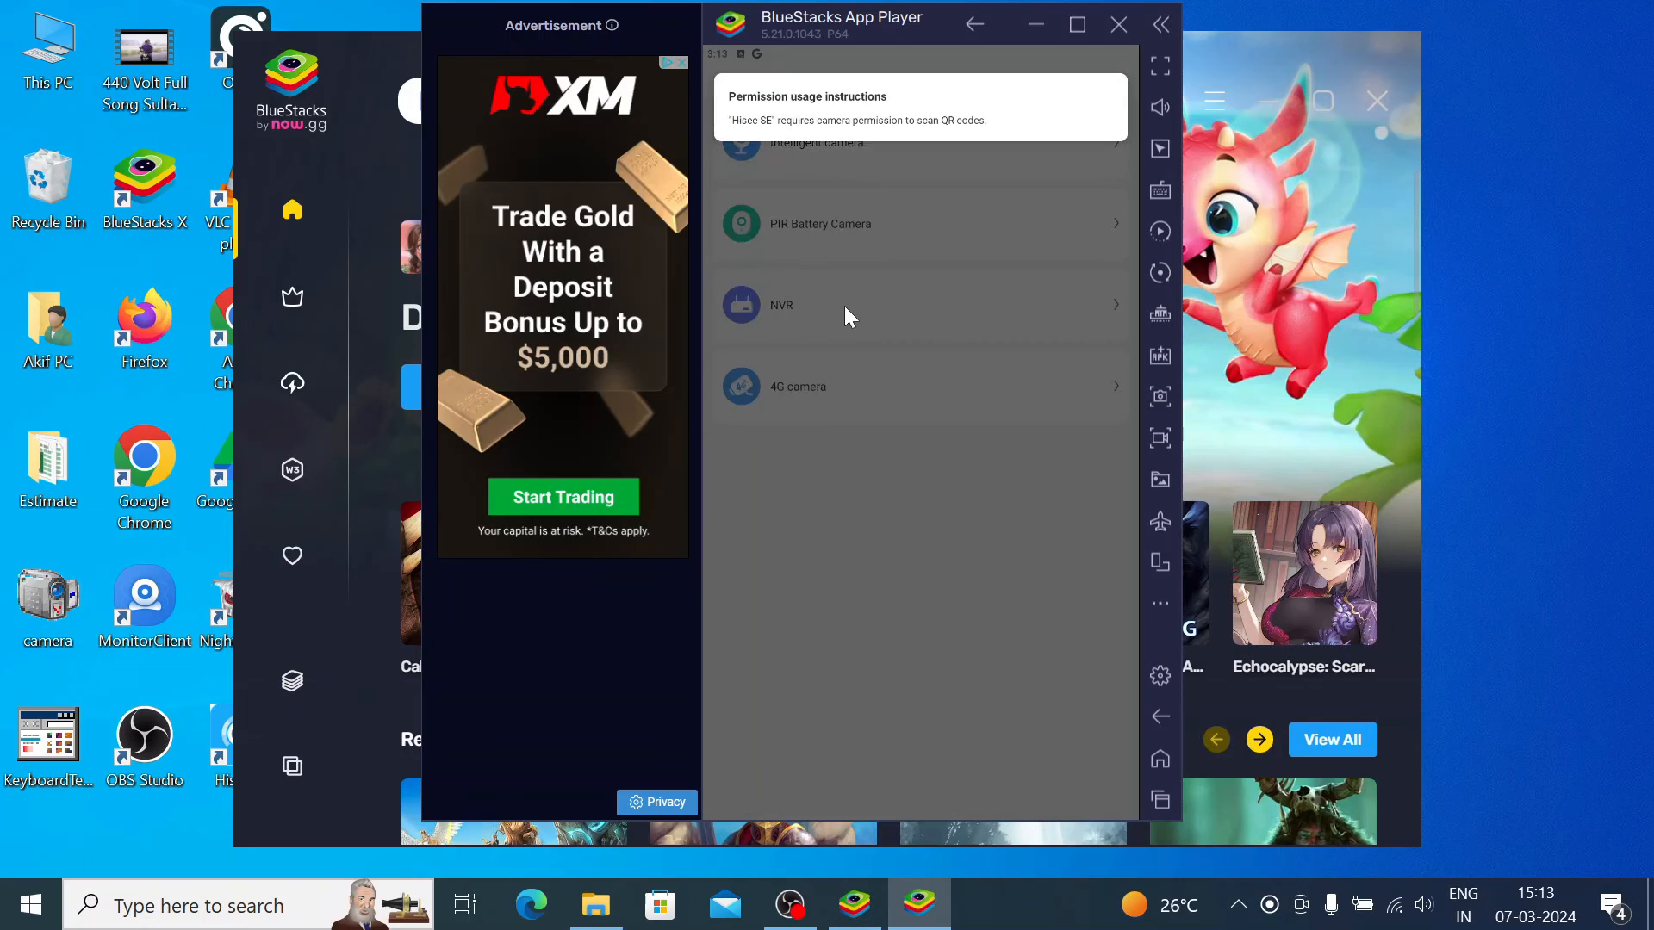
{"action": "mouse_move", "coordinate": [1075, 471]}
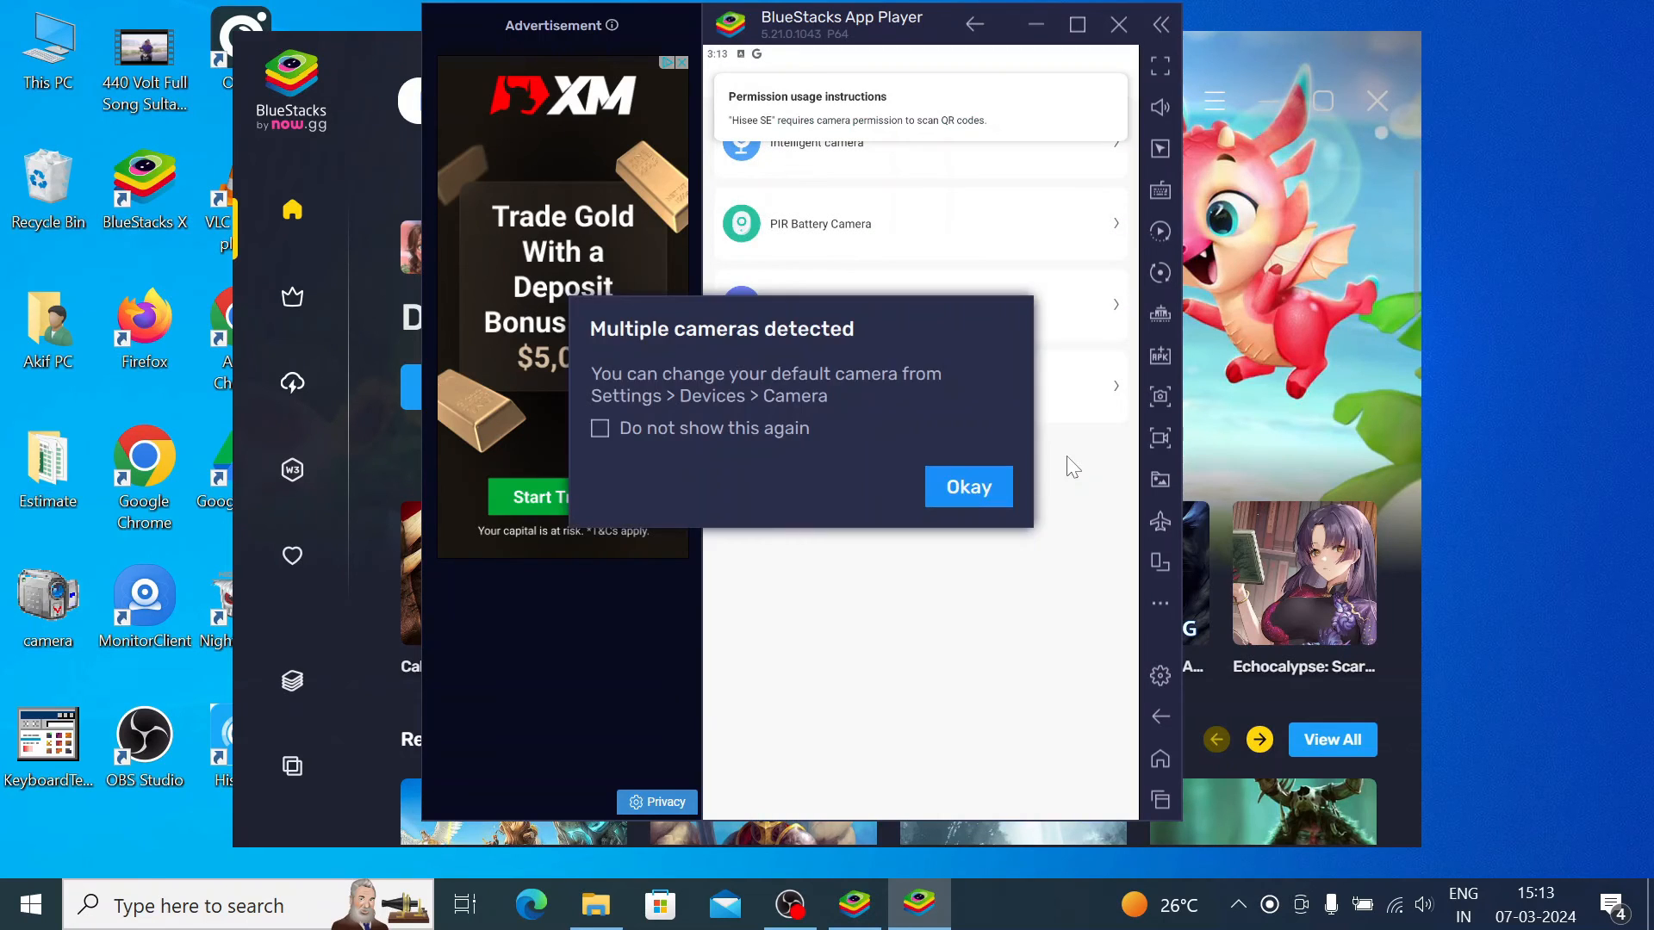
{"action": "left_click", "coordinate": [968, 486]}
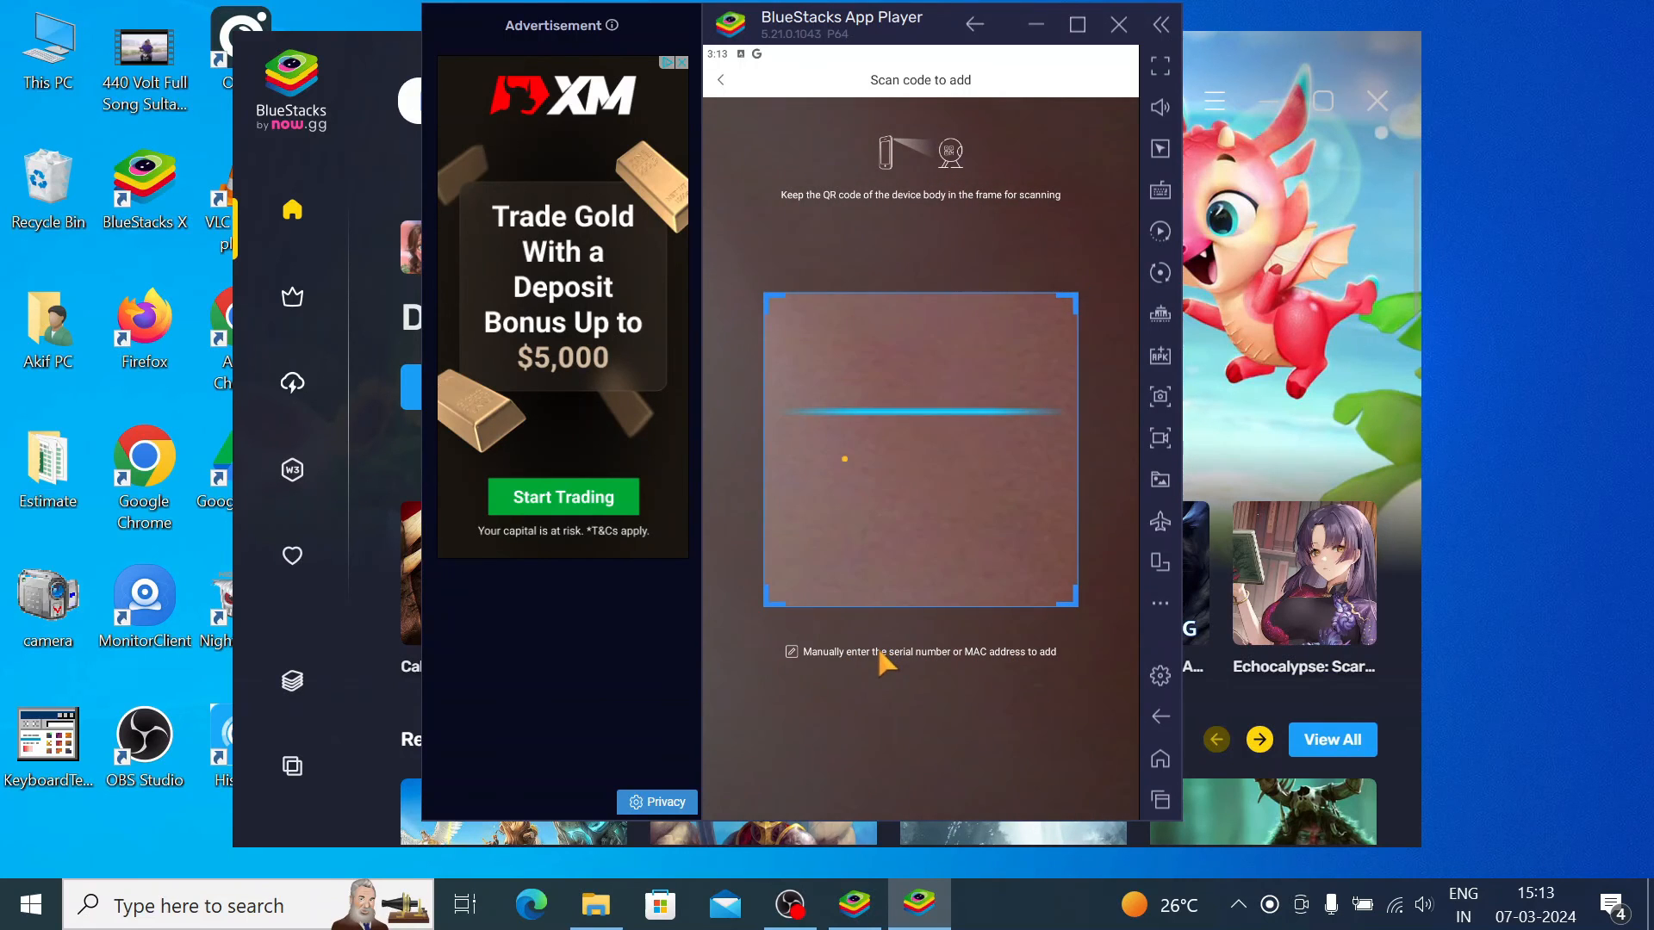
Step: Switch to manual entry and enter the NVR serial number starting '09'
{"action": "left_click", "coordinate": [928, 651]}
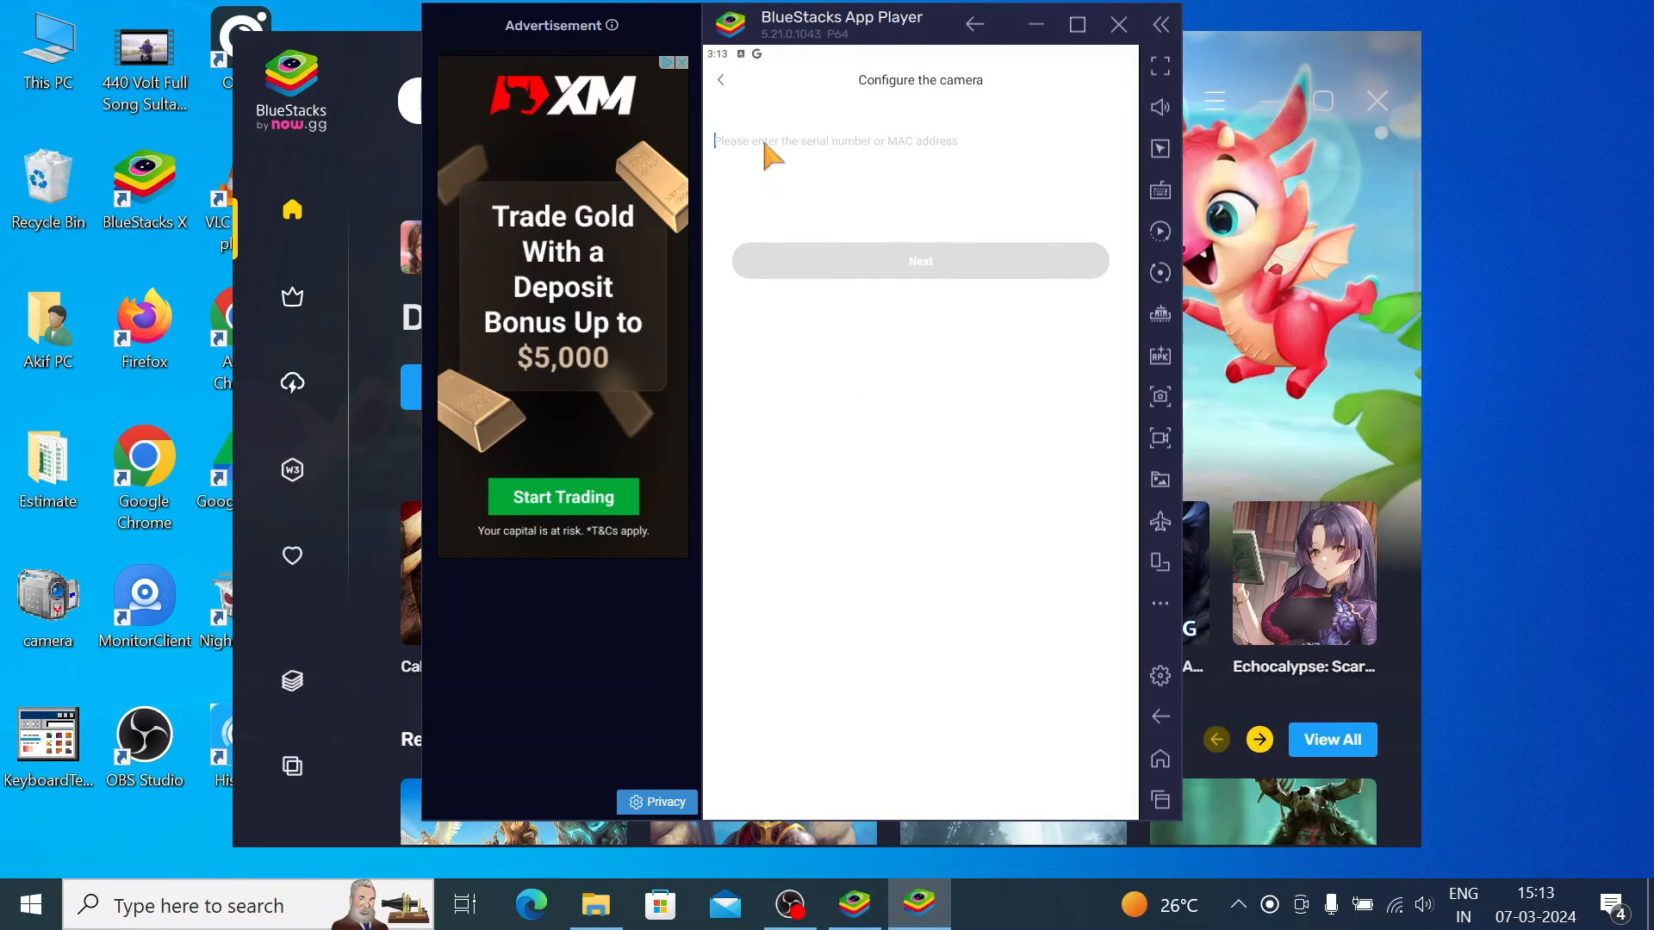
{"action": "type", "text": "09"}
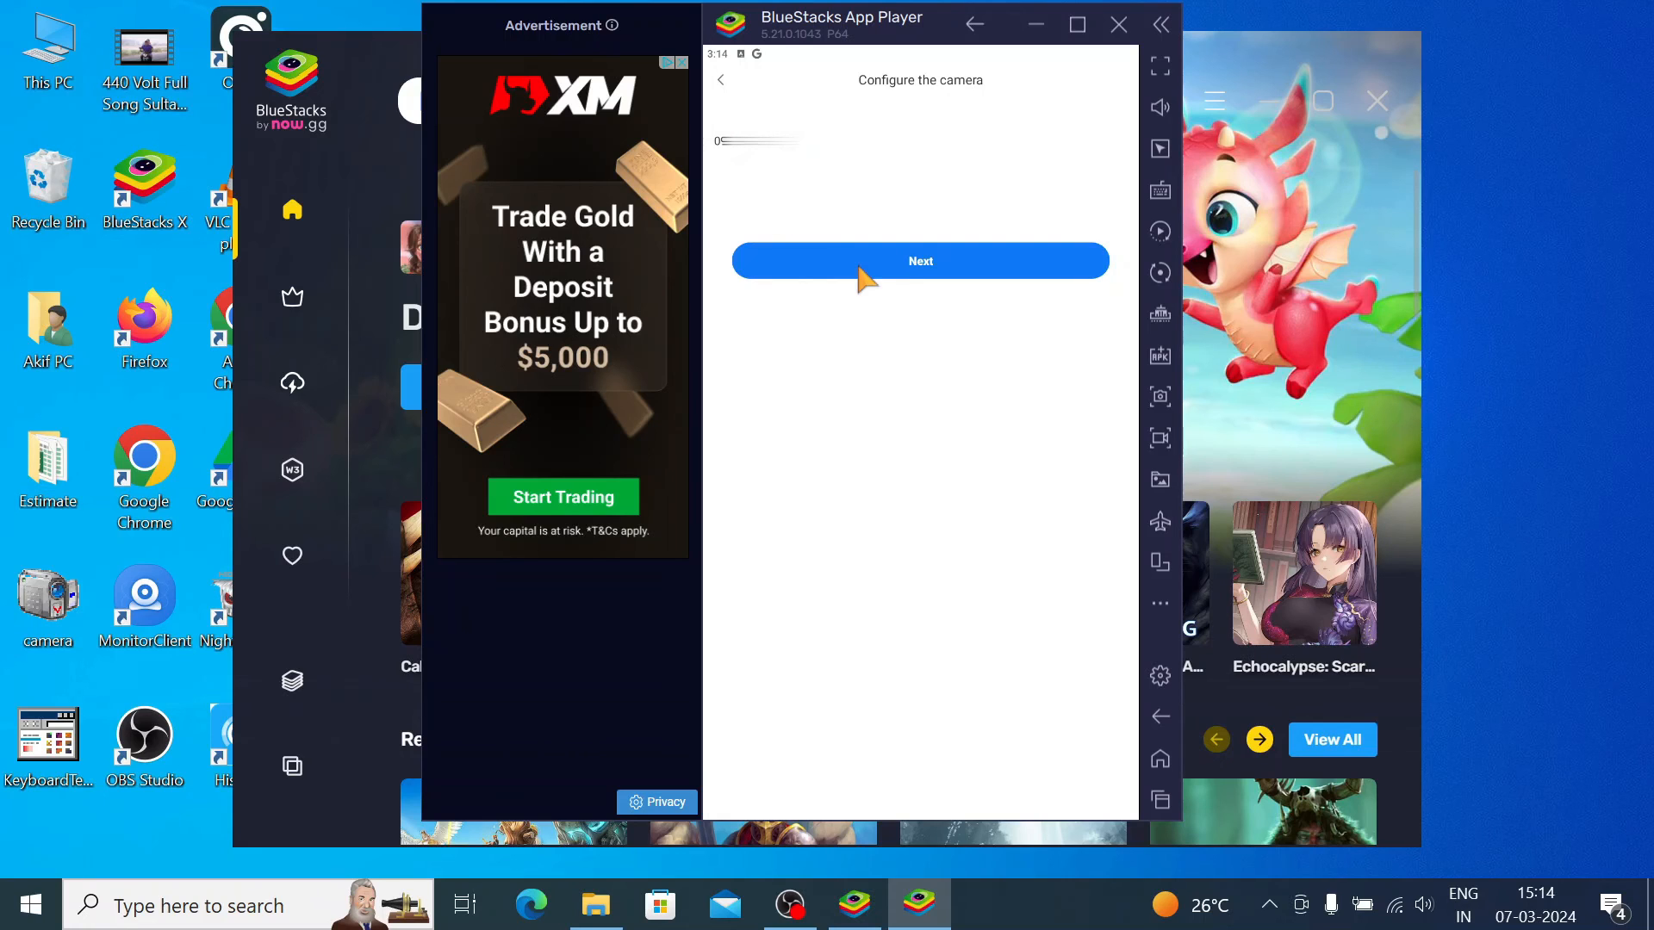
Step: Submit the serial number with Next so the NVR begins connecting
{"action": "left_click", "coordinate": [920, 262]}
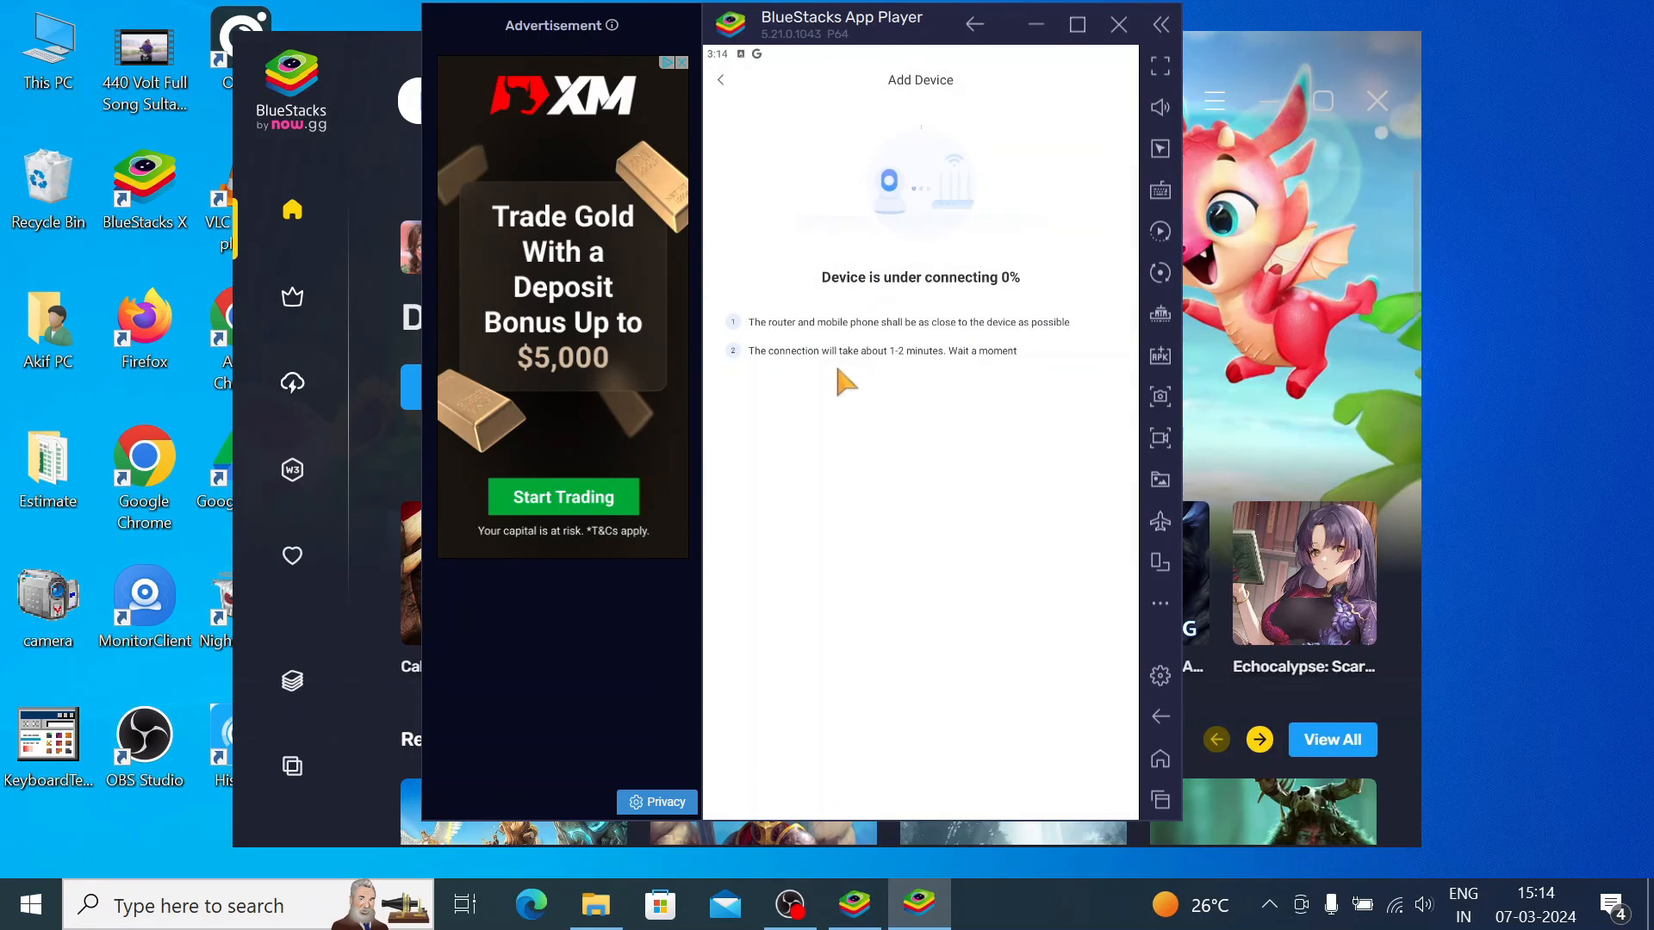
{"action": "mouse_move", "coordinate": [1003, 341]}
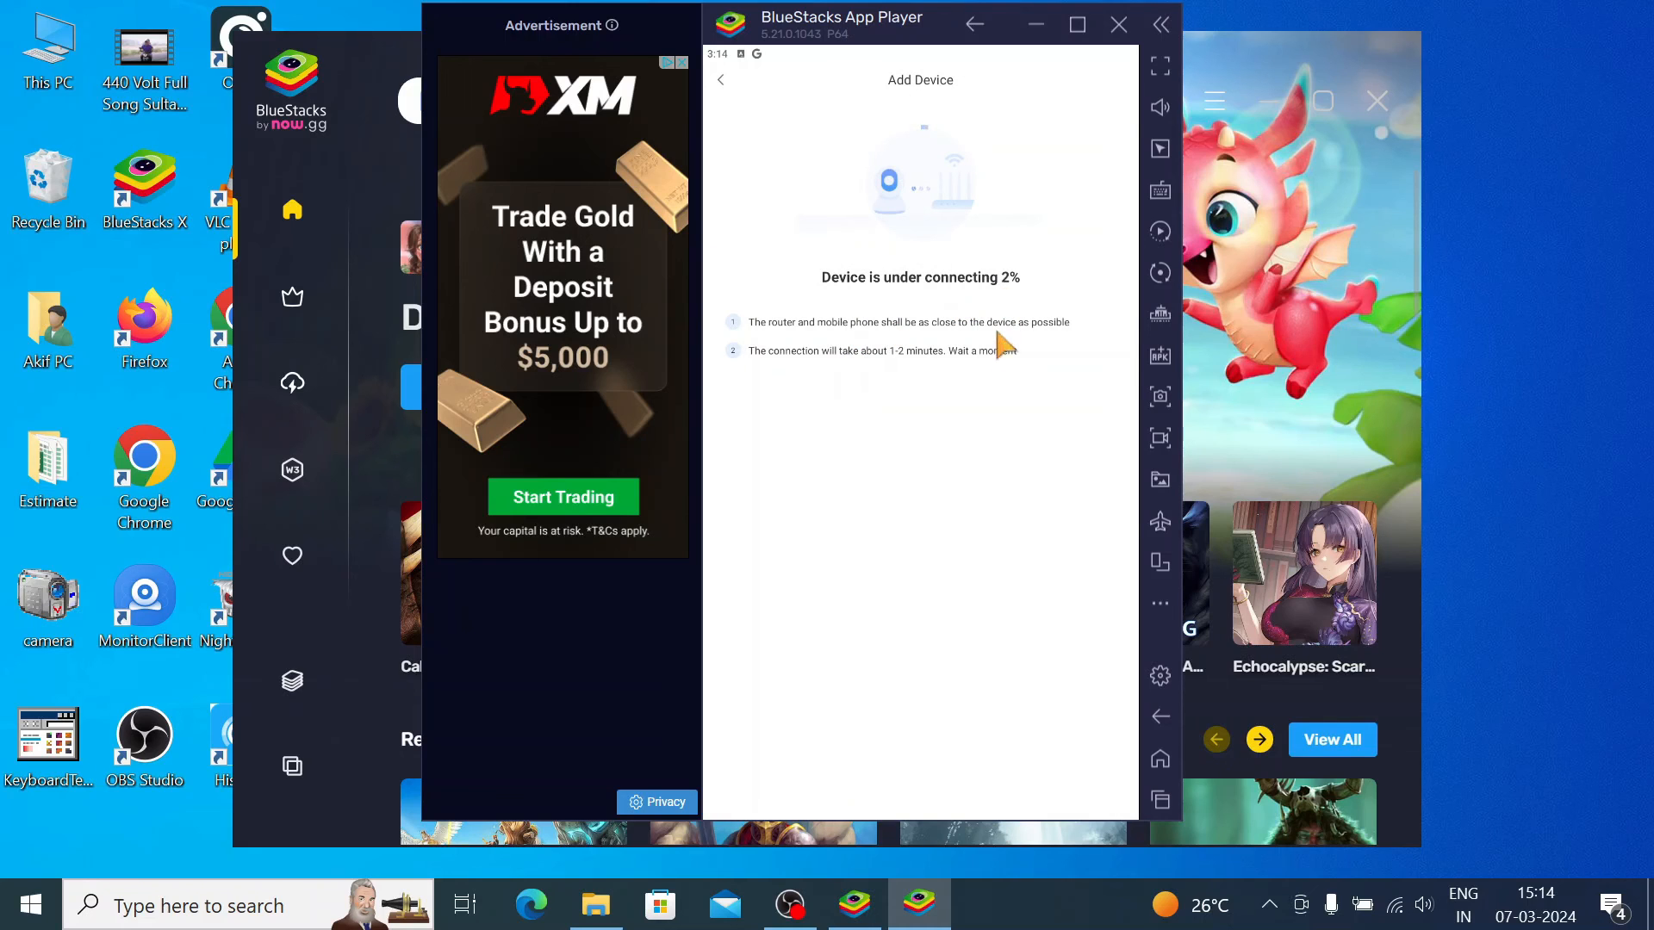
{"action": "mouse_move", "coordinate": [834, 355]}
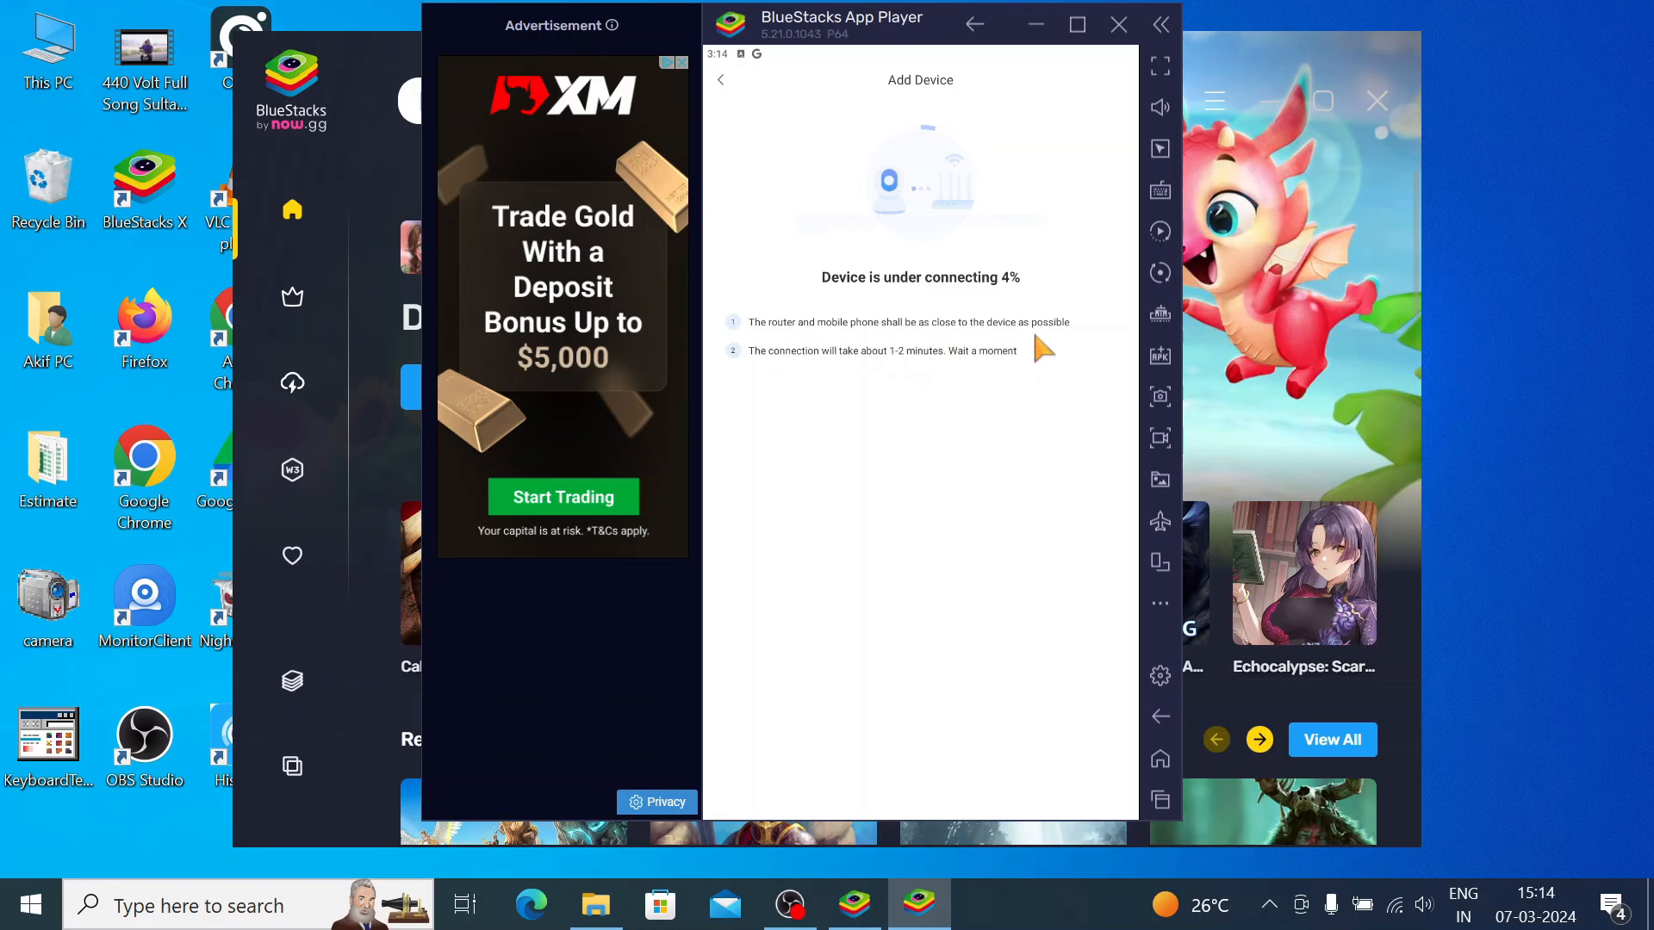
{"action": "mouse_move", "coordinate": [867, 380]}
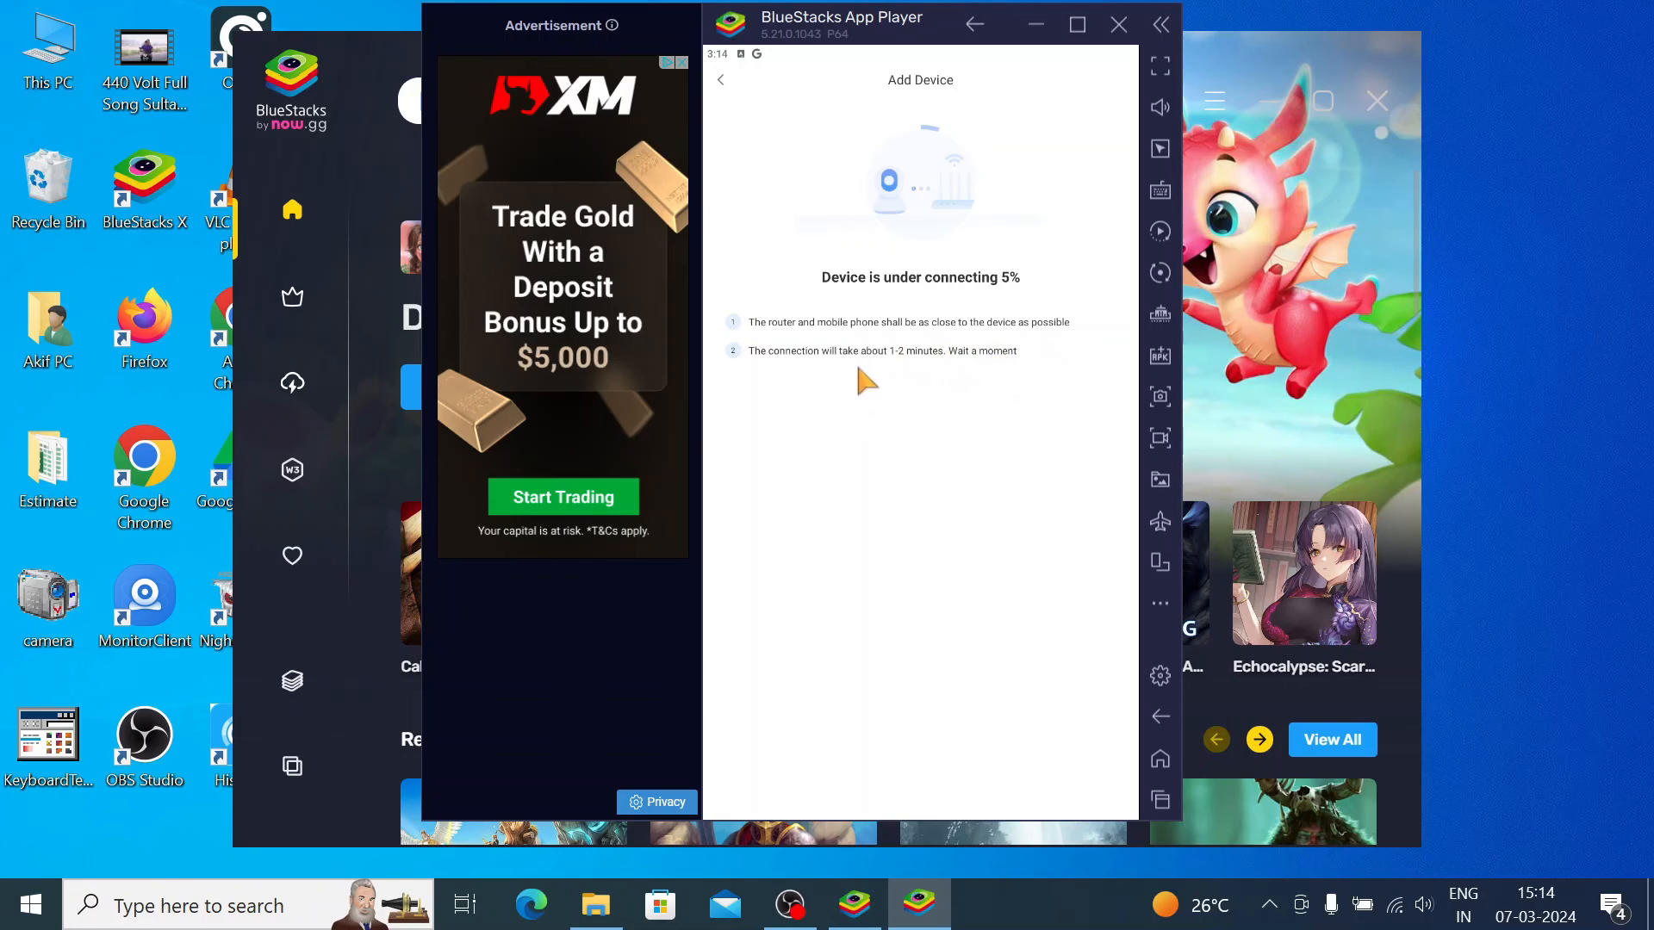
{"action": "mouse_move", "coordinate": [972, 379]}
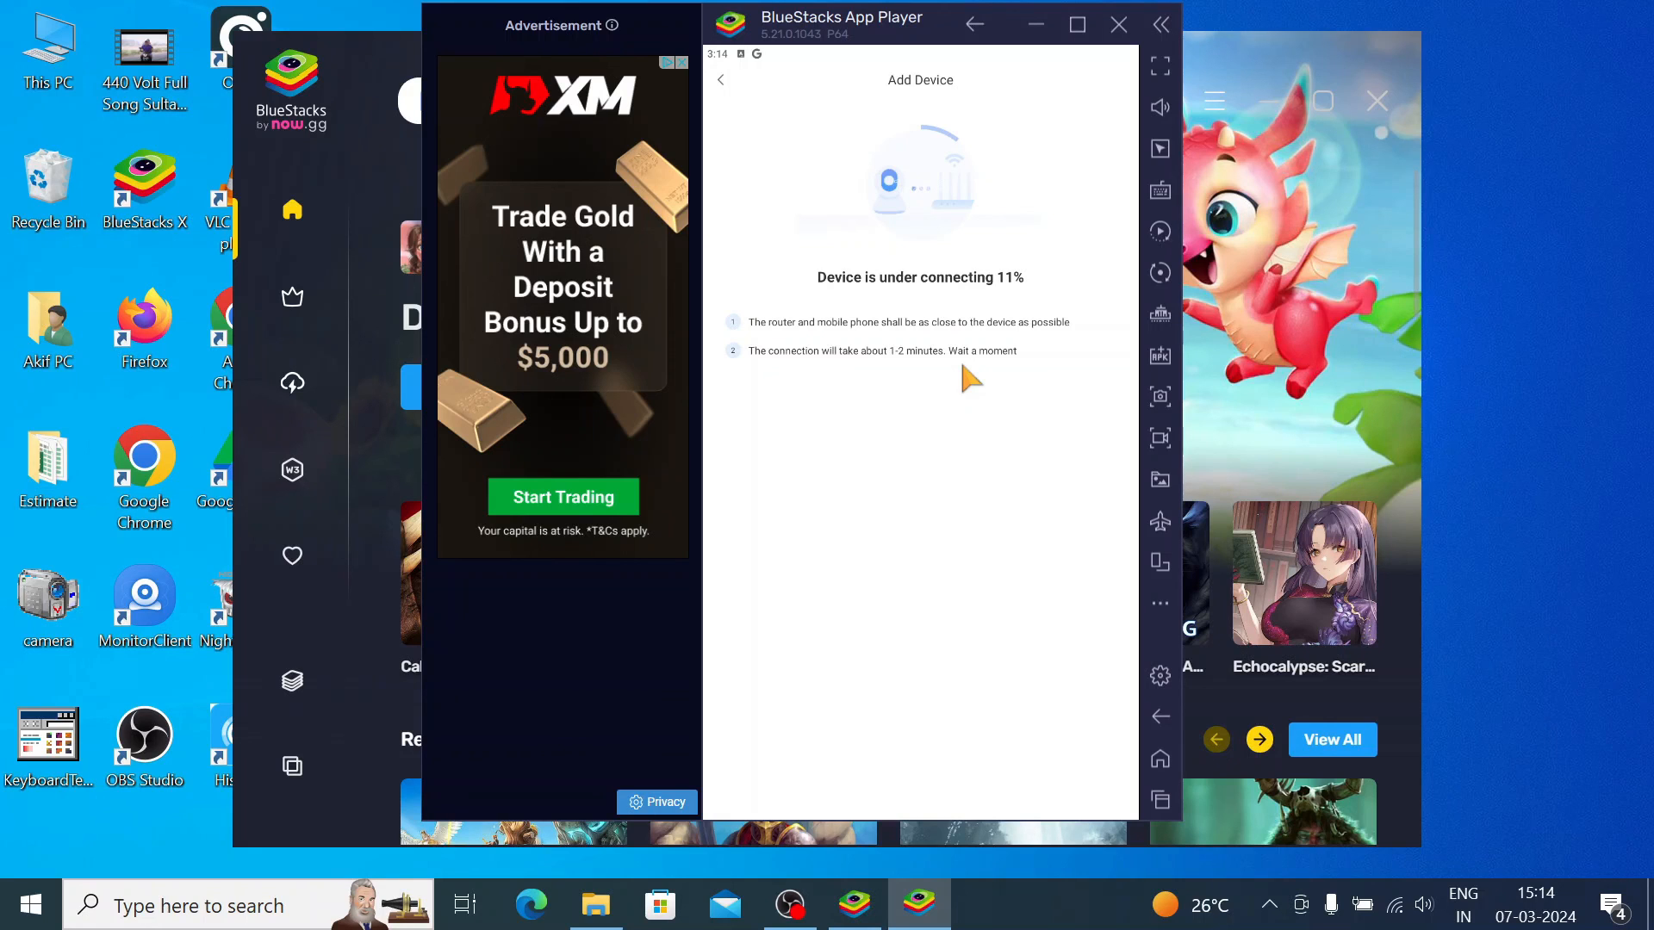
{"action": "mouse_move", "coordinate": [889, 327]}
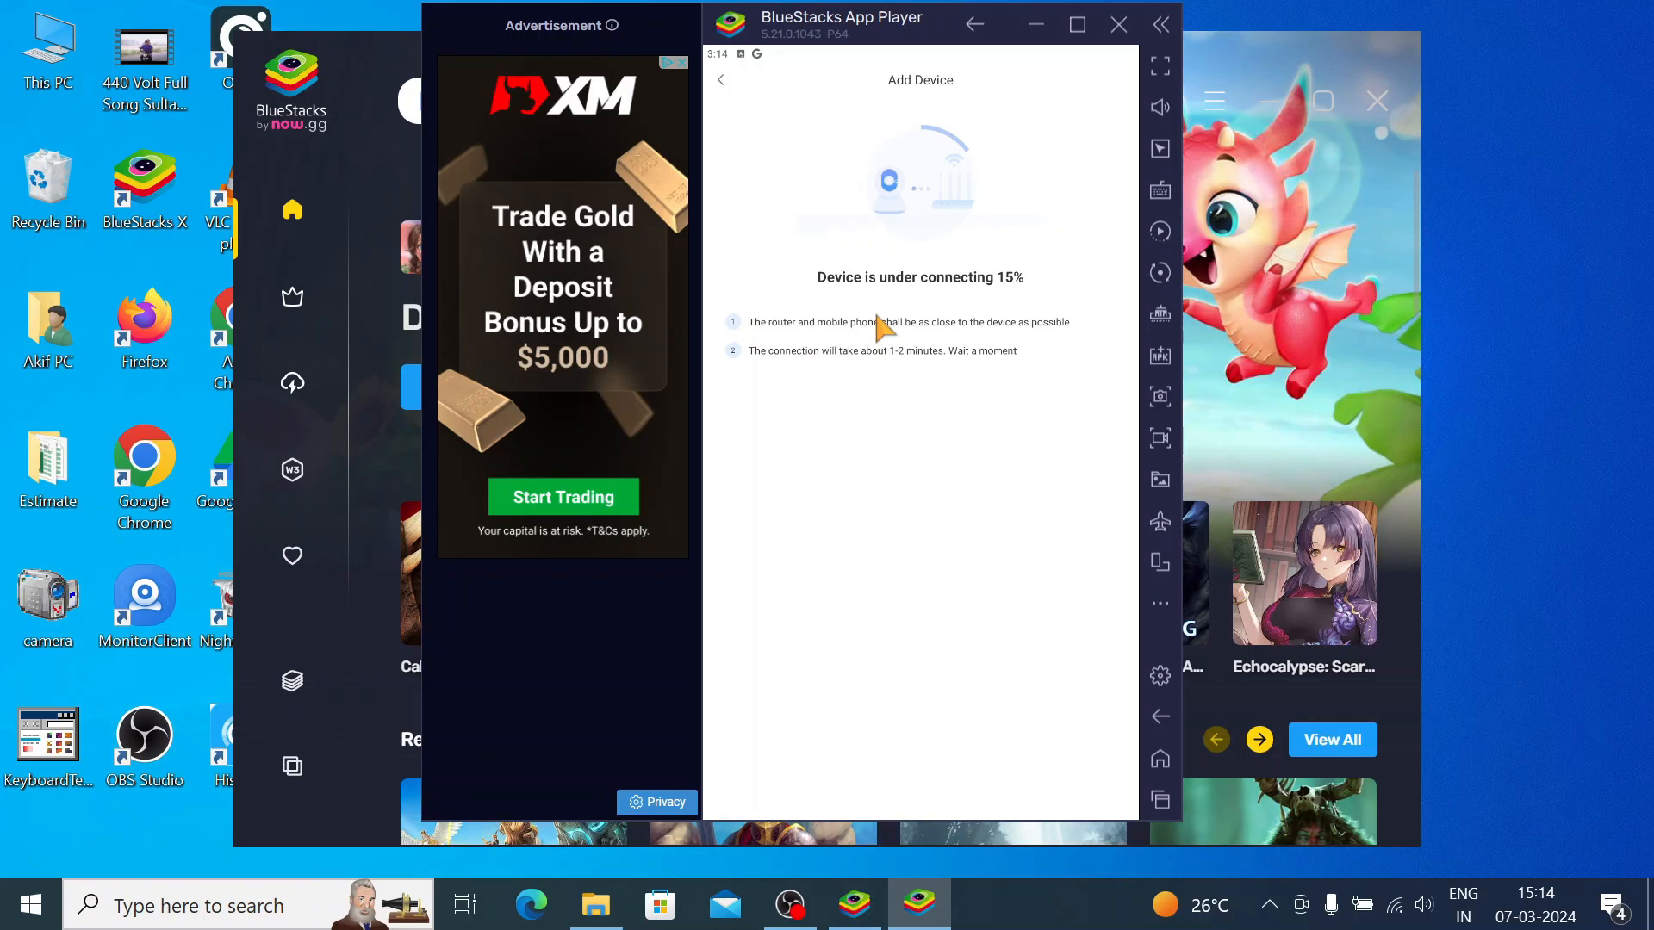
{"action": "mouse_move", "coordinate": [941, 296]}
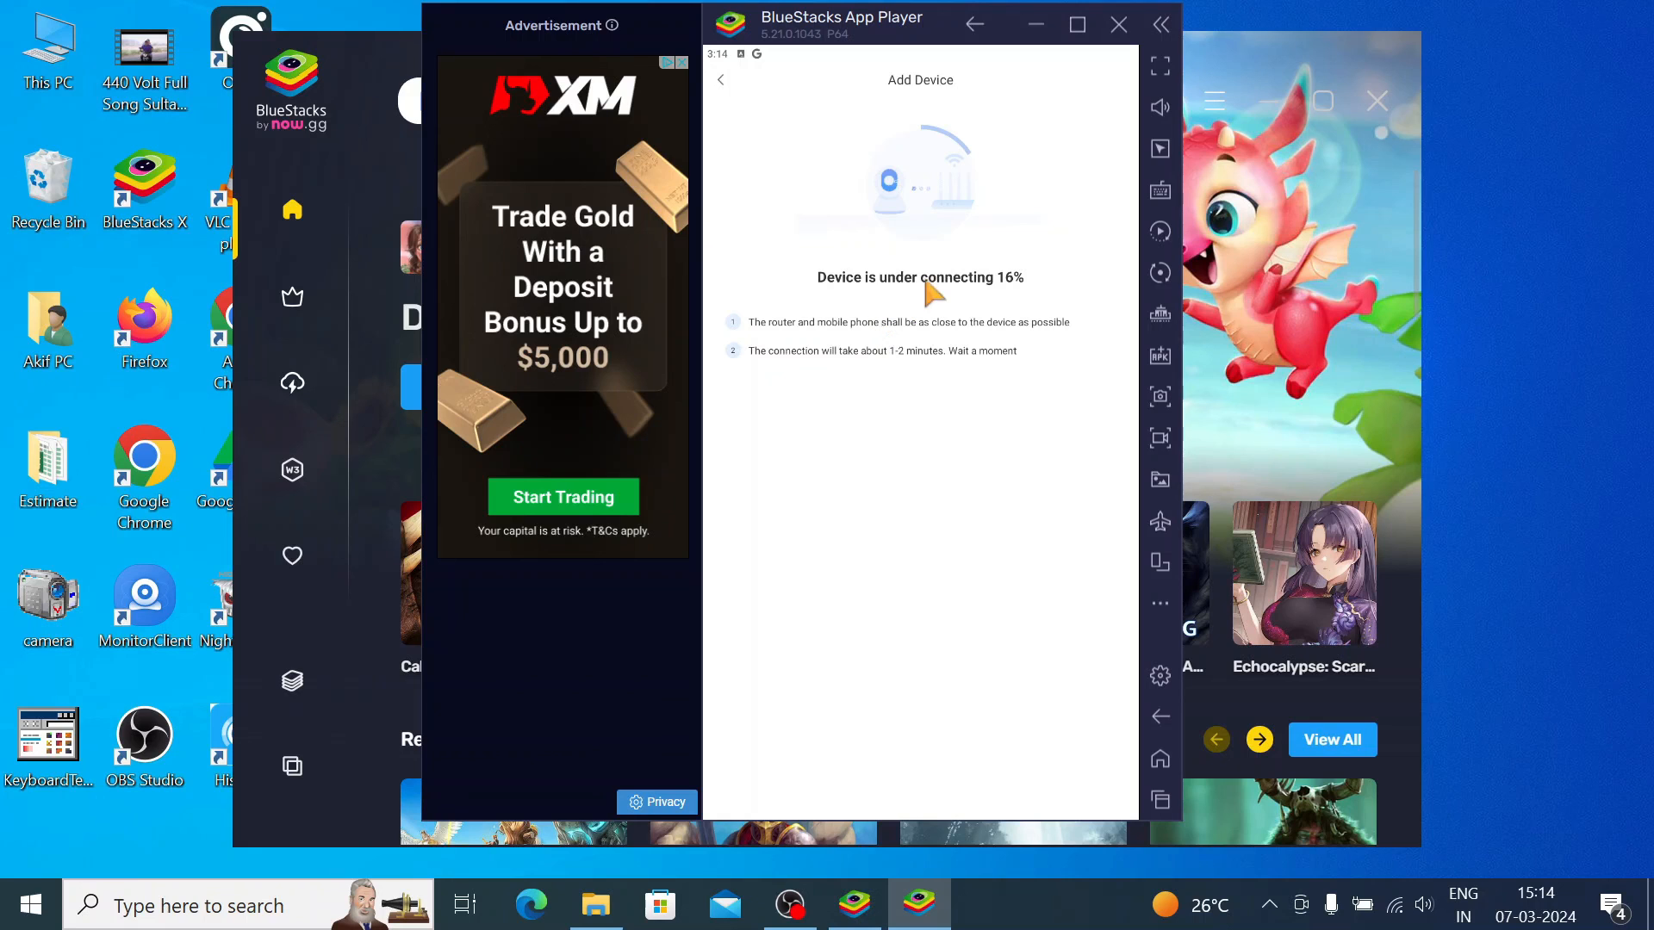